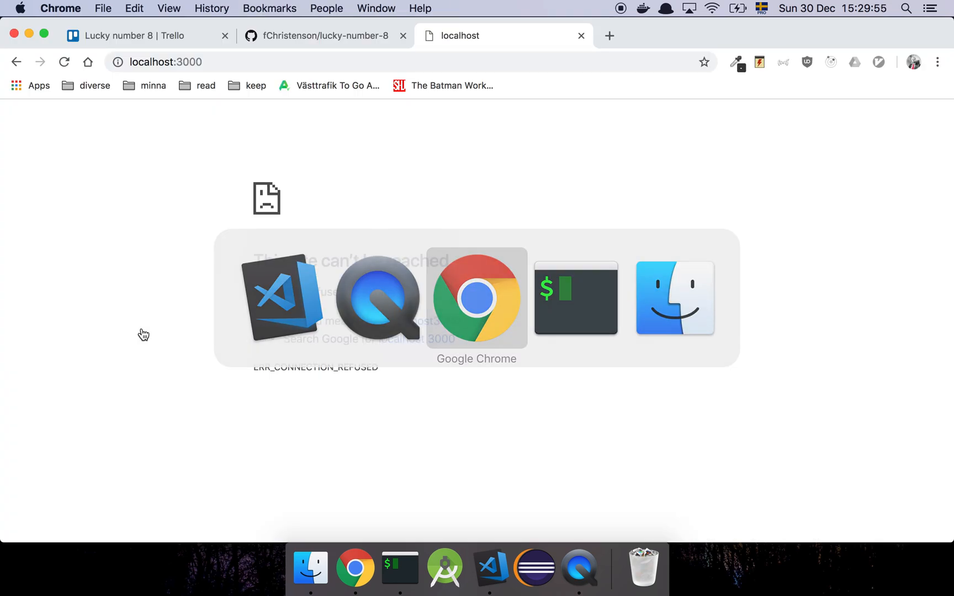
Step: Bring up the Lucky number 8 Trello board with Create landing page in Ongoing
left_click(138, 35)
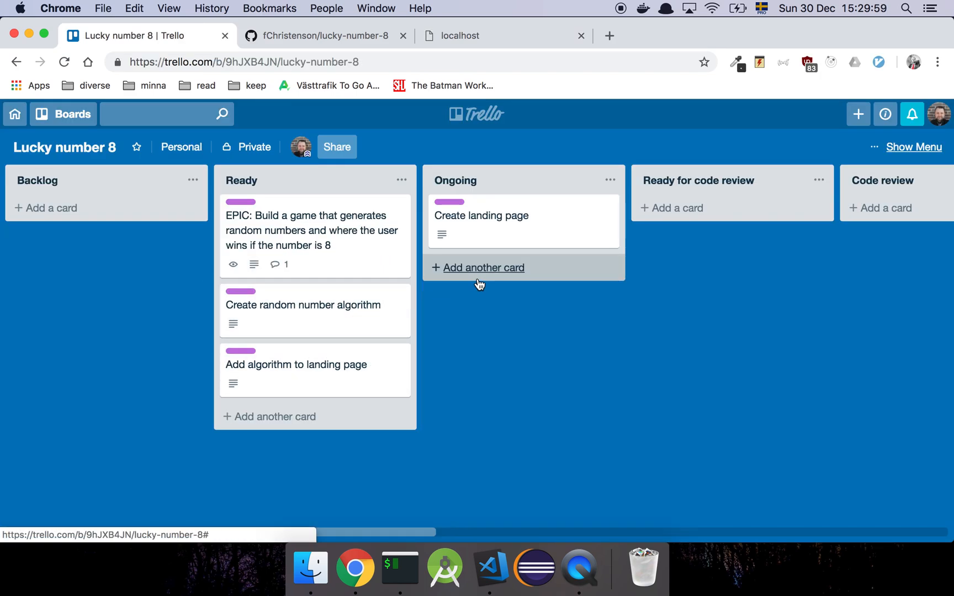
mouse_move(464, 208)
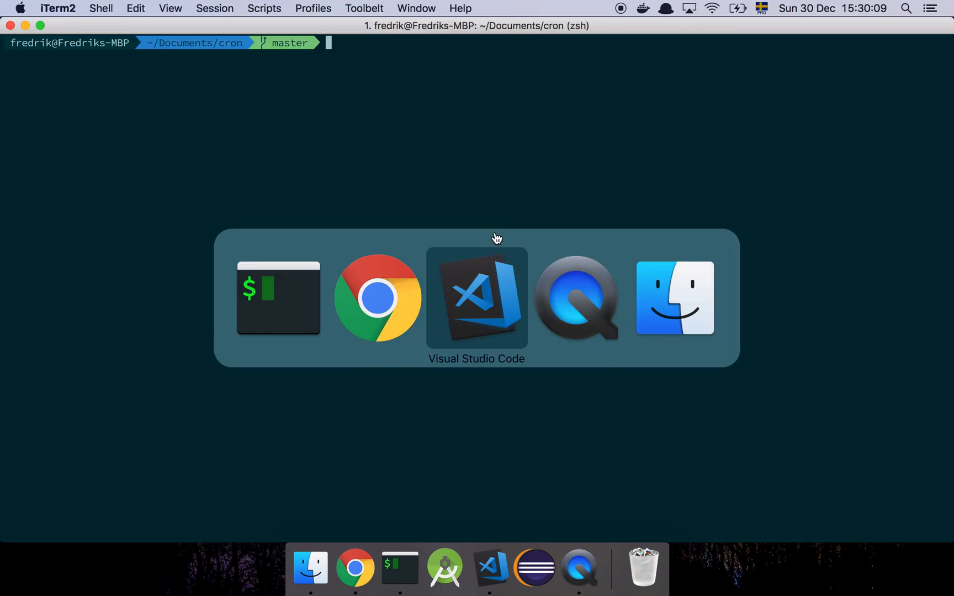
Step: Review server.js, package.json and app.js, then open src/static/index.html
left_click(476, 299)
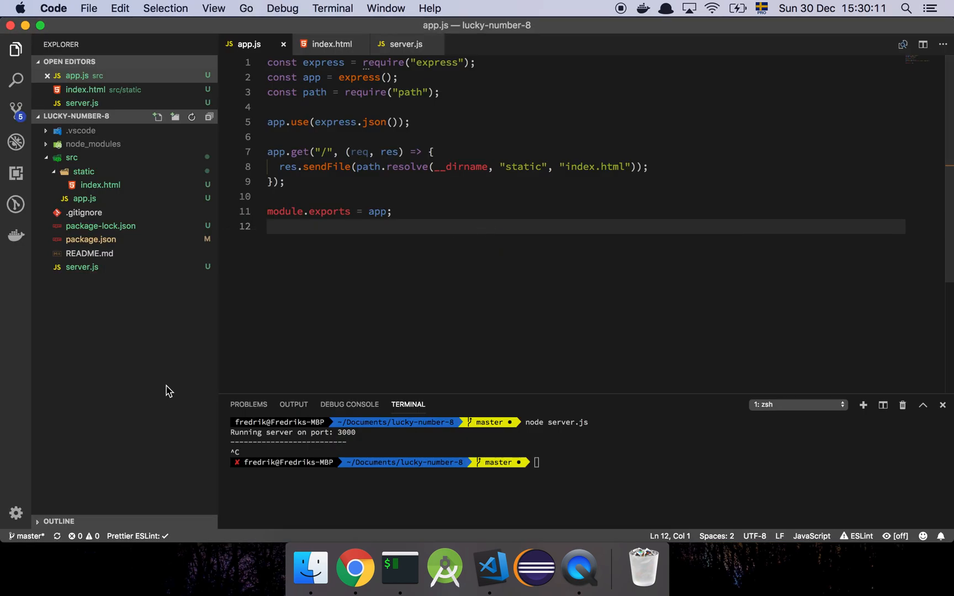
left_click(82, 267)
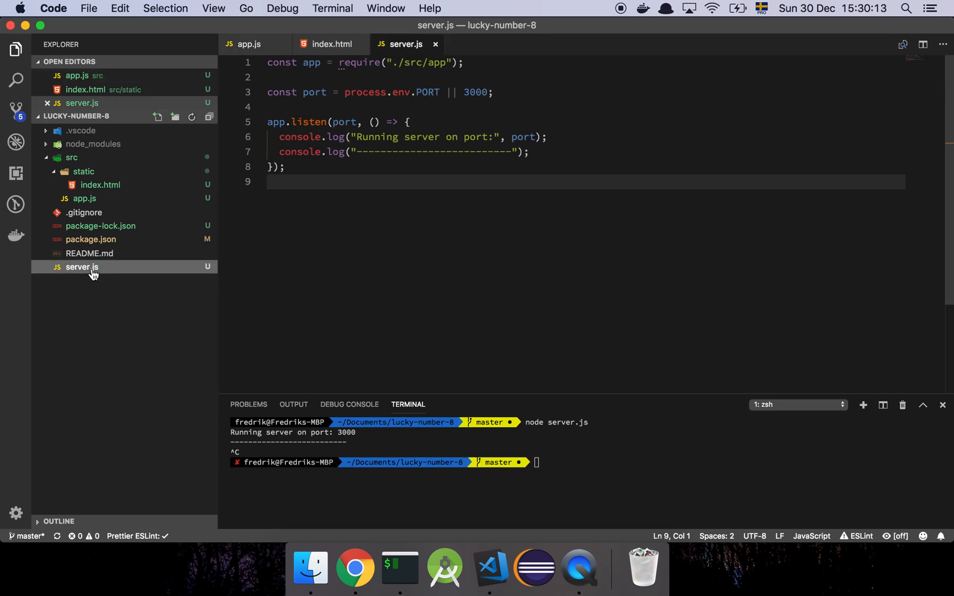
left_click(90, 239)
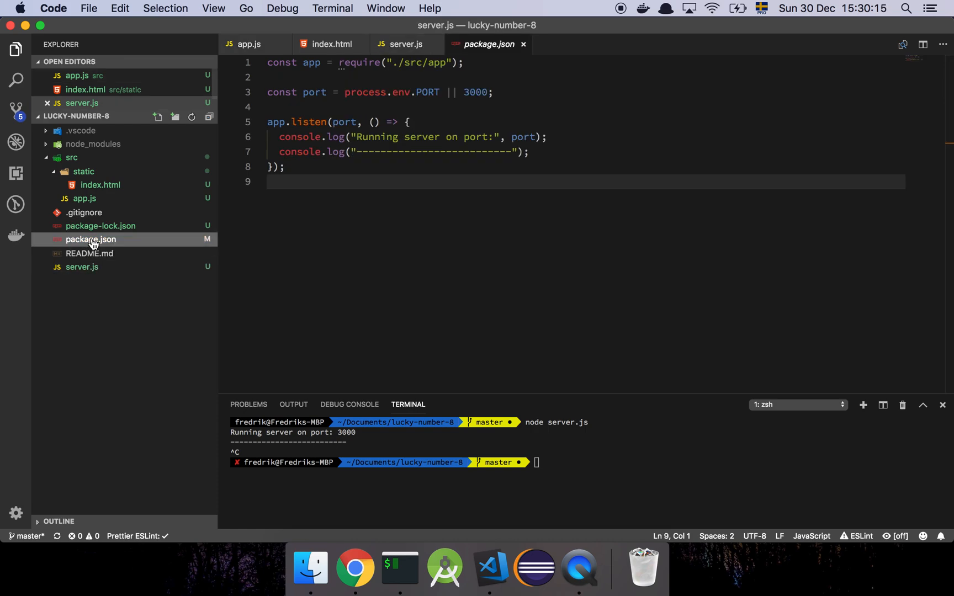
left_click(91, 239)
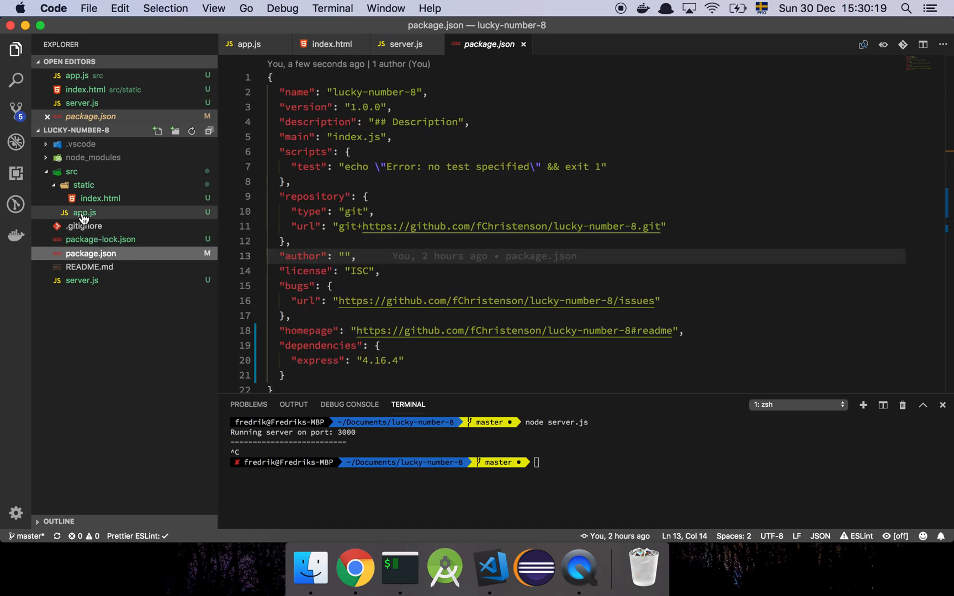
left_click(84, 213)
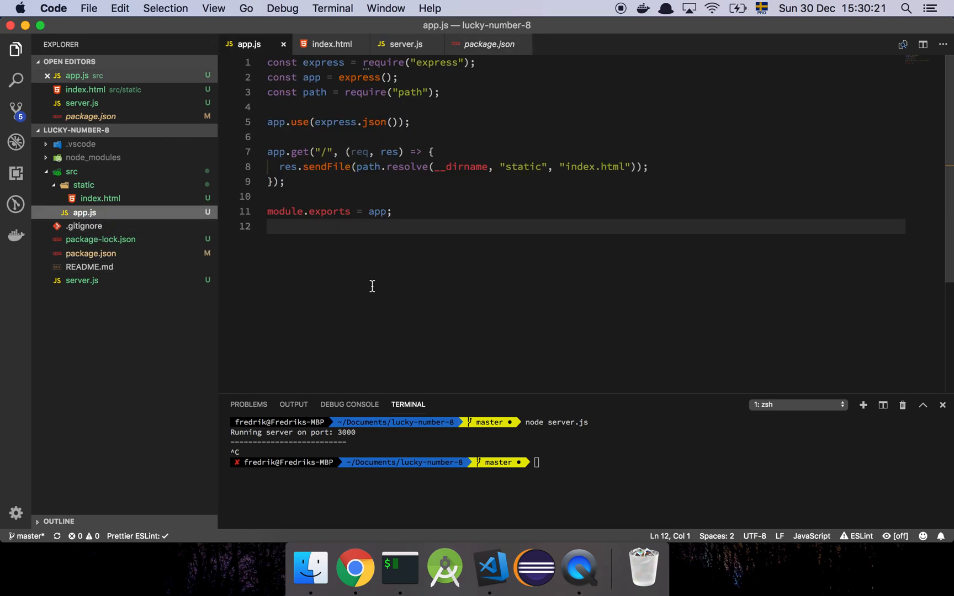
mouse_move(417, 164)
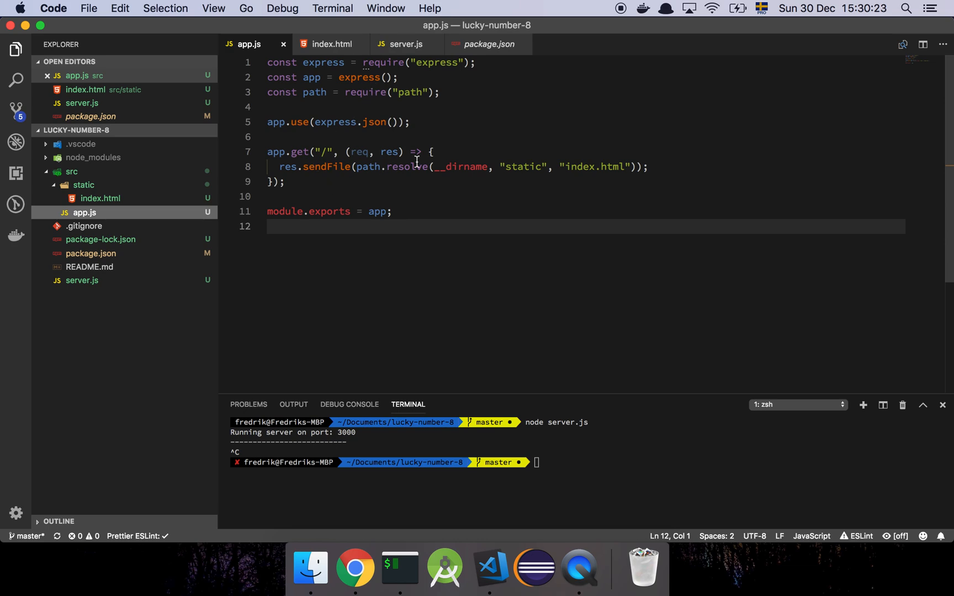
mouse_move(213, 245)
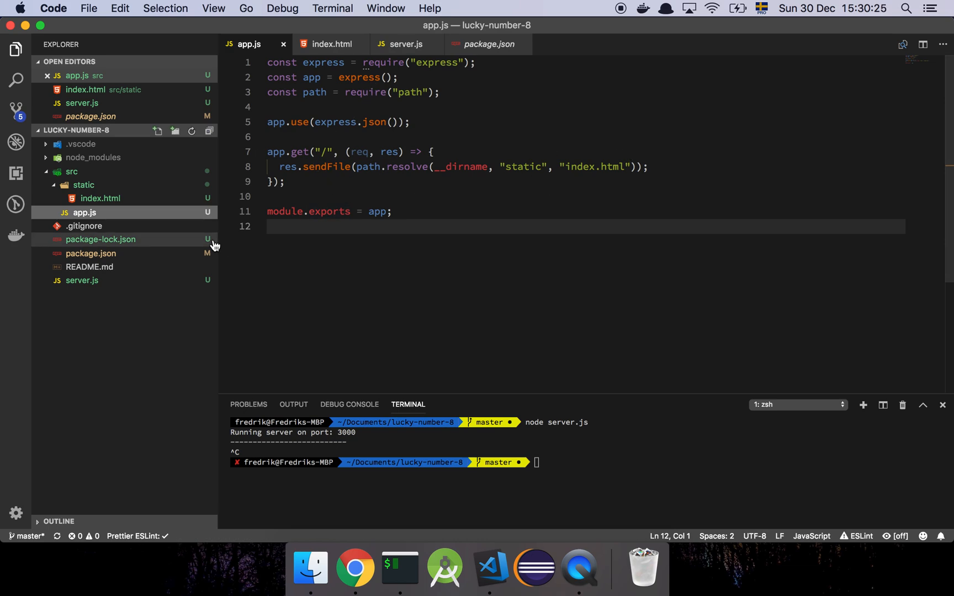
left_click(334, 44)
type("node server.js")
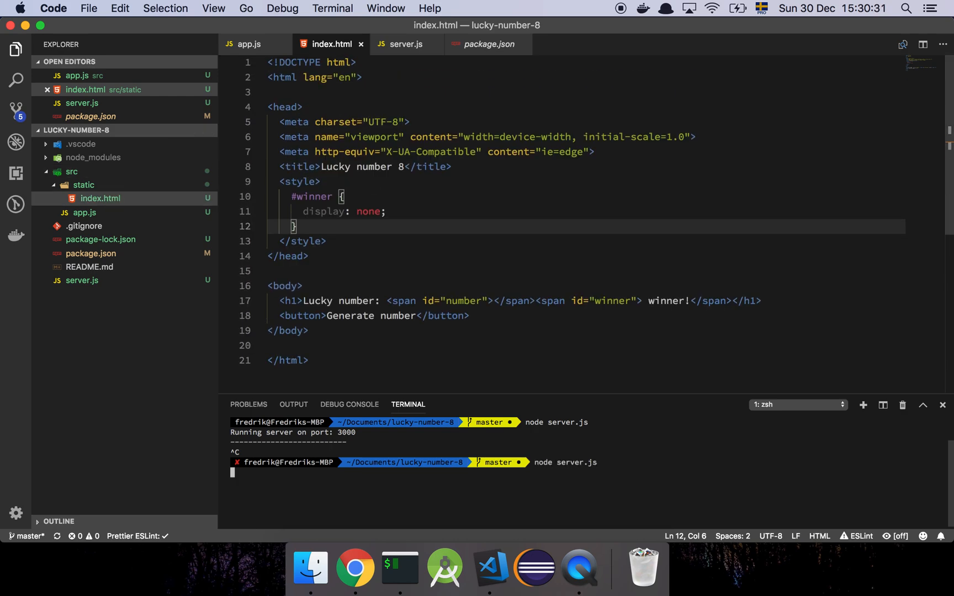
Step: Reload localhost:3000 in Chrome, try Generate number twice, and return to VS Code
key("Cmd+Tab")
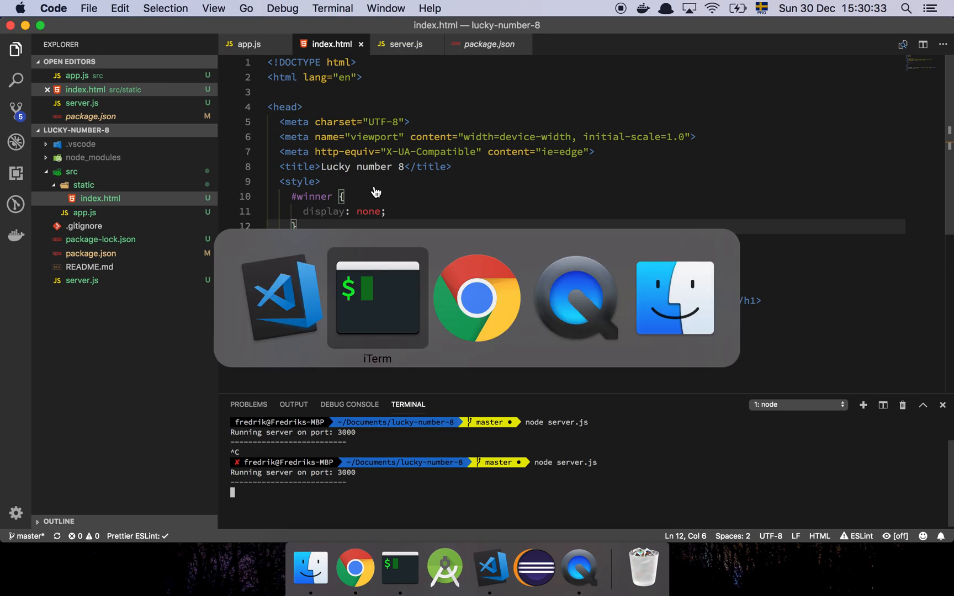
left_click(476, 299)
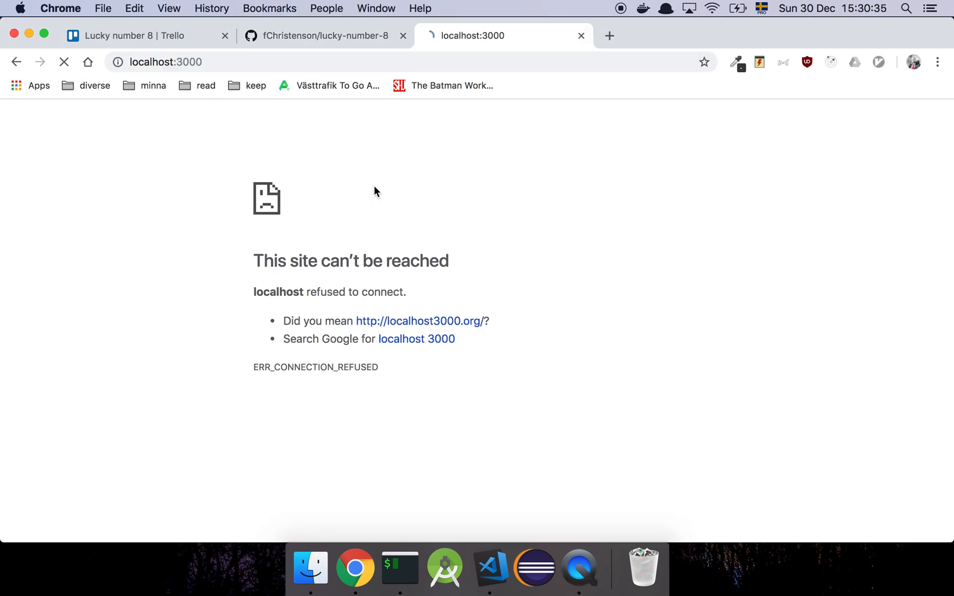
left_click(64, 62)
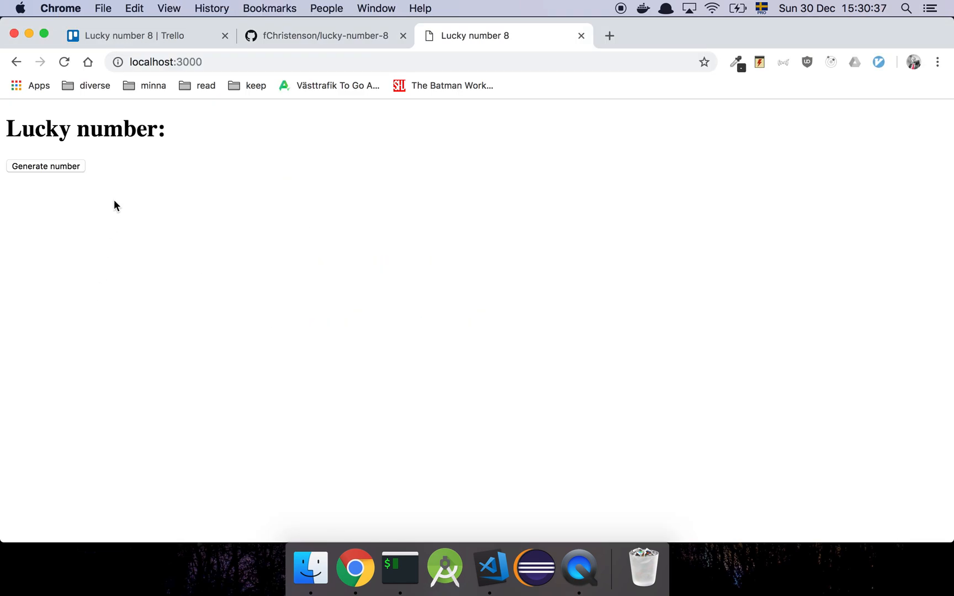
left_click(46, 166)
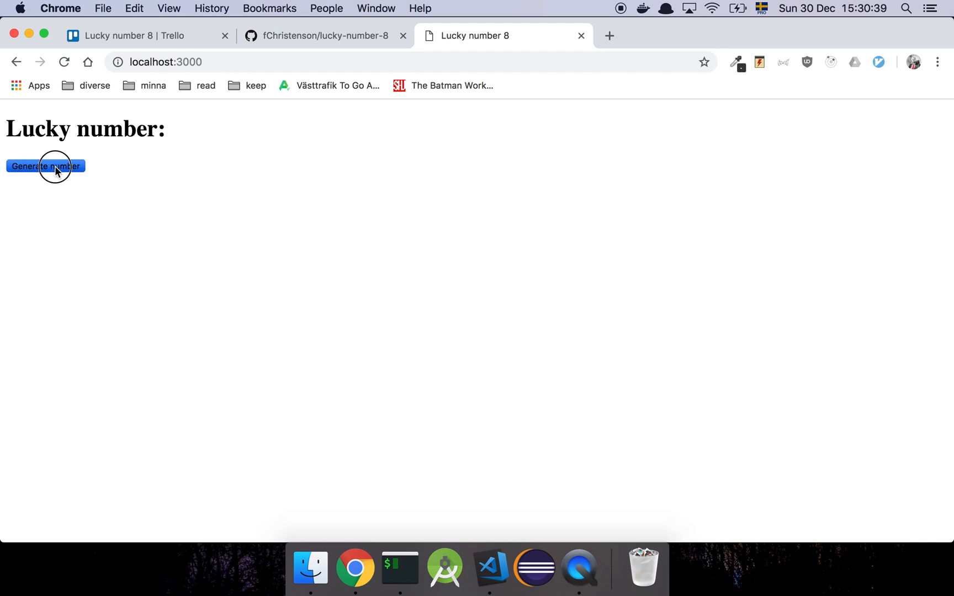
left_click(52, 166)
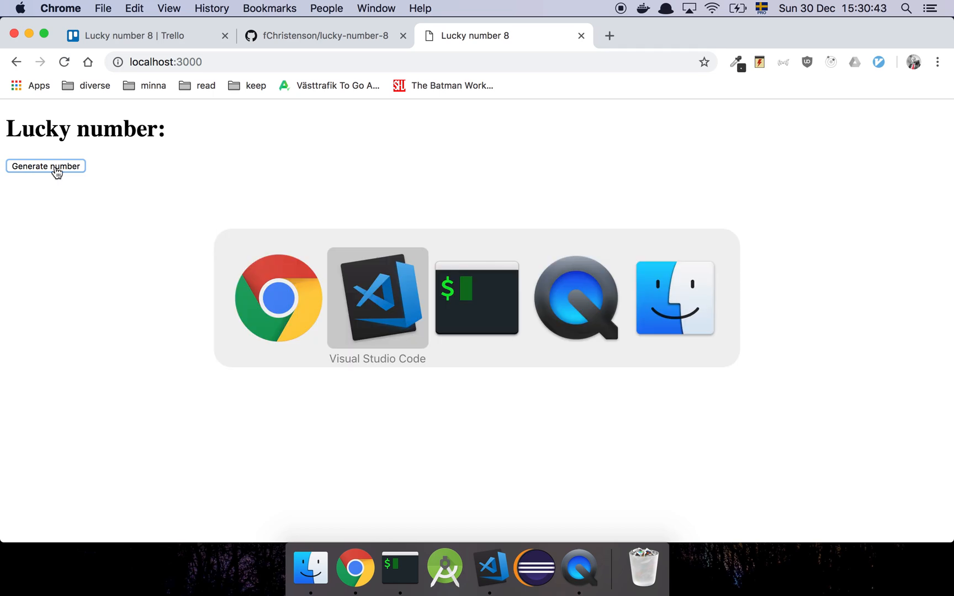
left_click(489, 568)
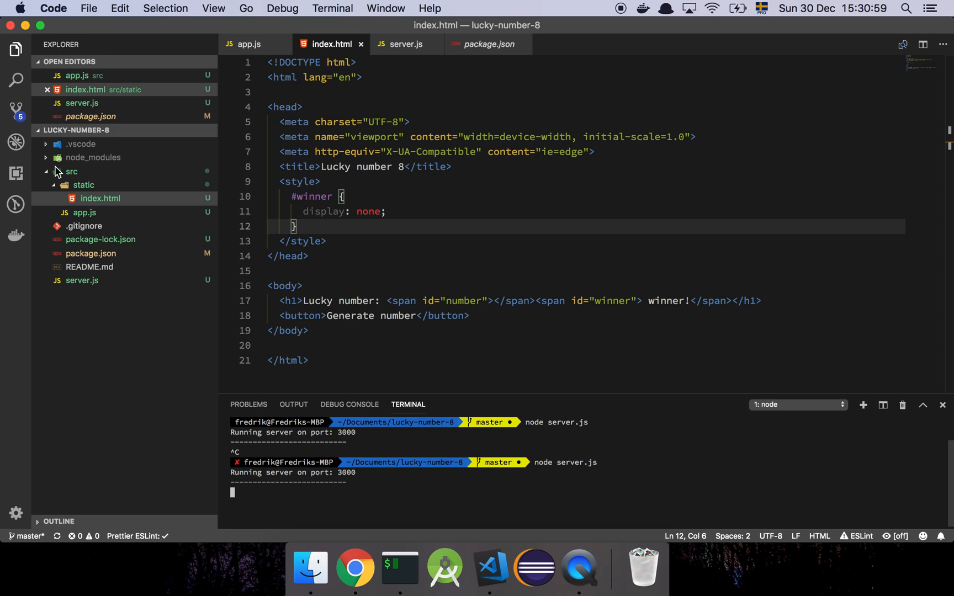
Step: Stop the server, create the landing-page branch with gco -b, and check git status
key("ctrl+c")
type("gco ")
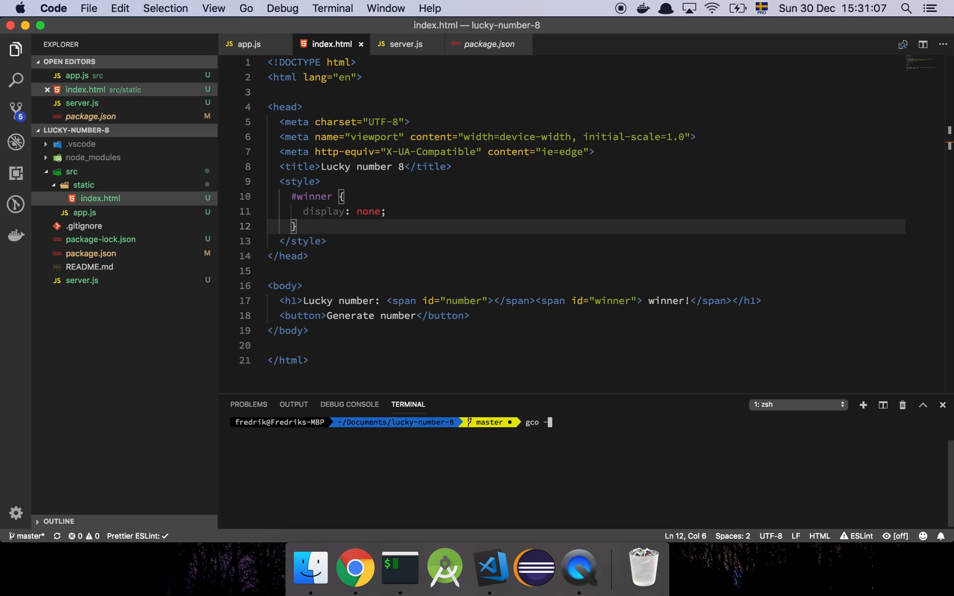
type("-b landing-page")
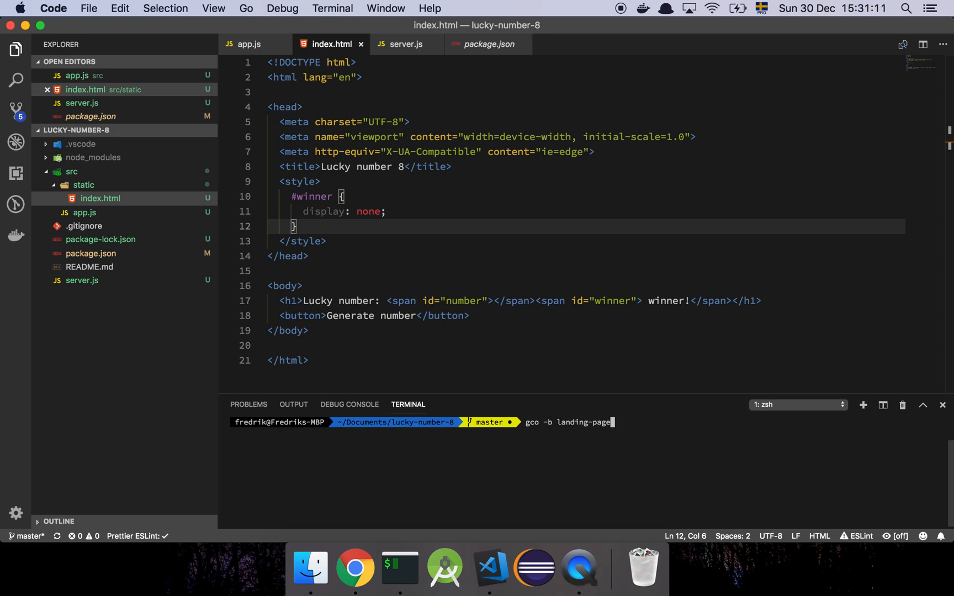
key("Enter")
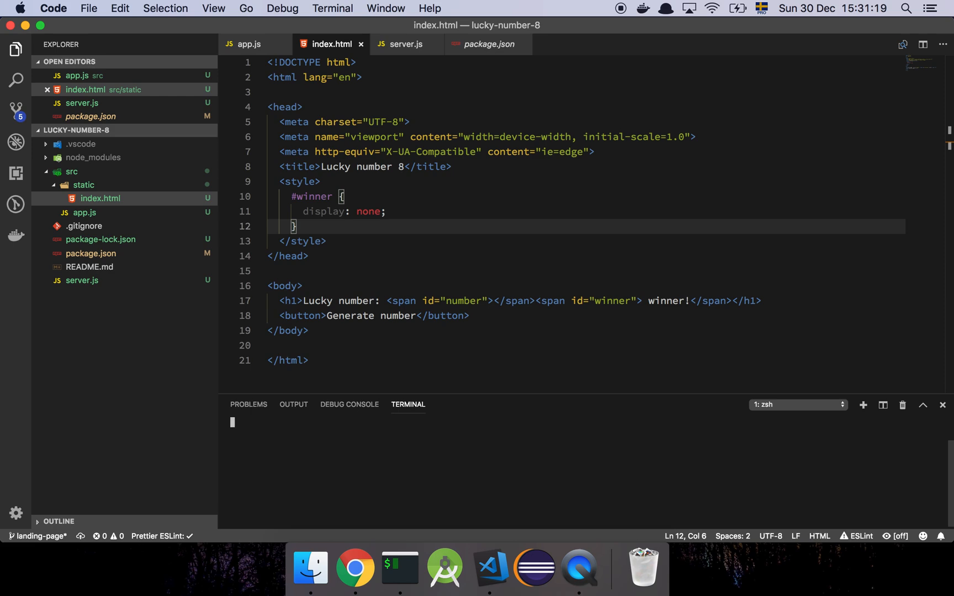
type("git stat")
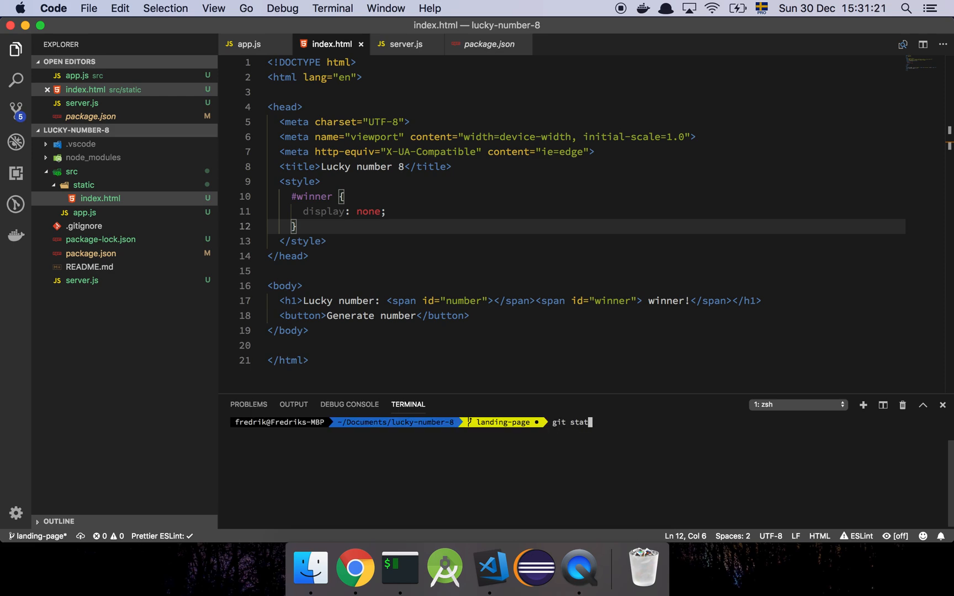
key("Enter")
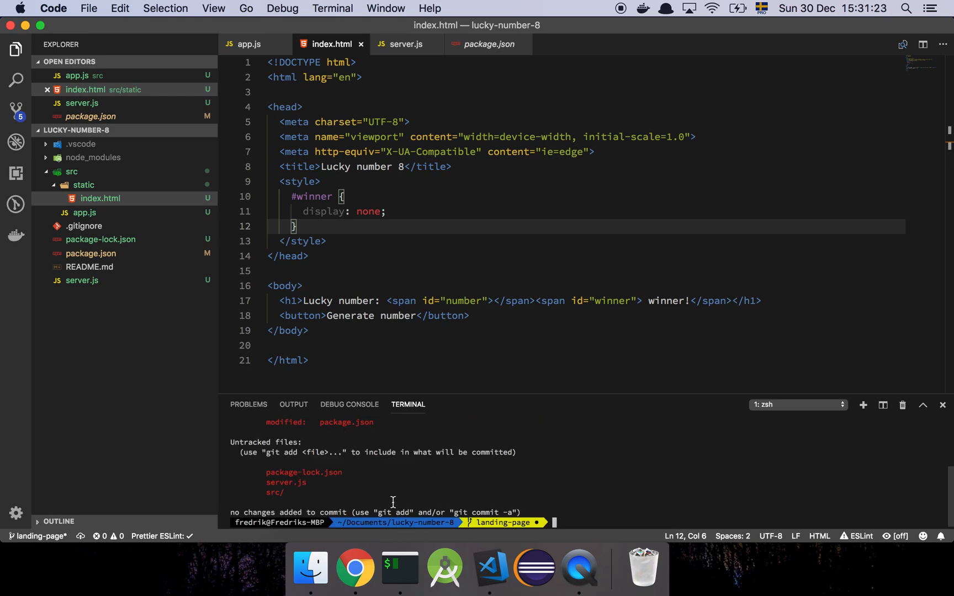
mouse_move(339, 473)
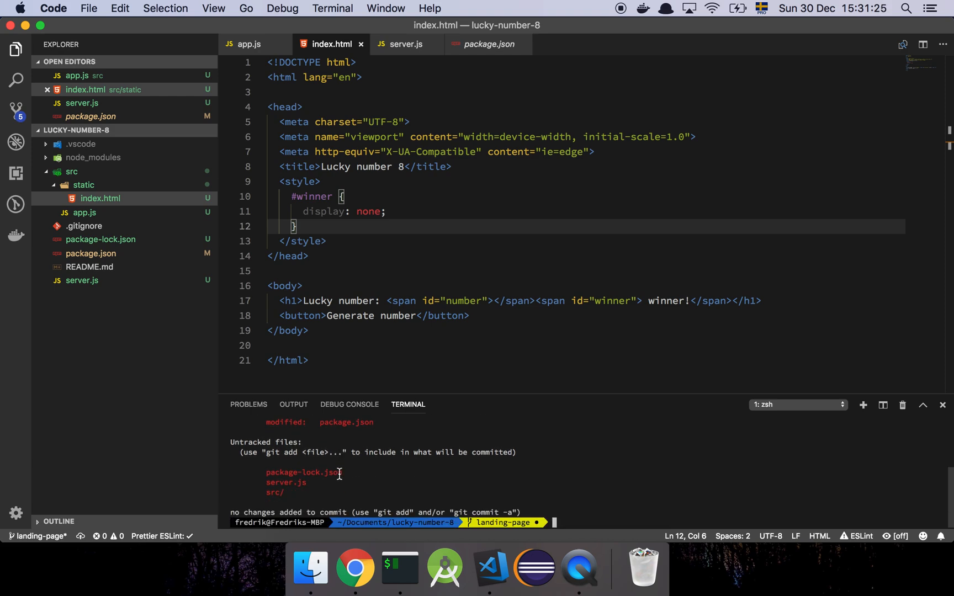
mouse_move(399, 459)
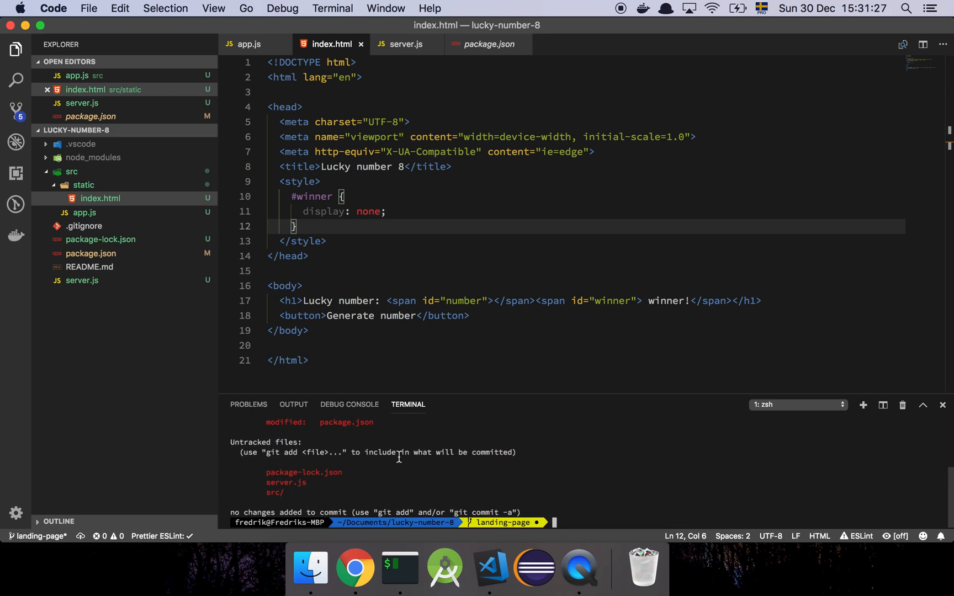
Step: Stage everything and commit it with the message "landing-page"
type("git add .")
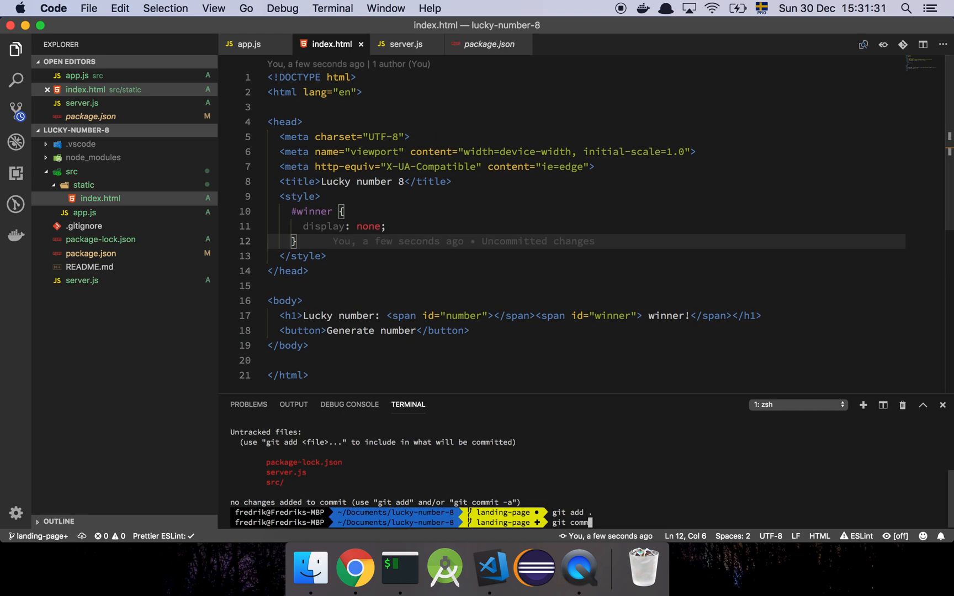
type("git commit -am\"")
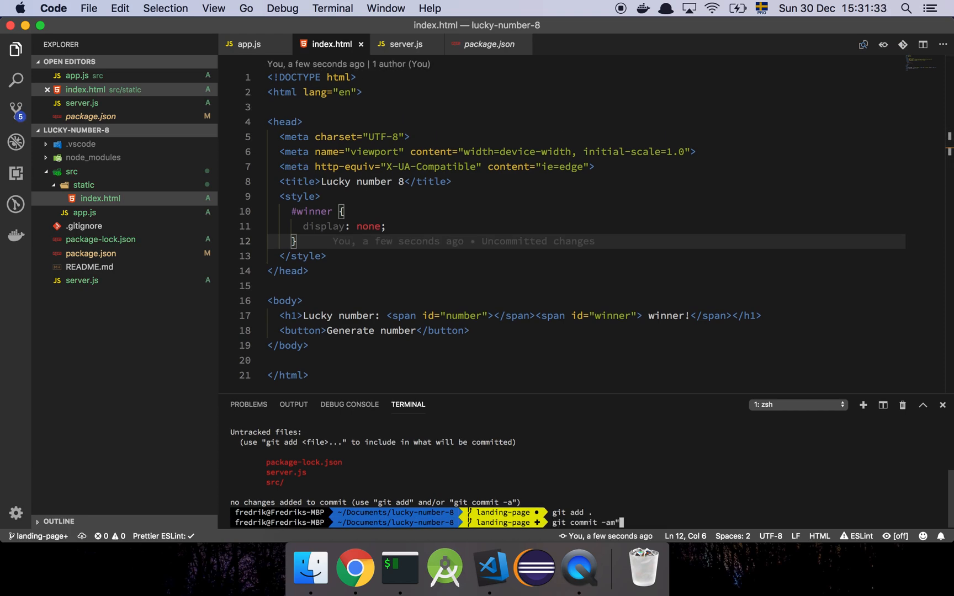
type("\"landing-")
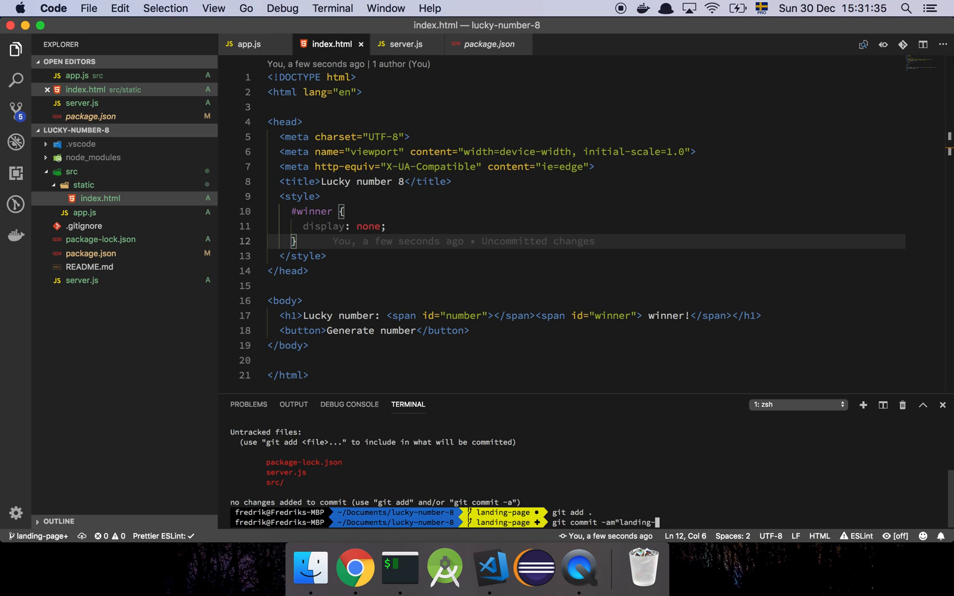
type("-page\"")
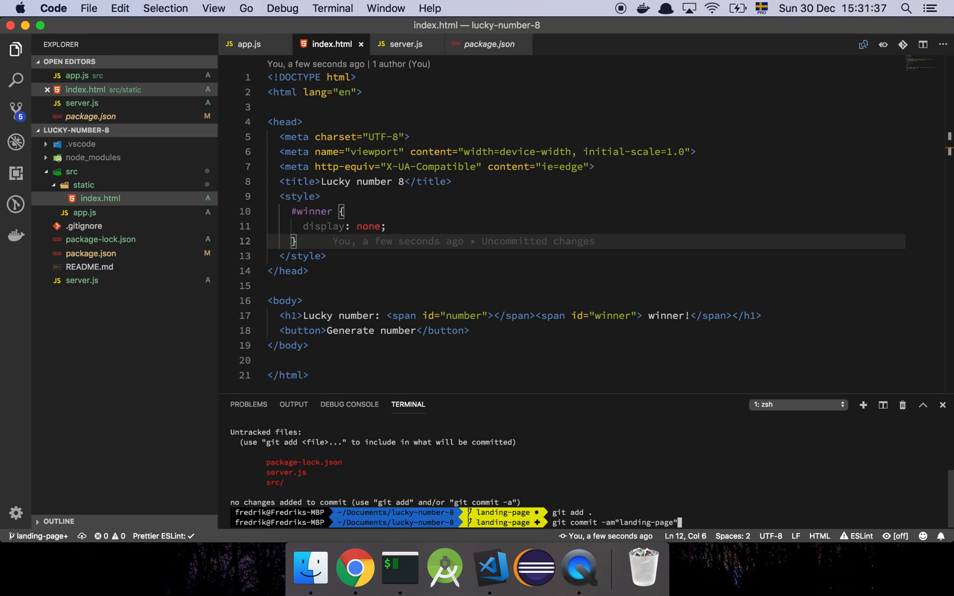
key("Enter")
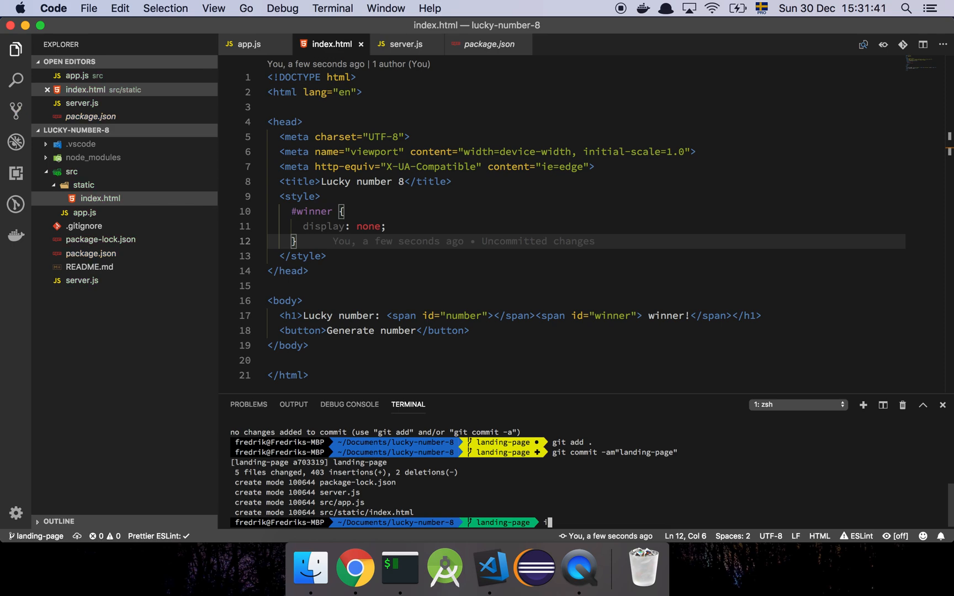
Step: Attempt git push of the landing-page branch from the terminal
type("git push")
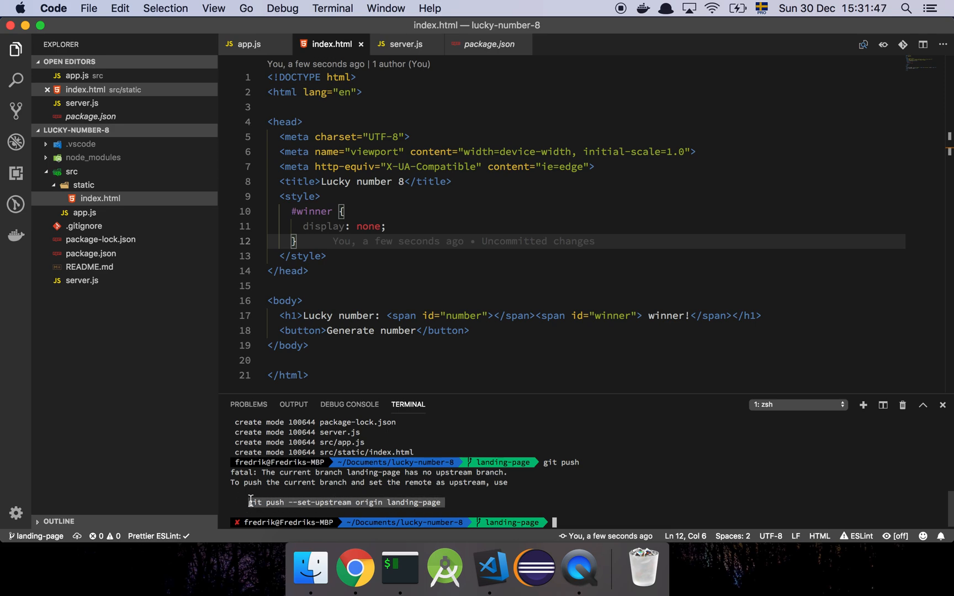
mouse_move(489, 410)
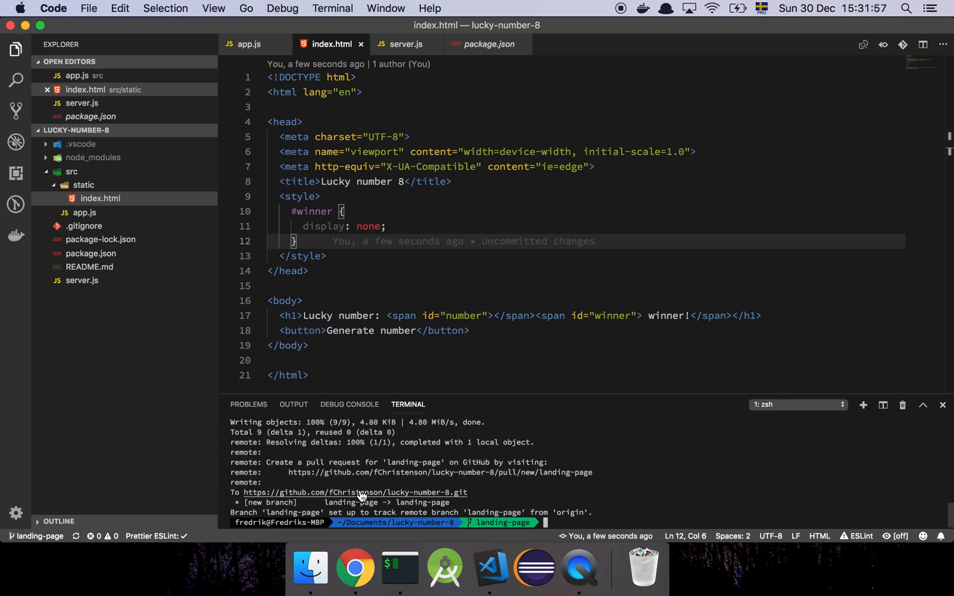
mouse_move(362, 494)
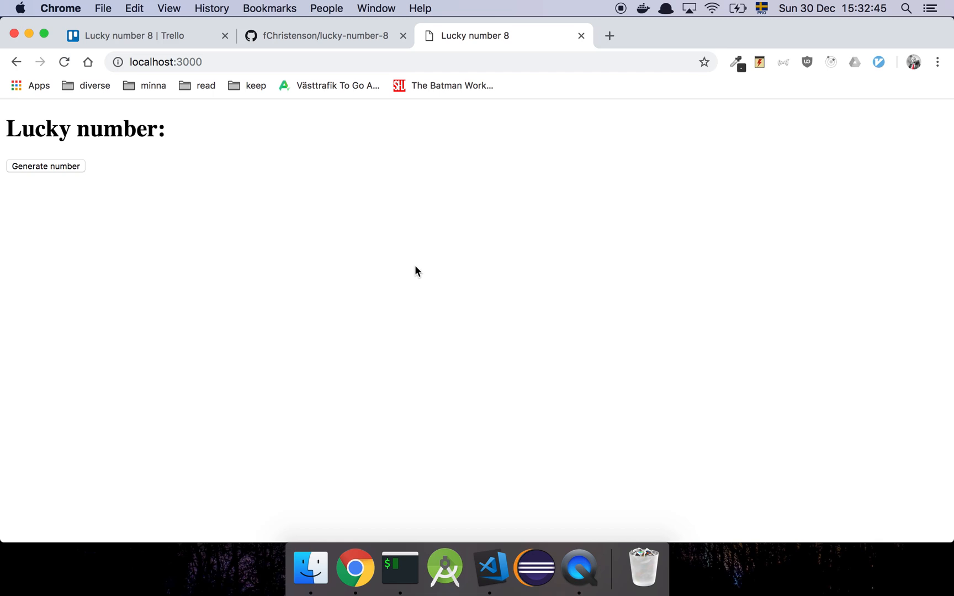
Step: Start a pull request from landing-page with the description 'landing page'
left_click(323, 35)
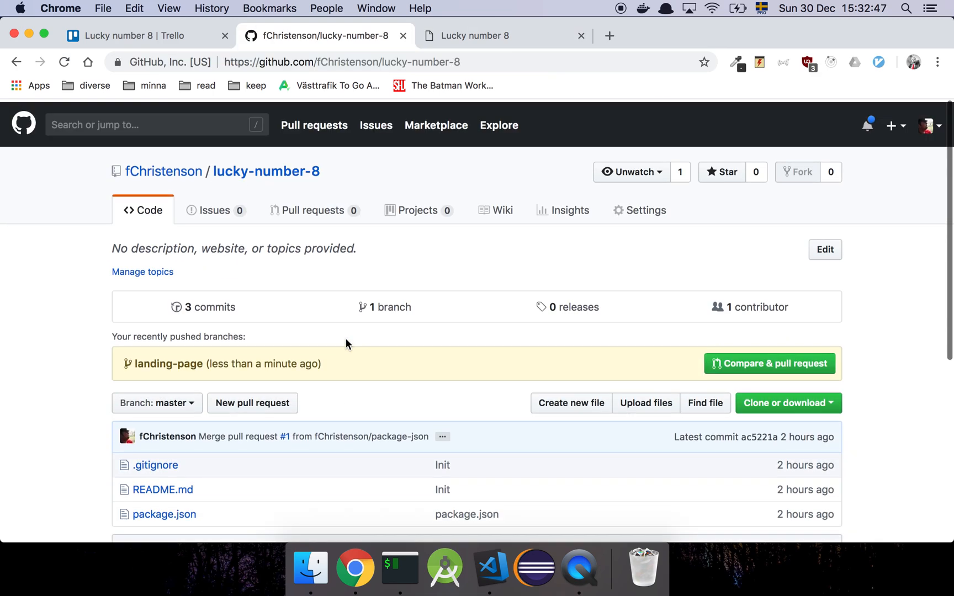
left_click(314, 208)
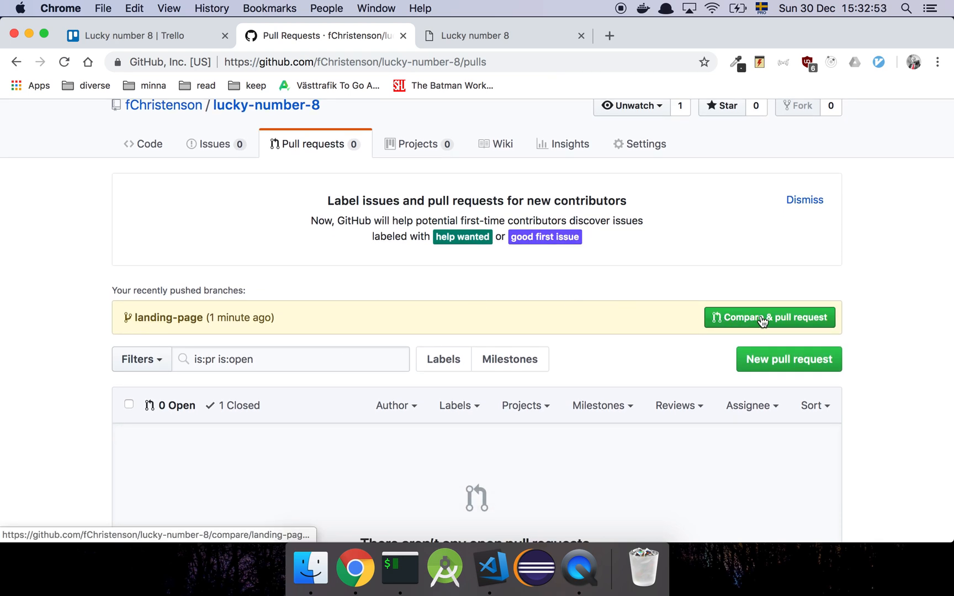
left_click(770, 317)
type("Added ")
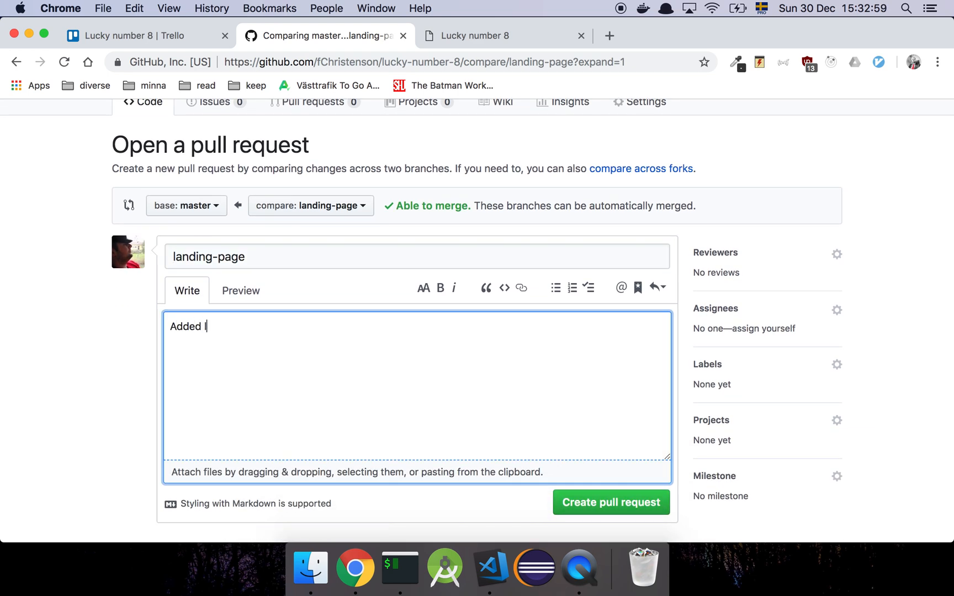
type("landing page")
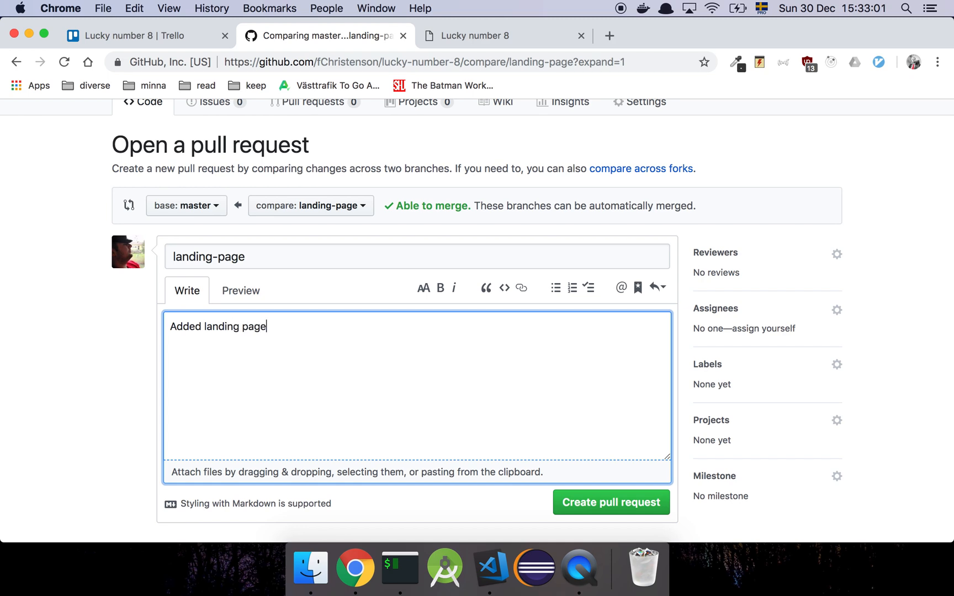
Step: Create pull request #2 and view its Files changed tab
scroll("down", 3)
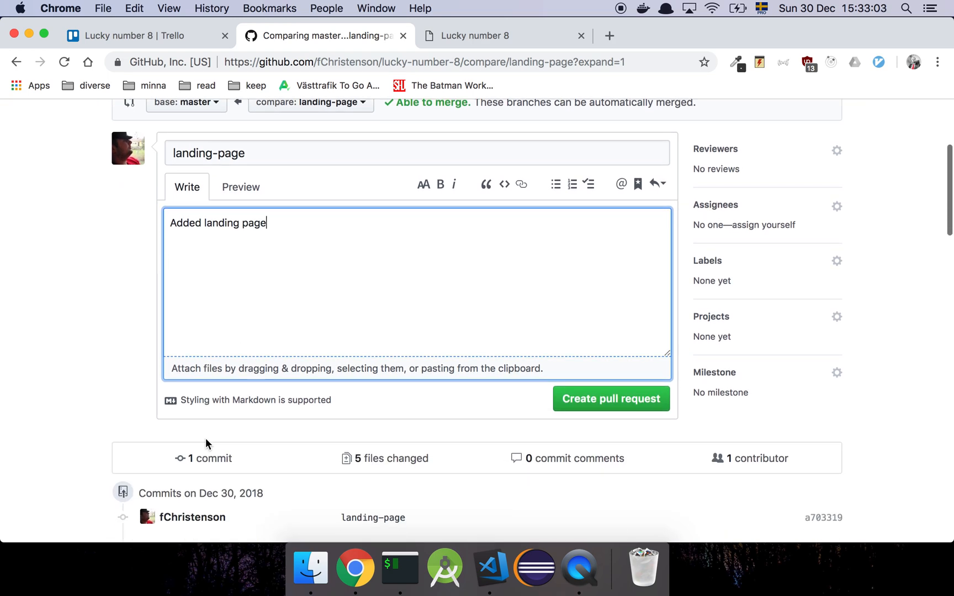
left_click(611, 398)
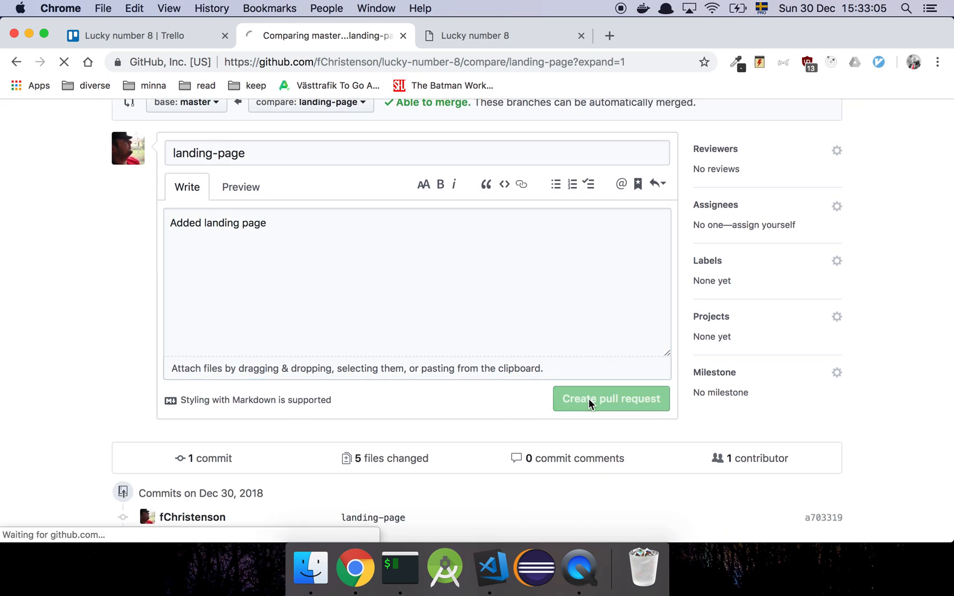
left_click(611, 399)
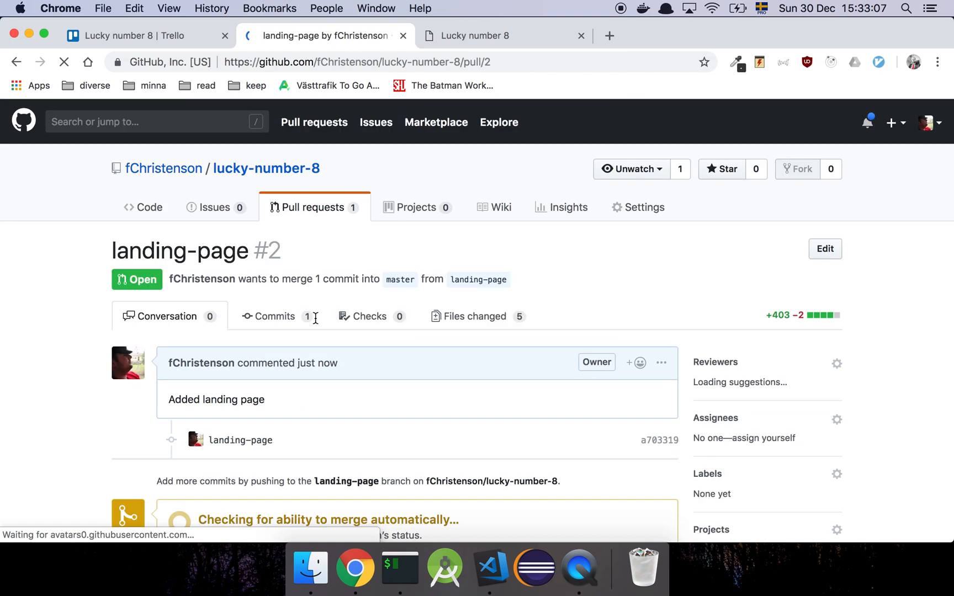
scroll("down", 3)
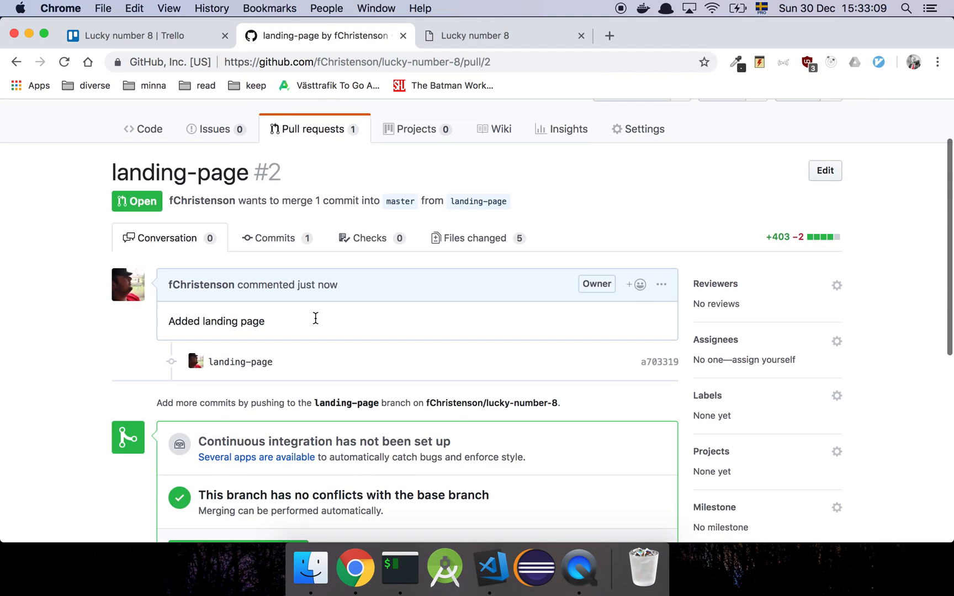
scroll("down", 3)
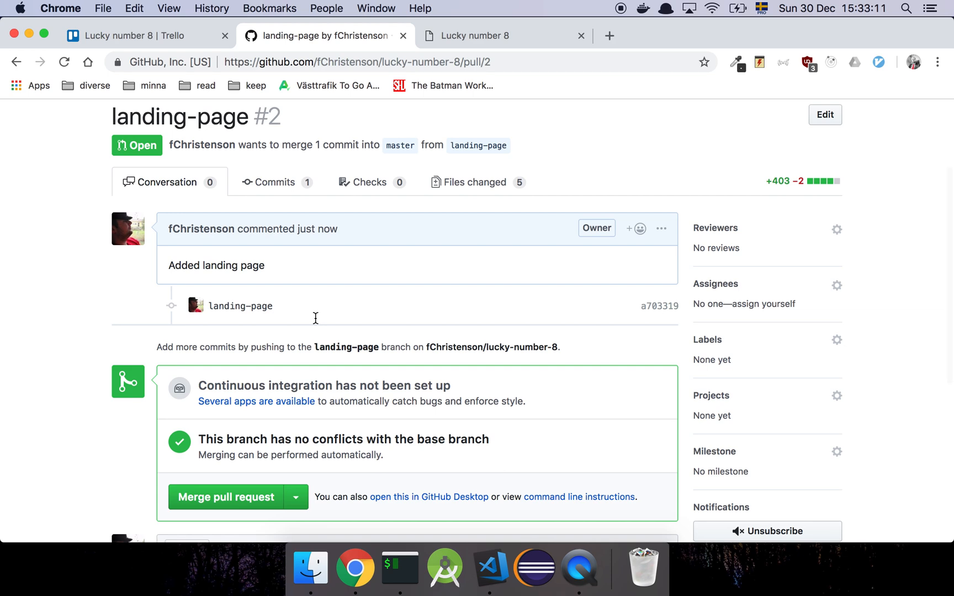
mouse_move(449, 203)
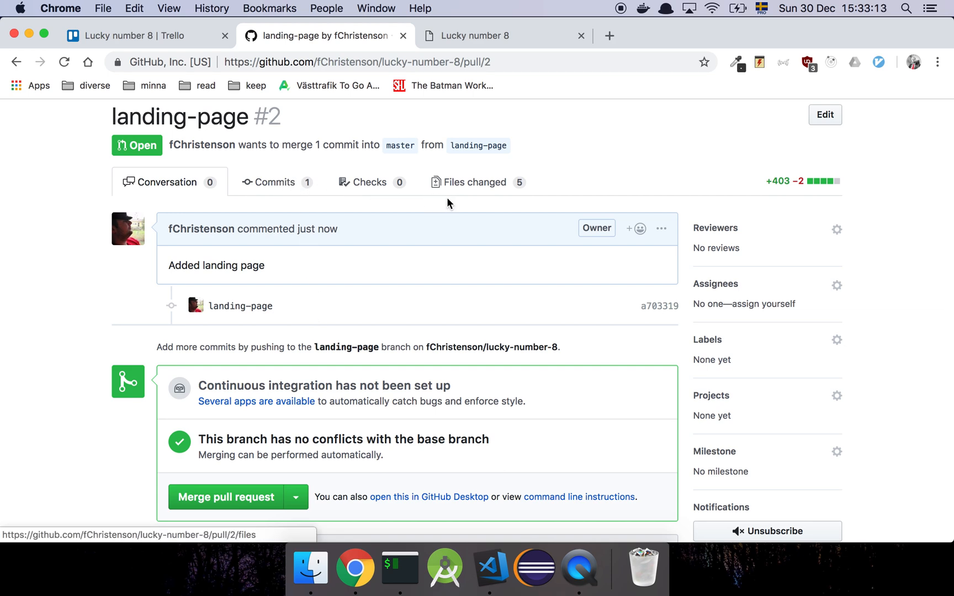
left_click(475, 182)
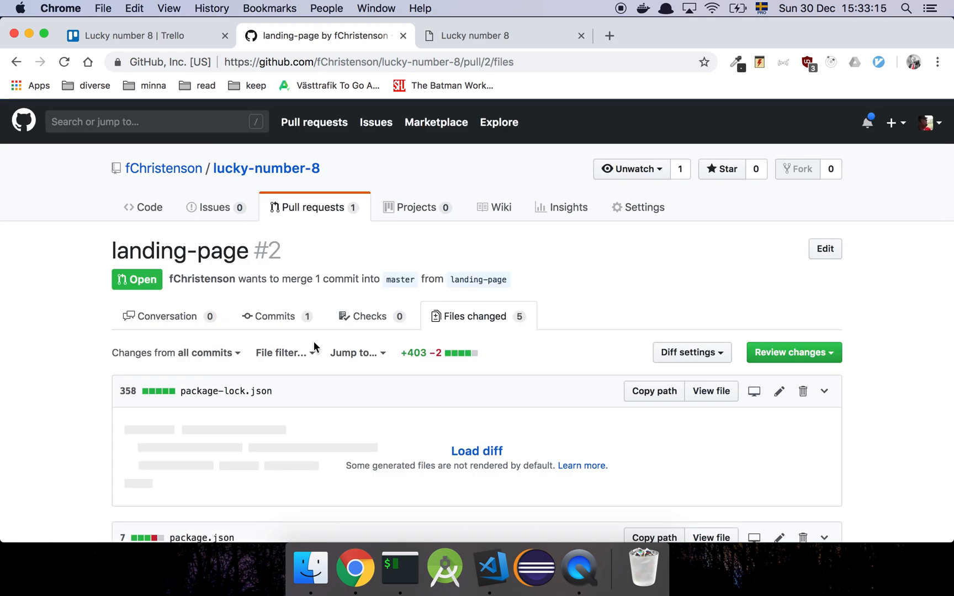
Step: Scroll through the package.json and server.js diffs, then switch to the Trello board
scroll("down", 3)
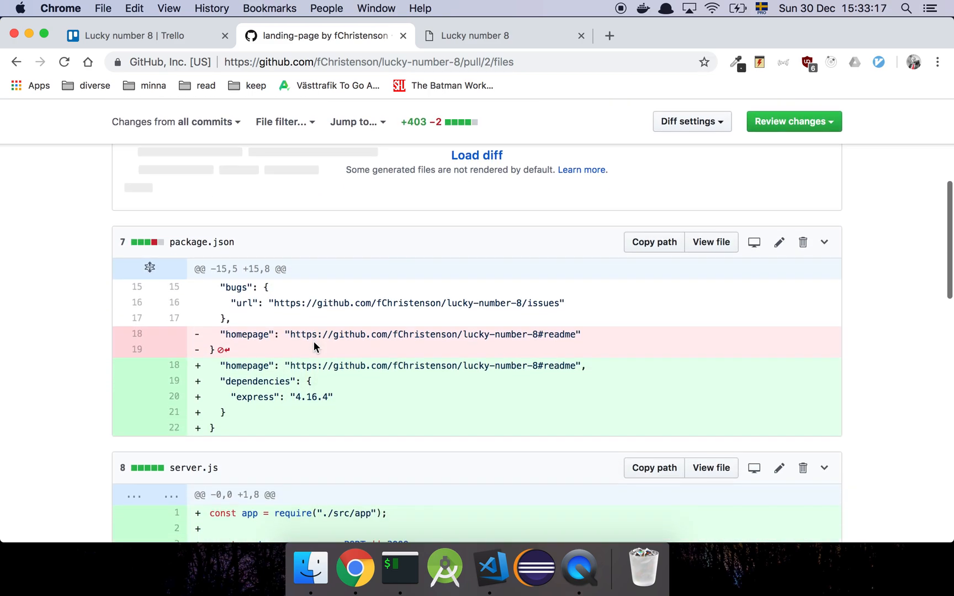
scroll("down", 3)
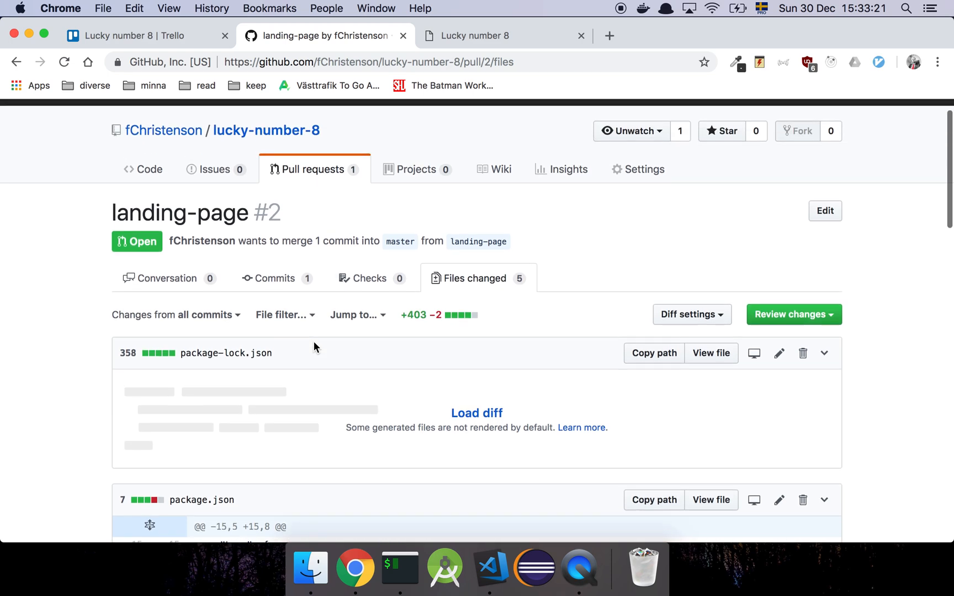
left_click(135, 36)
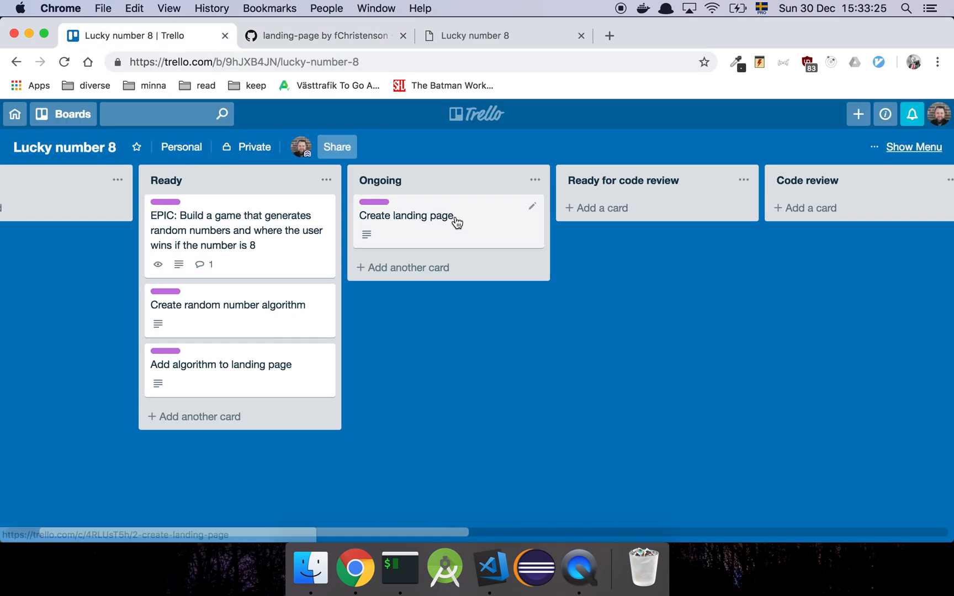
Step: Move Create landing page via Ready for code review into Code review, then go back to GitHub
left_click_drag(406, 216, 614, 215)
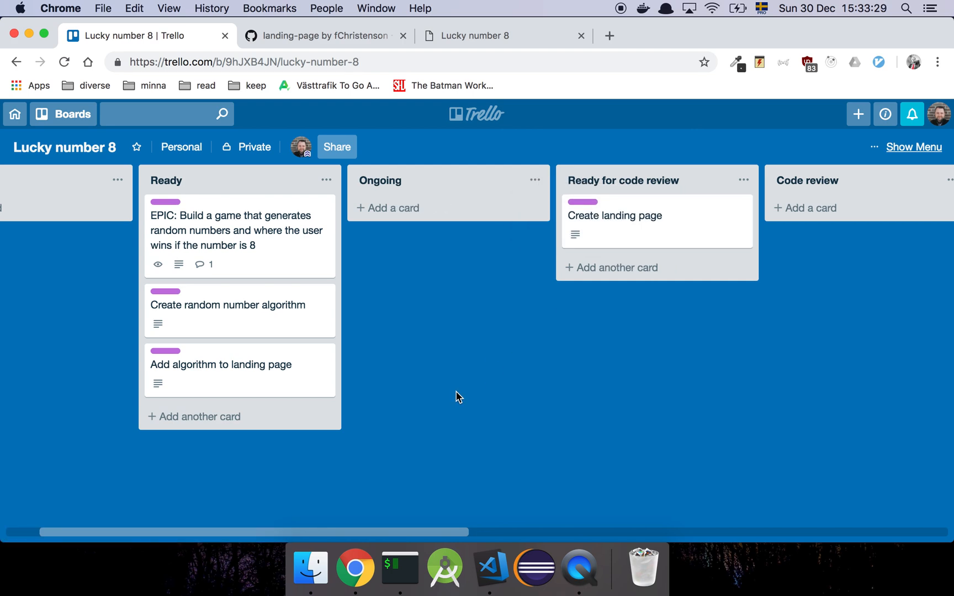
scroll("right", 3)
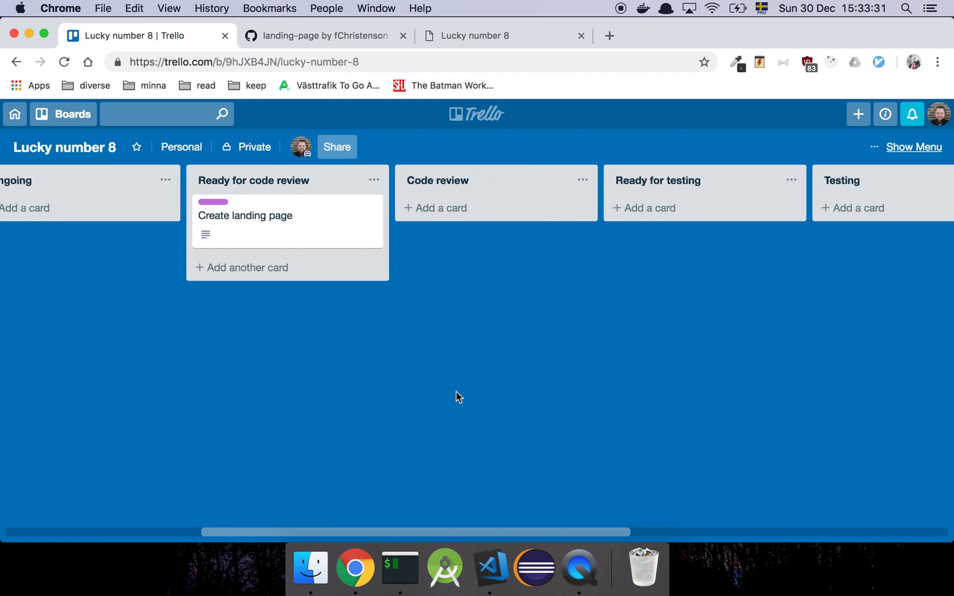
scroll("right", 3)
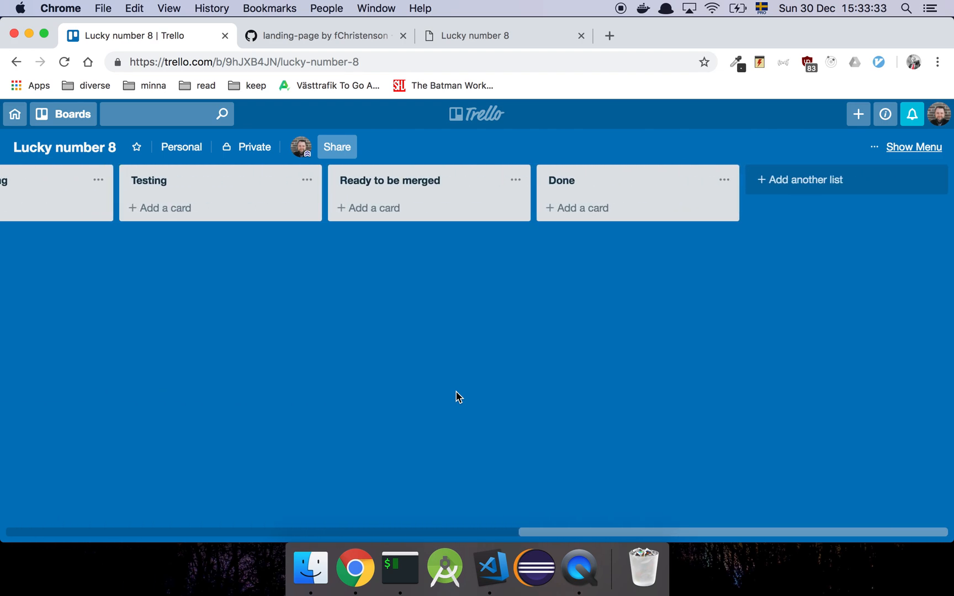
scroll("left", 3)
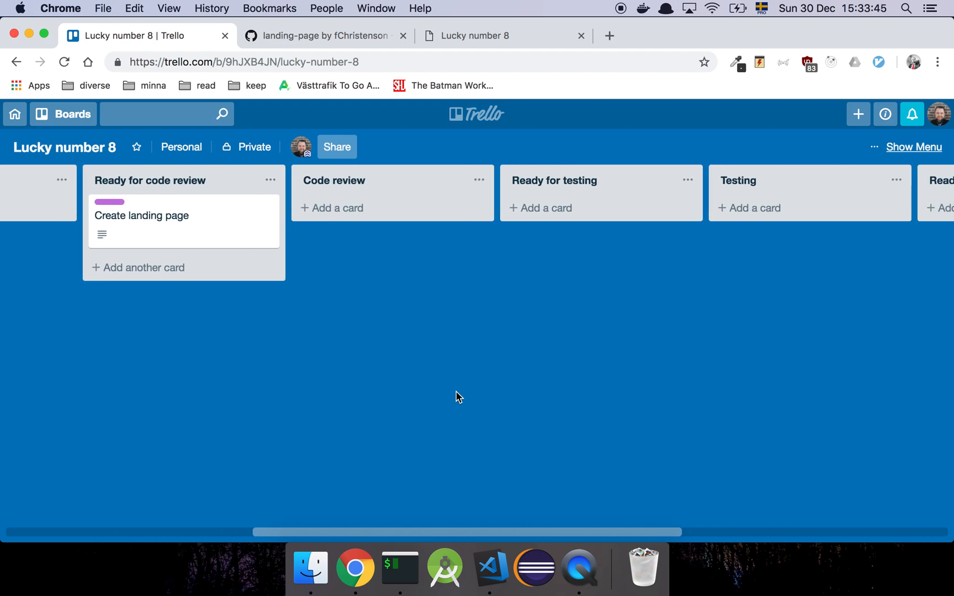
scroll("right", 3)
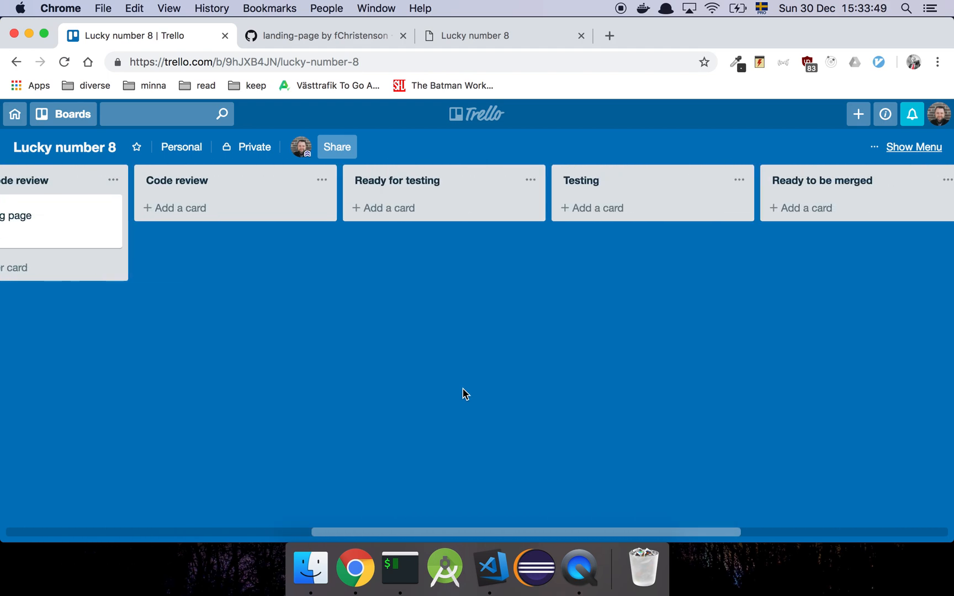
scroll("right", 3)
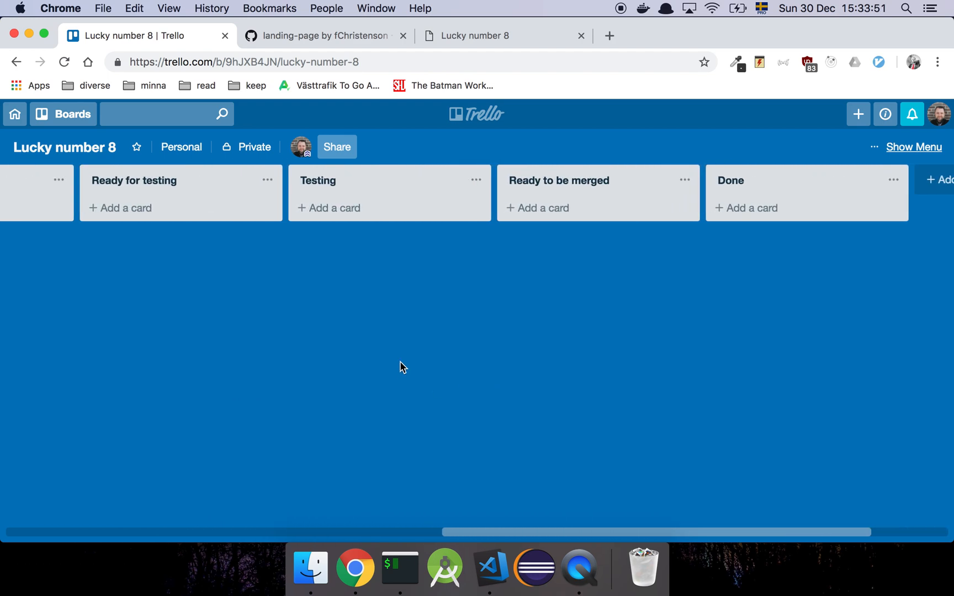
mouse_move(379, 322)
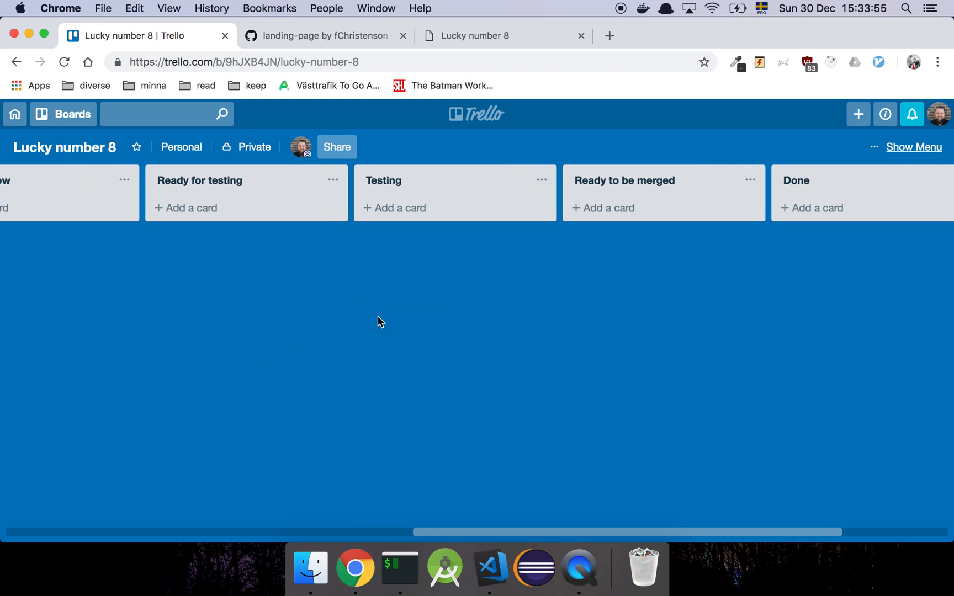
scroll("right", 3)
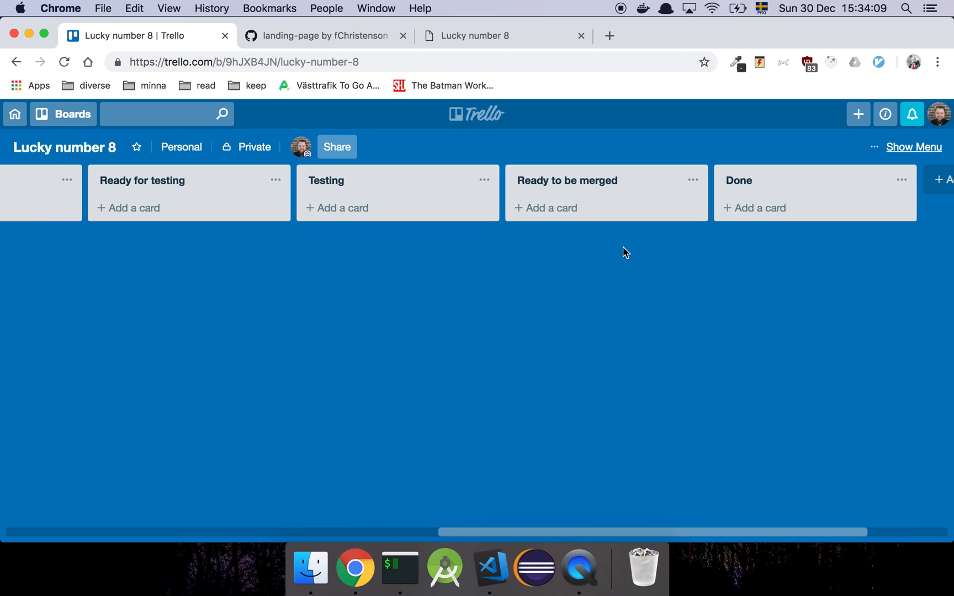
mouse_move(409, 262)
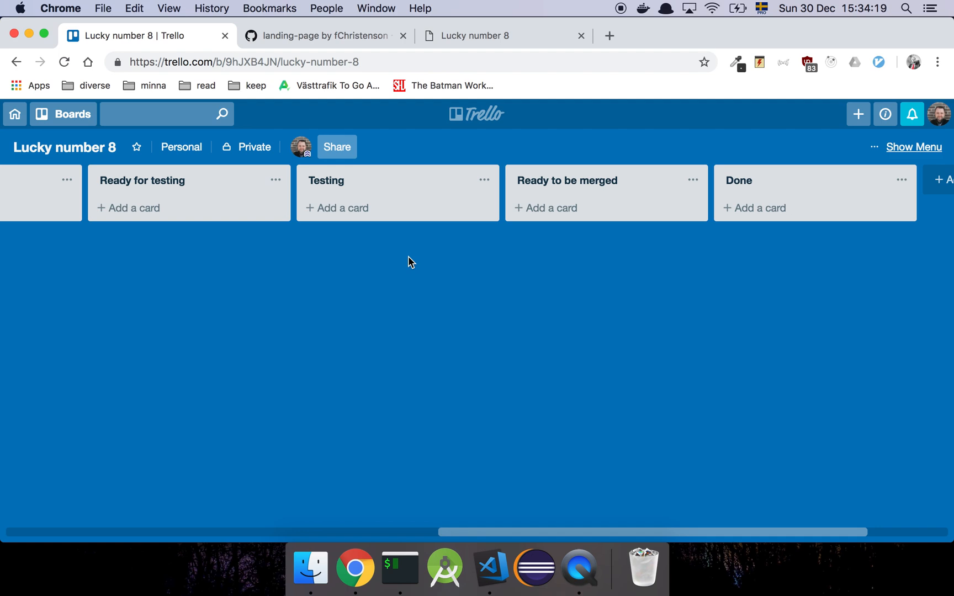
scroll("left", 3)
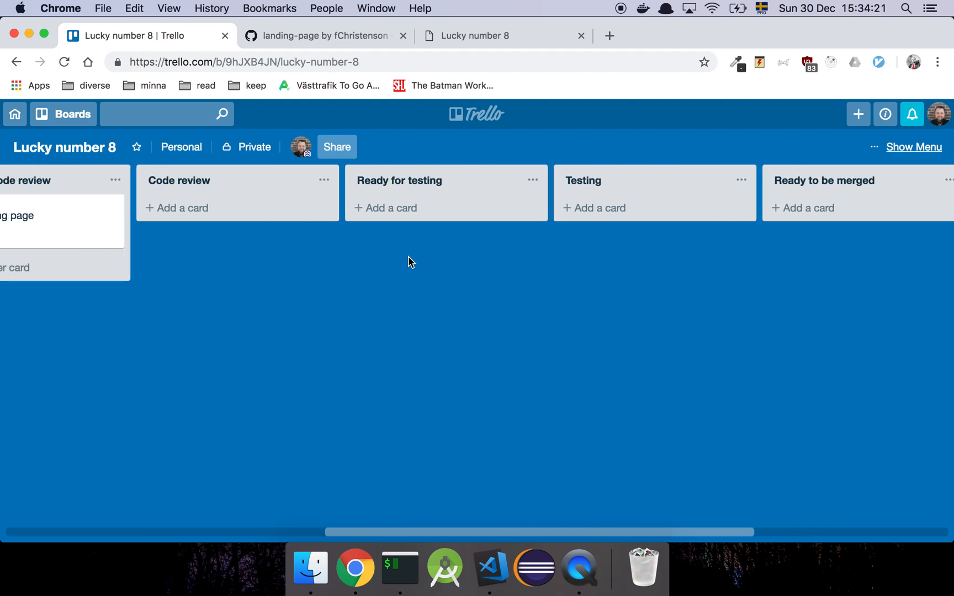
scroll("left", 3)
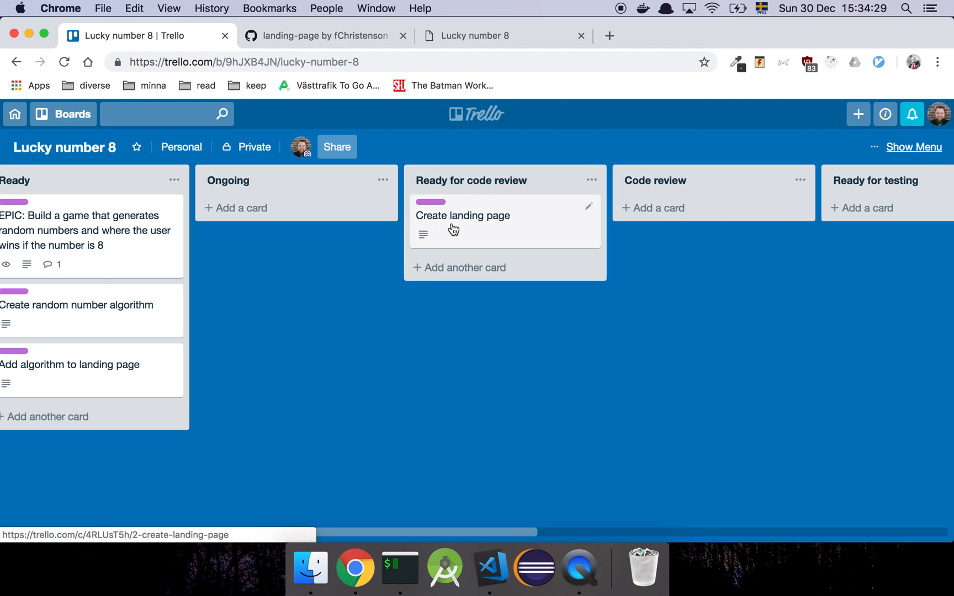
scroll("right", 3)
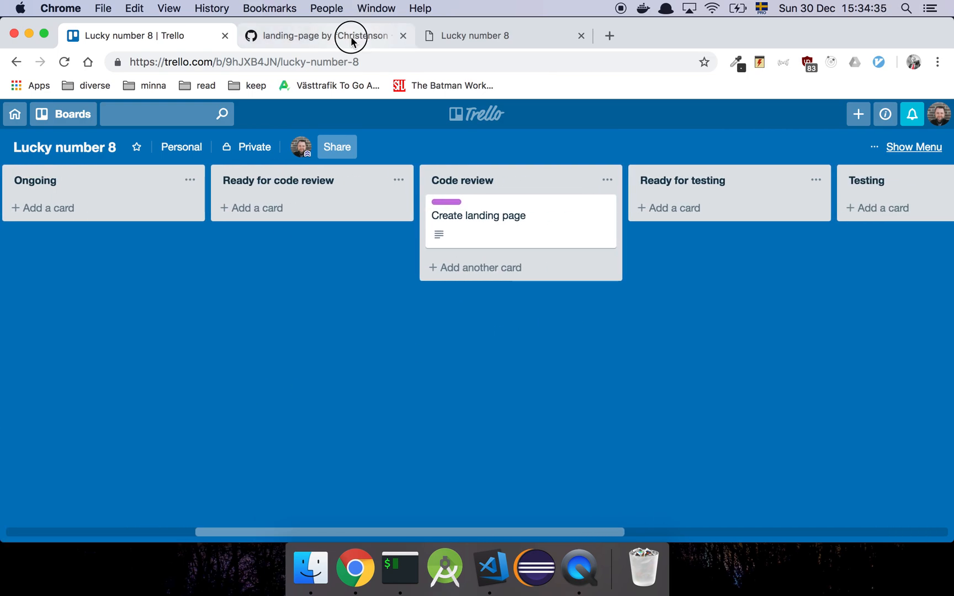
left_click(352, 36)
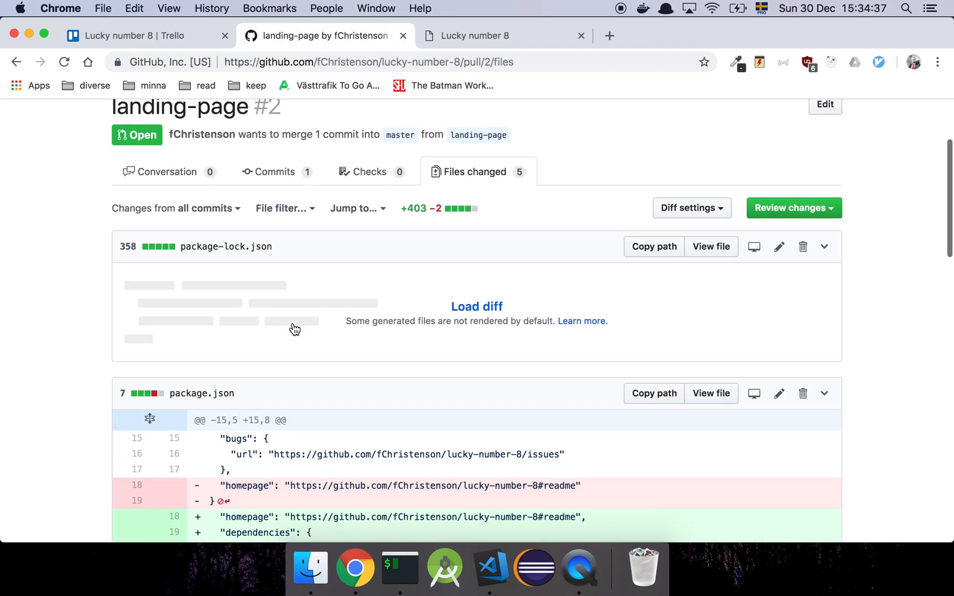
Step: Scroll through the server.js, app.js and index.html diffs of pull request #2
scroll("down", 3)
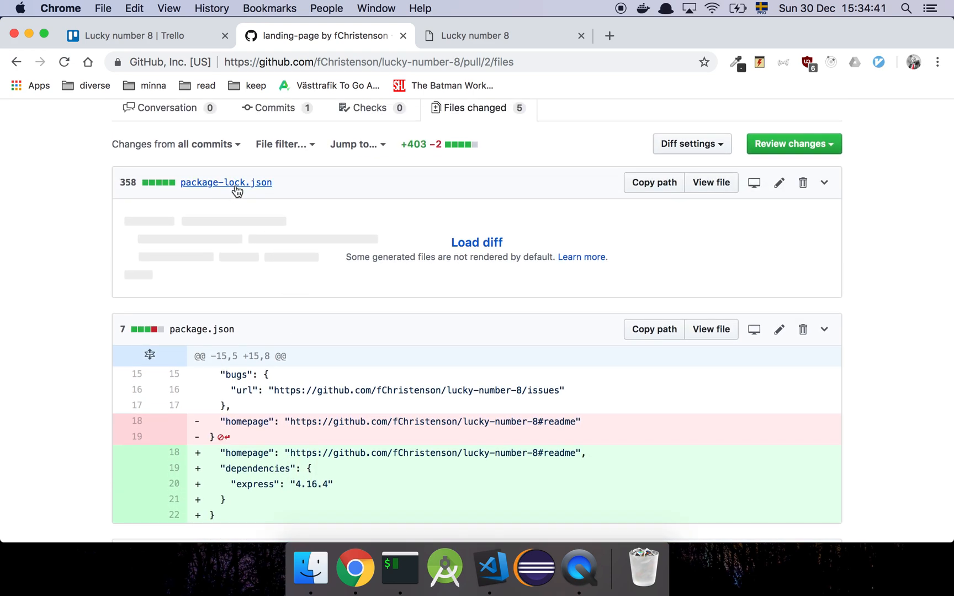
mouse_move(279, 250)
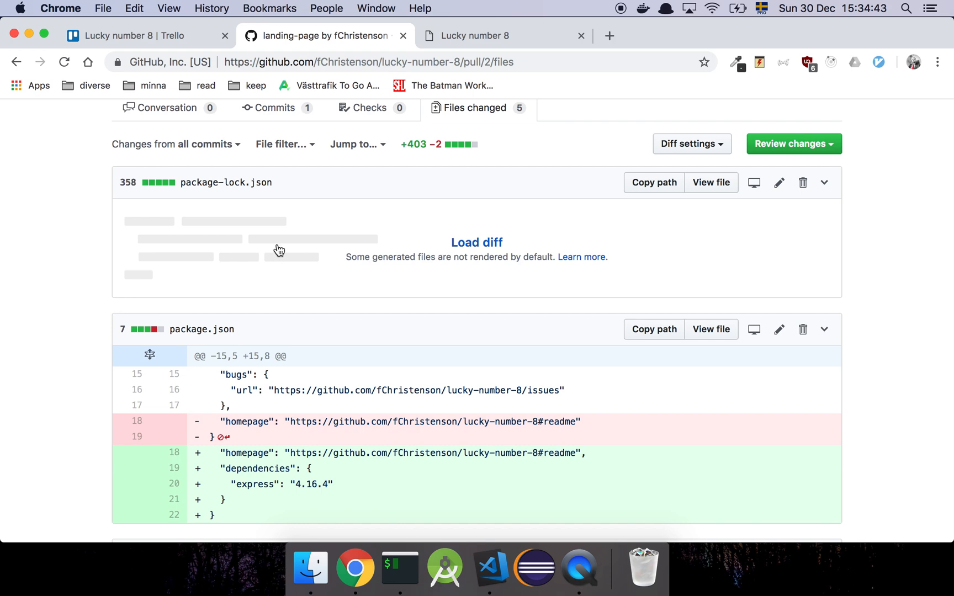
scroll("down", 3)
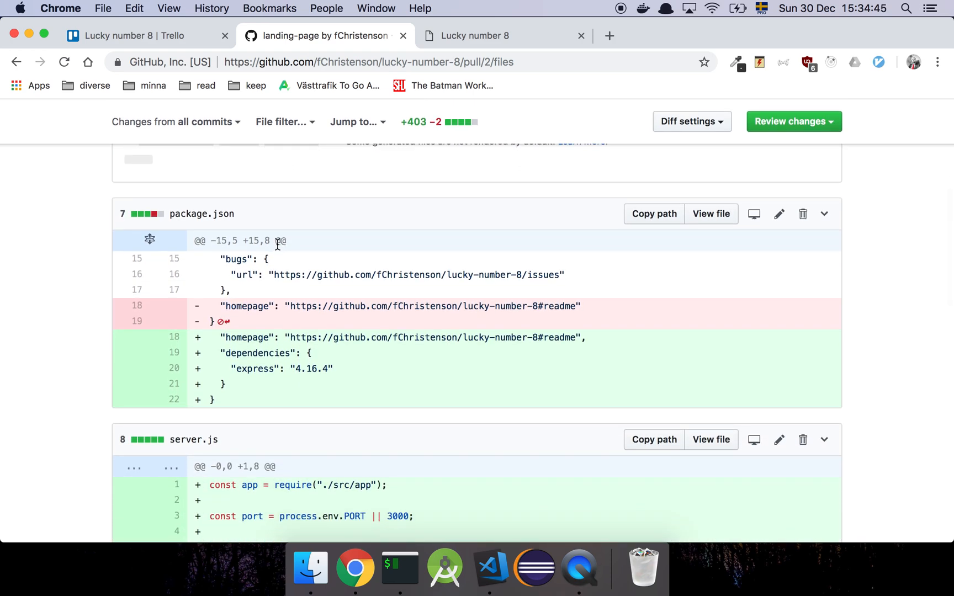
scroll("down", 3)
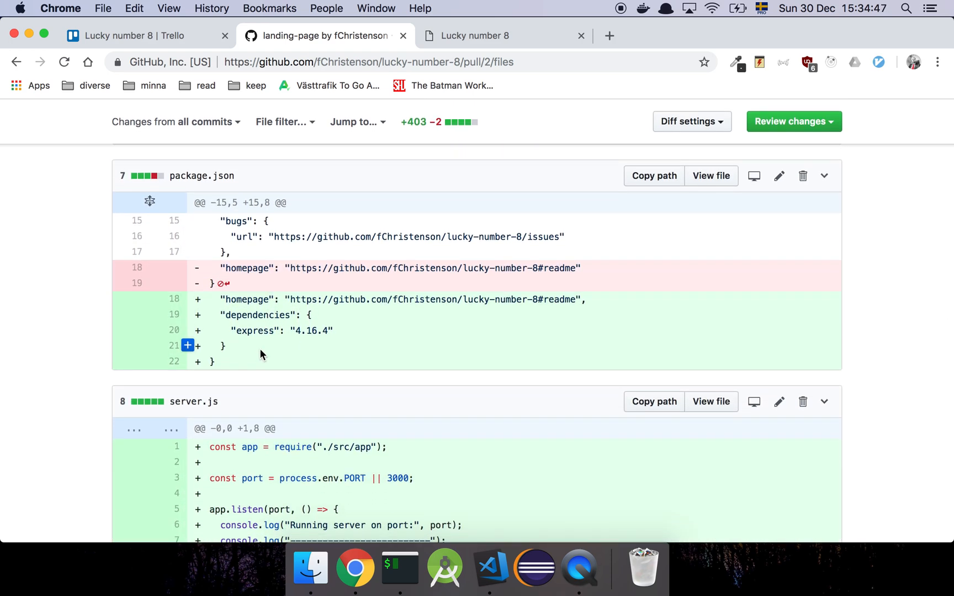
mouse_move(271, 341)
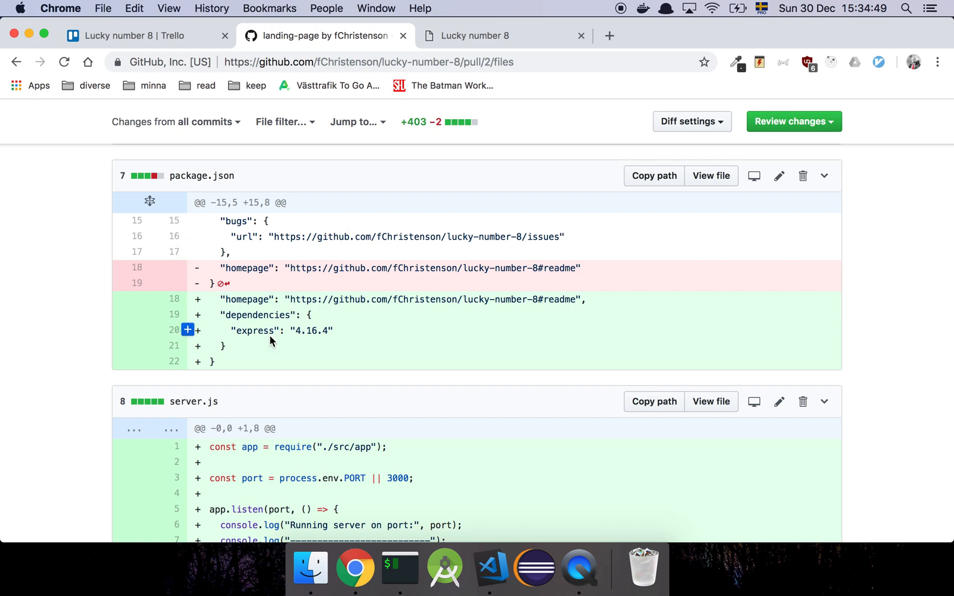
scroll("down", 3)
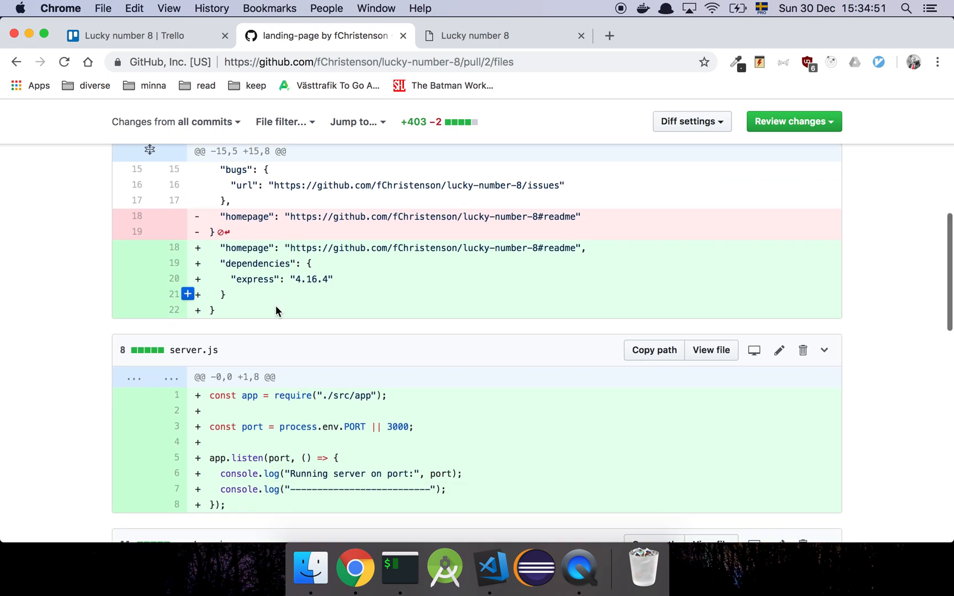
scroll("down", 3)
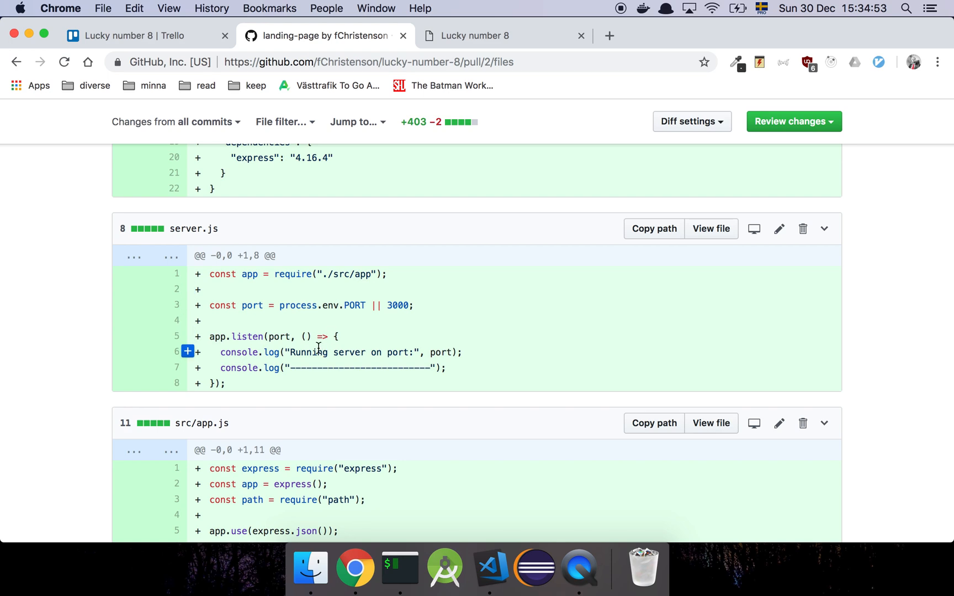
scroll("down", 3)
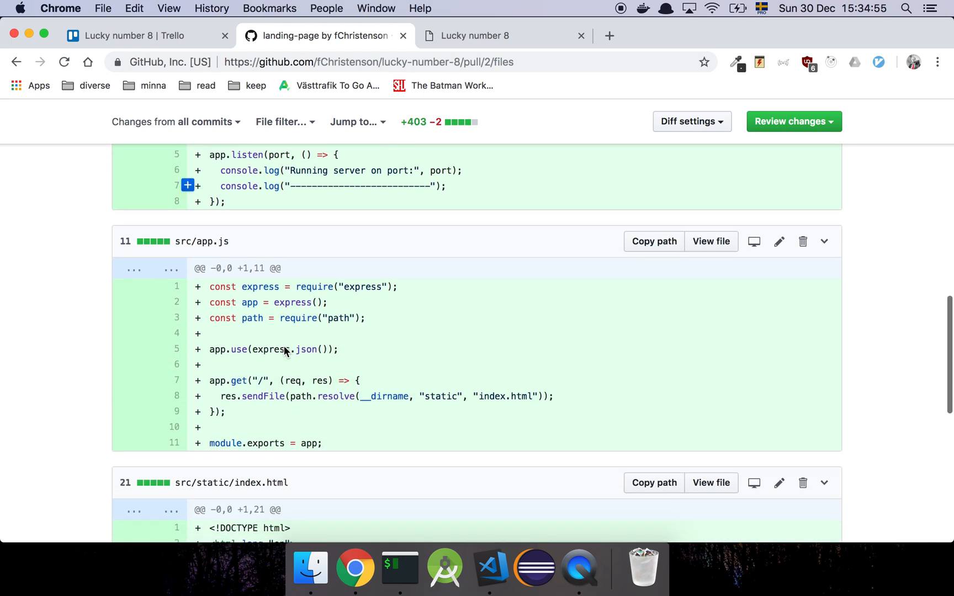
scroll("down", 3)
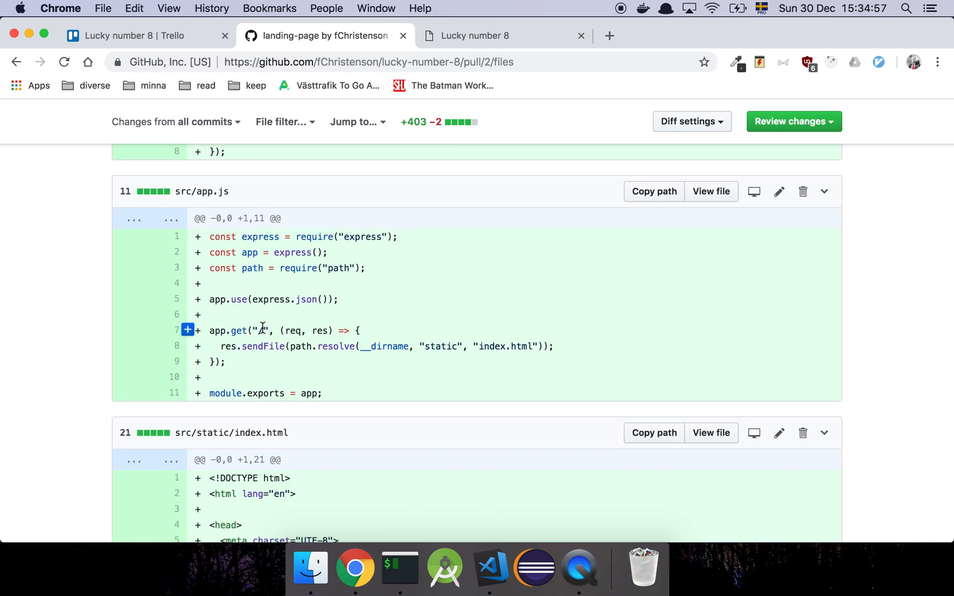
scroll("down", 3)
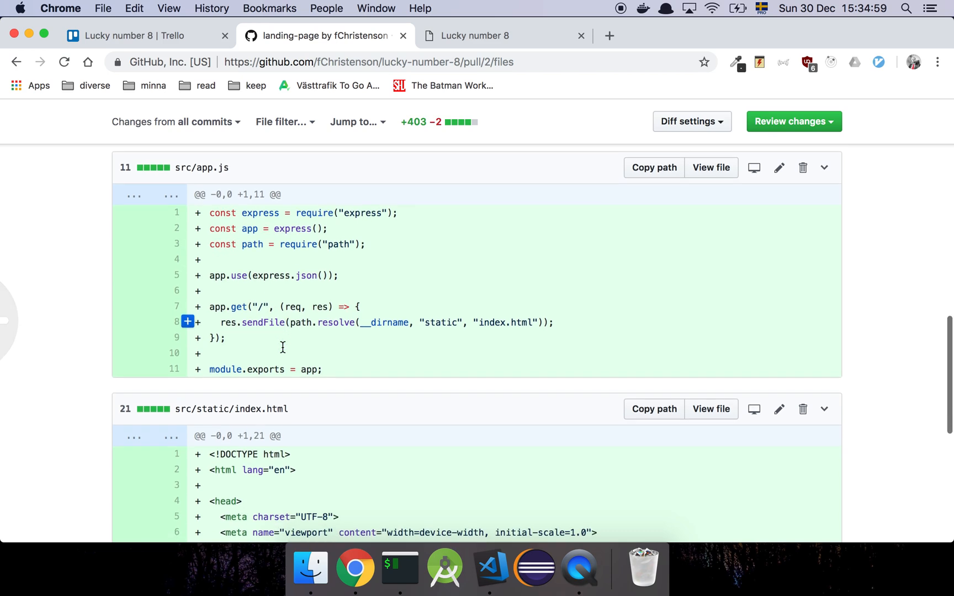
scroll("down", 3)
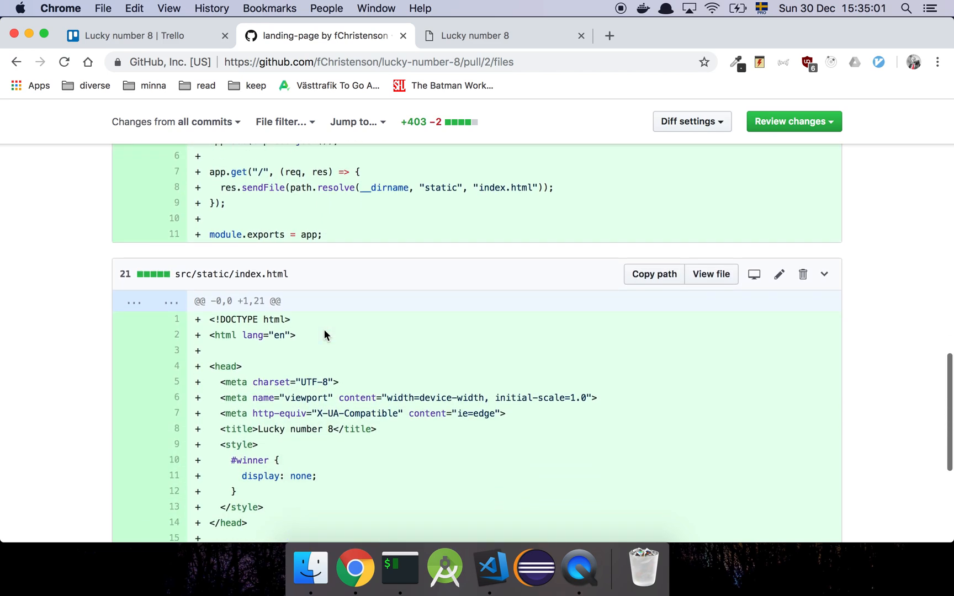
scroll("down", 3)
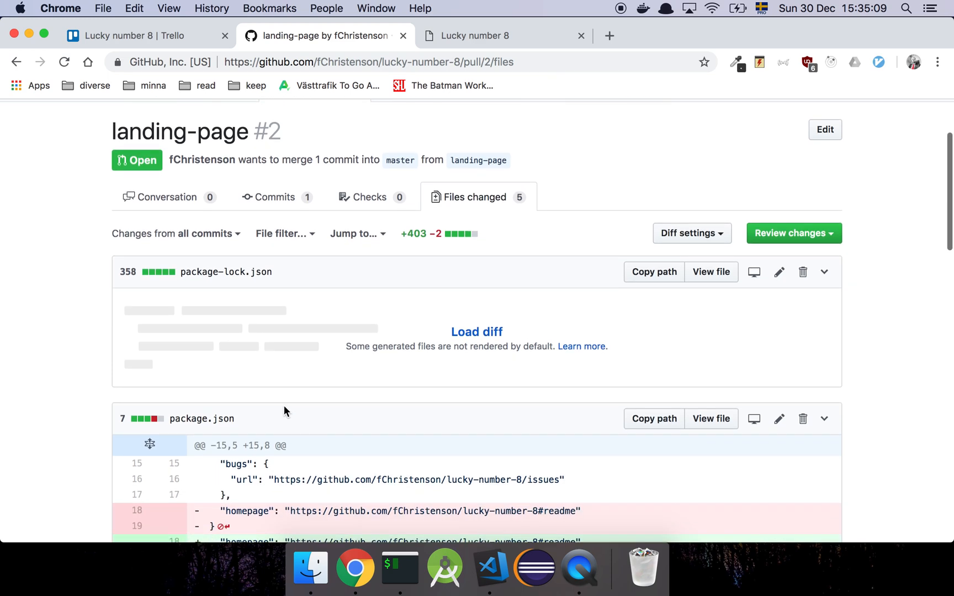
scroll("down", 3)
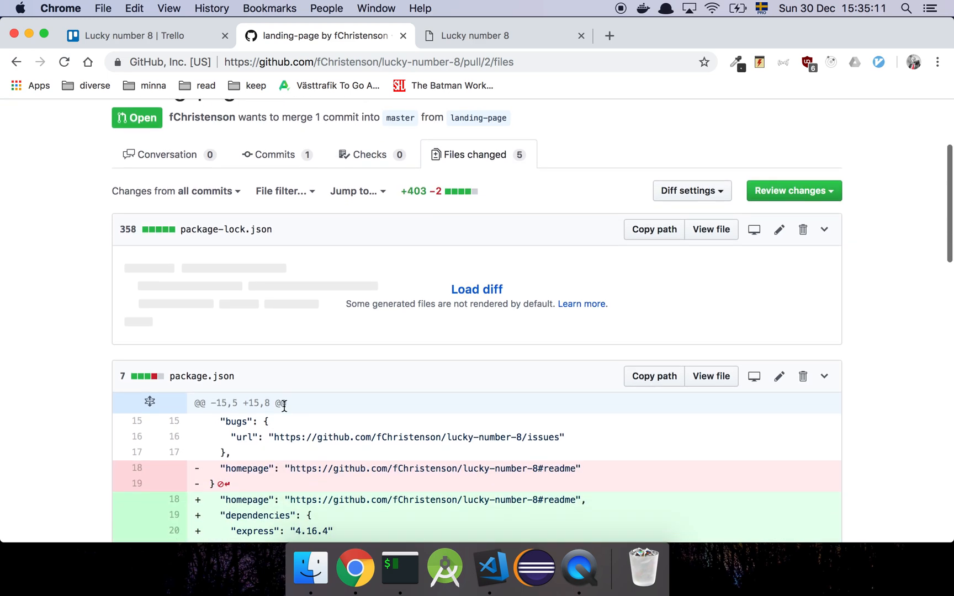
mouse_move(160, 168)
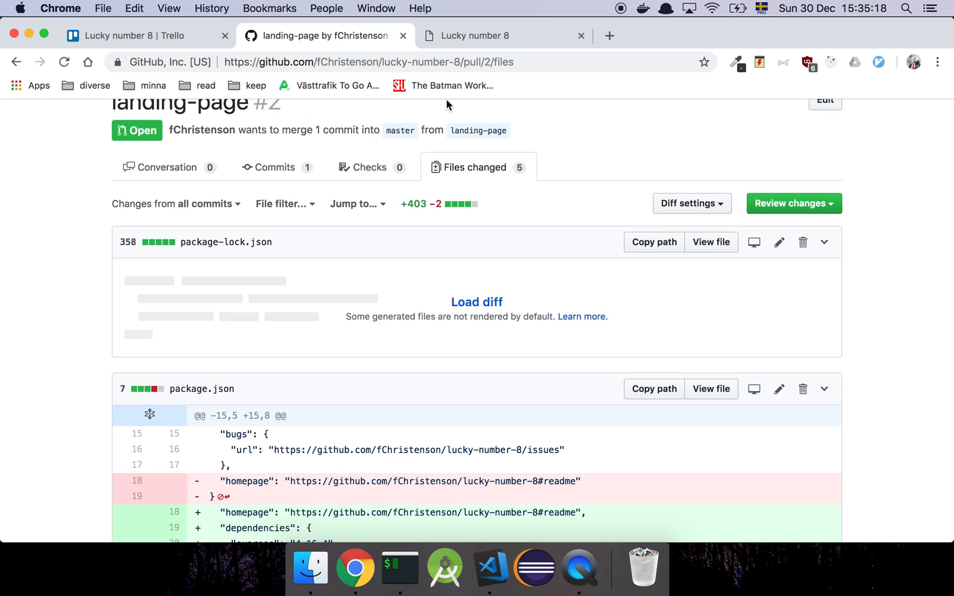
Step: Open the Create landing page card and save a 'CR done' comment
left_click(138, 35)
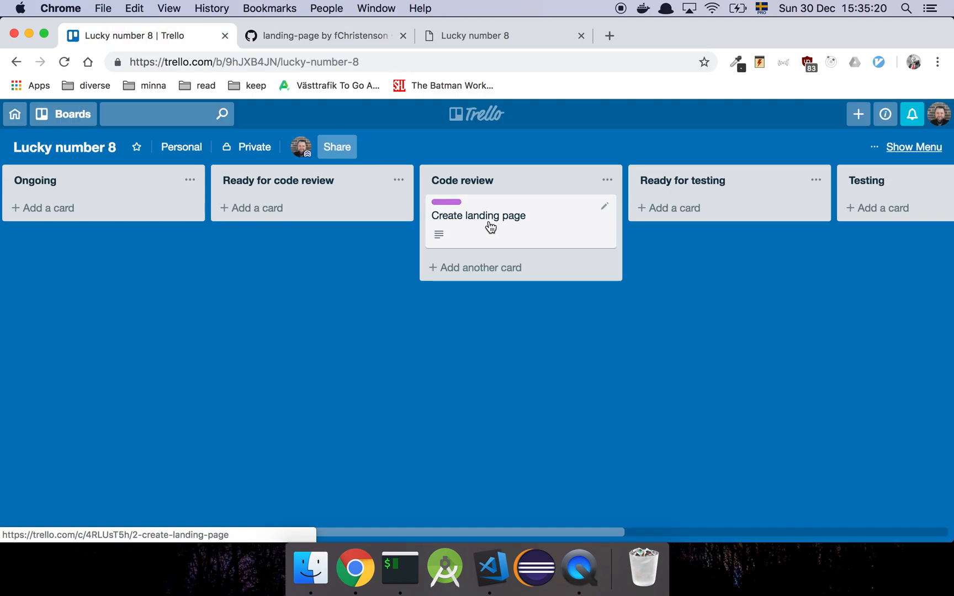
left_click(479, 215)
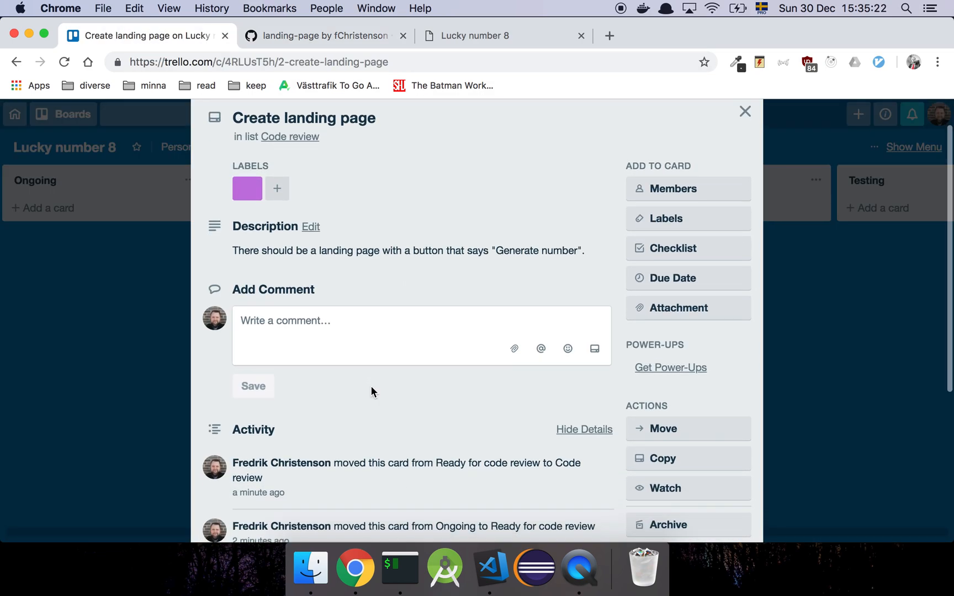
type("T")
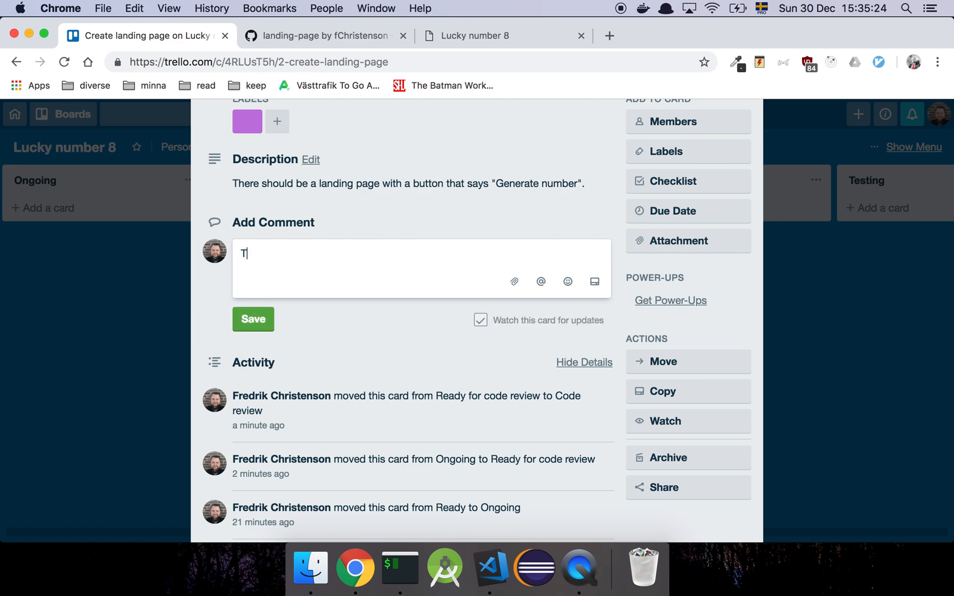
type("C")
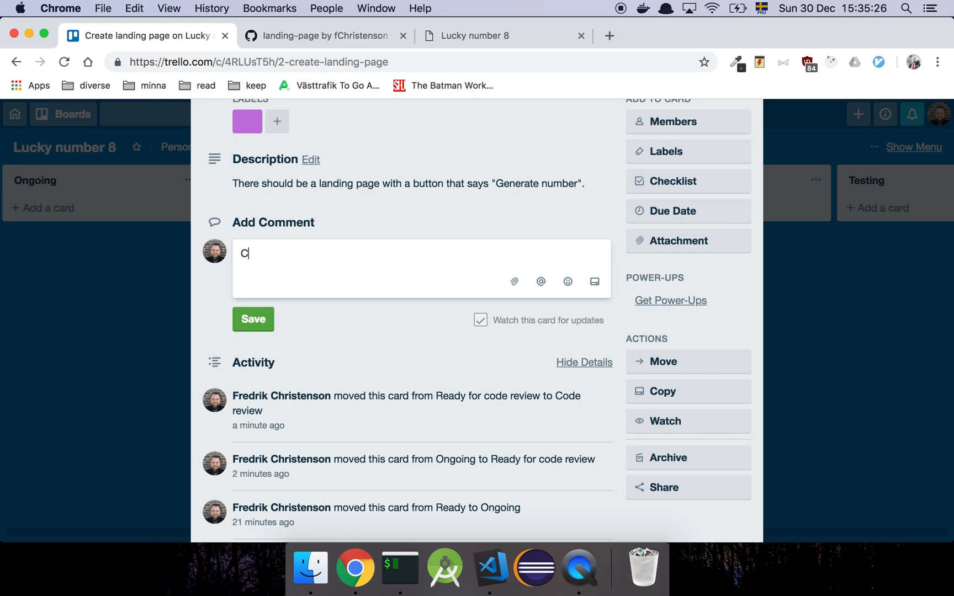
type("R done")
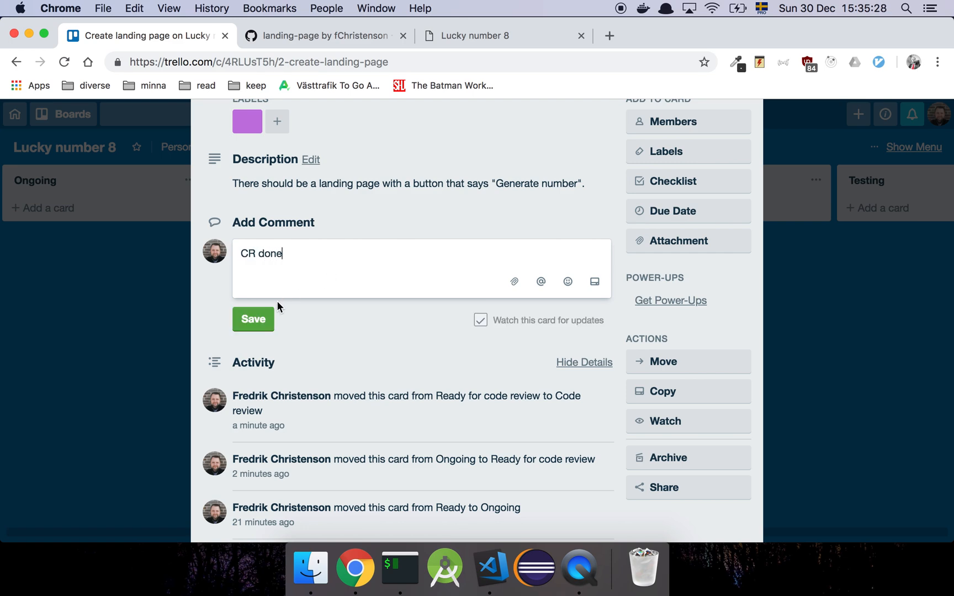
left_click(253, 319)
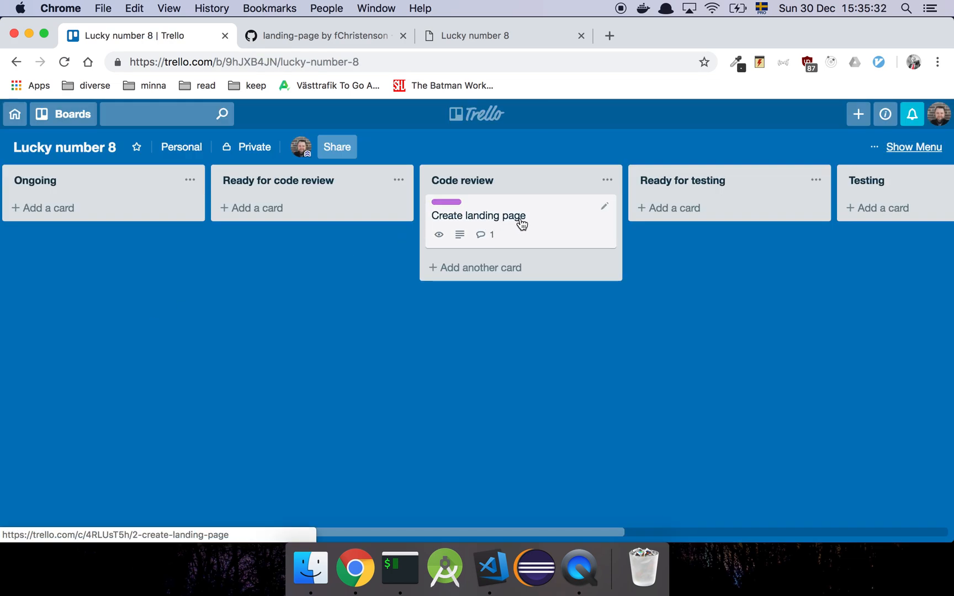
Step: Drag the Create landing page card into Ready for testing and scroll the board toward Testing
left_click_drag(478, 215, 686, 215)
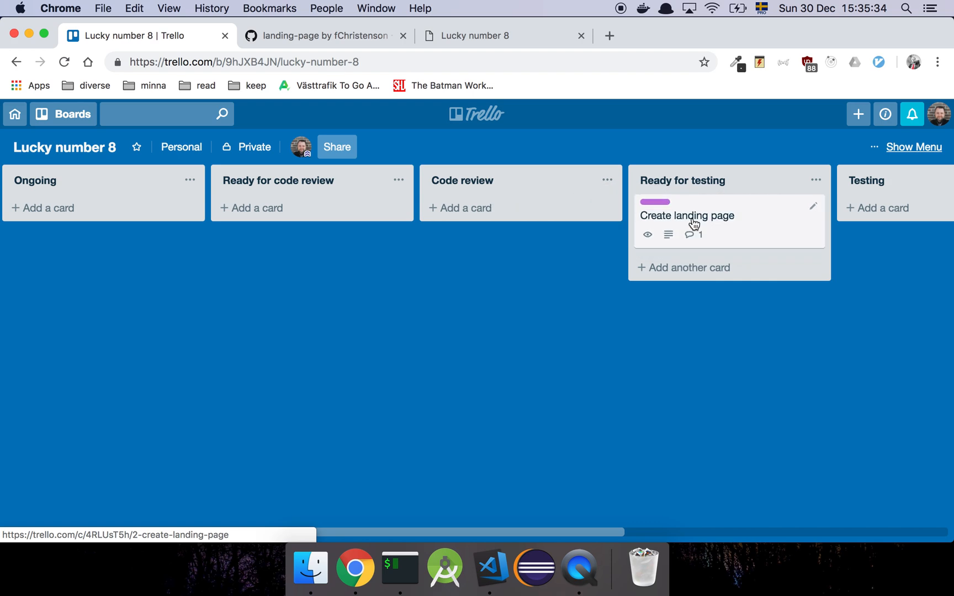
scroll("right", 3)
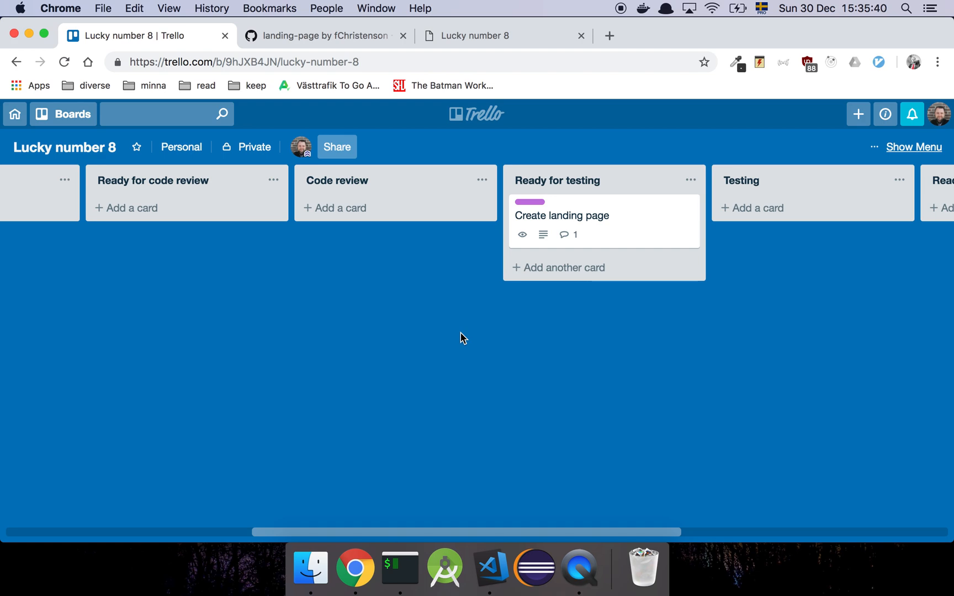
scroll("right", 3)
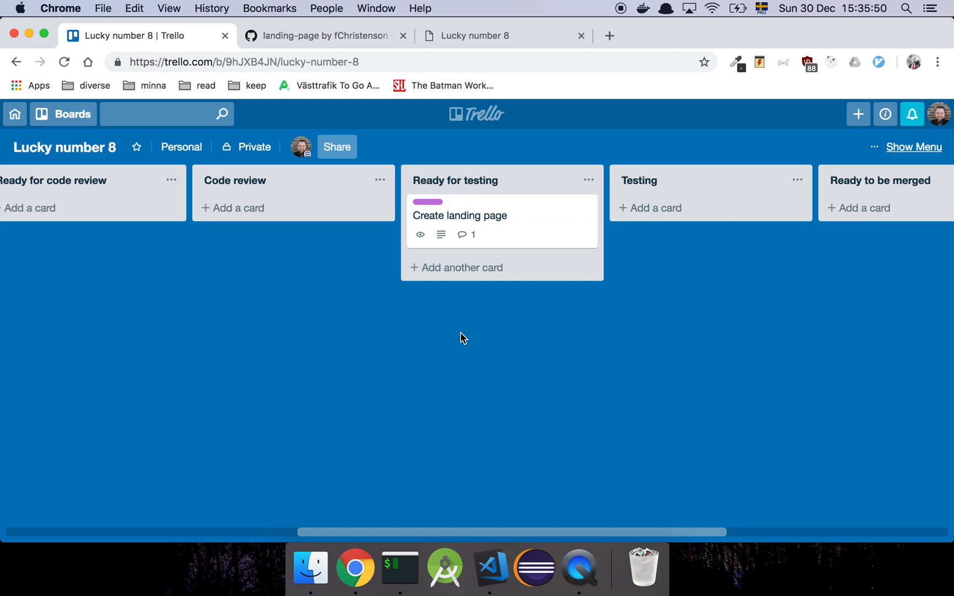
scroll("right", 3)
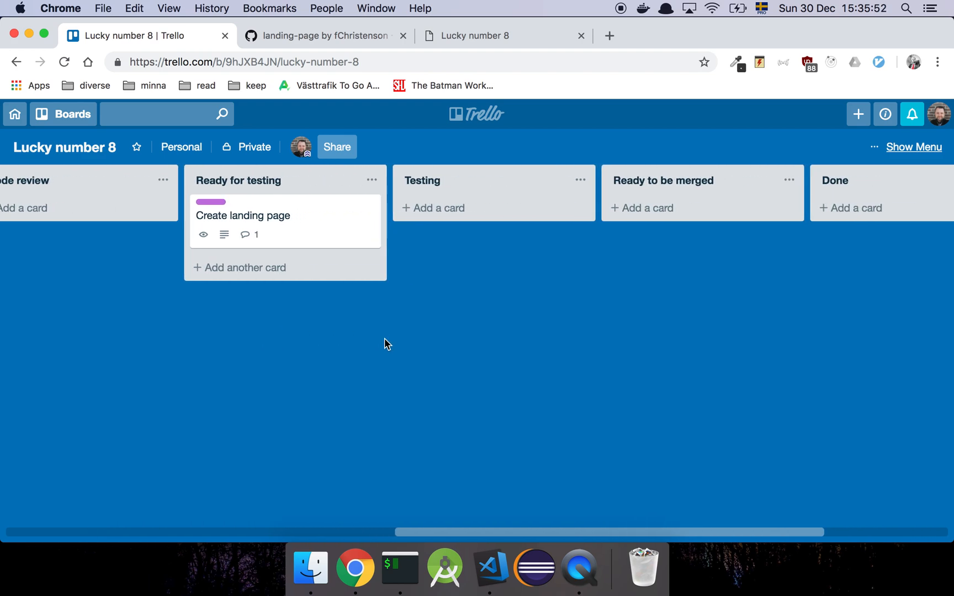
mouse_move(300, 217)
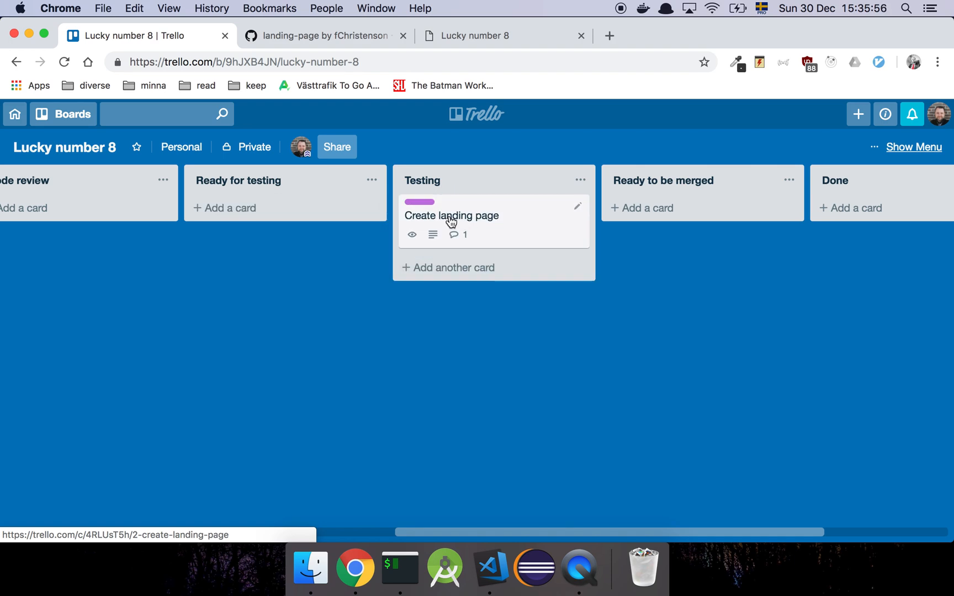
mouse_move(388, 209)
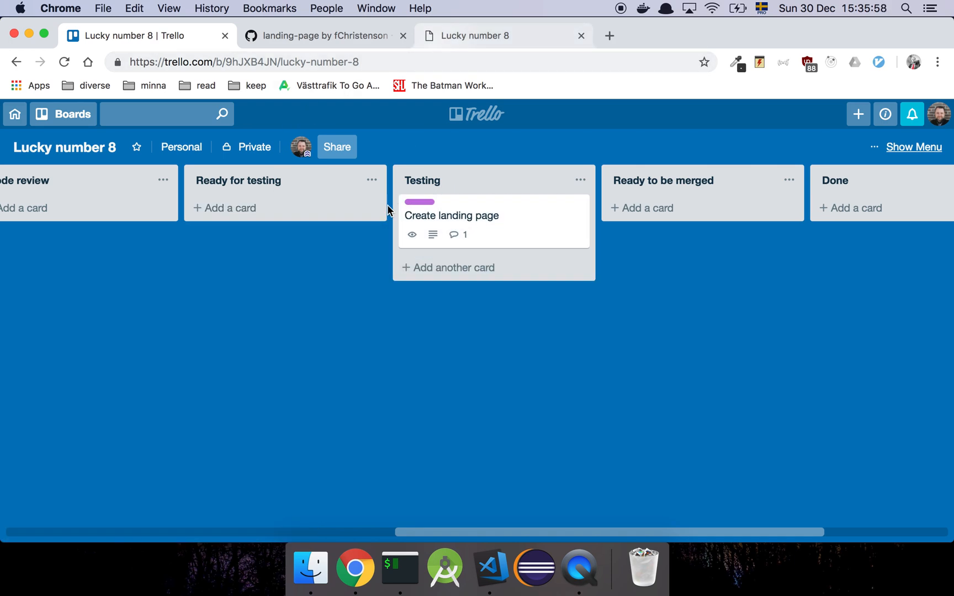
Step: Switch to Visual Studio Code and begin typing a command in the integrated terminal
key("Cmd+Tab")
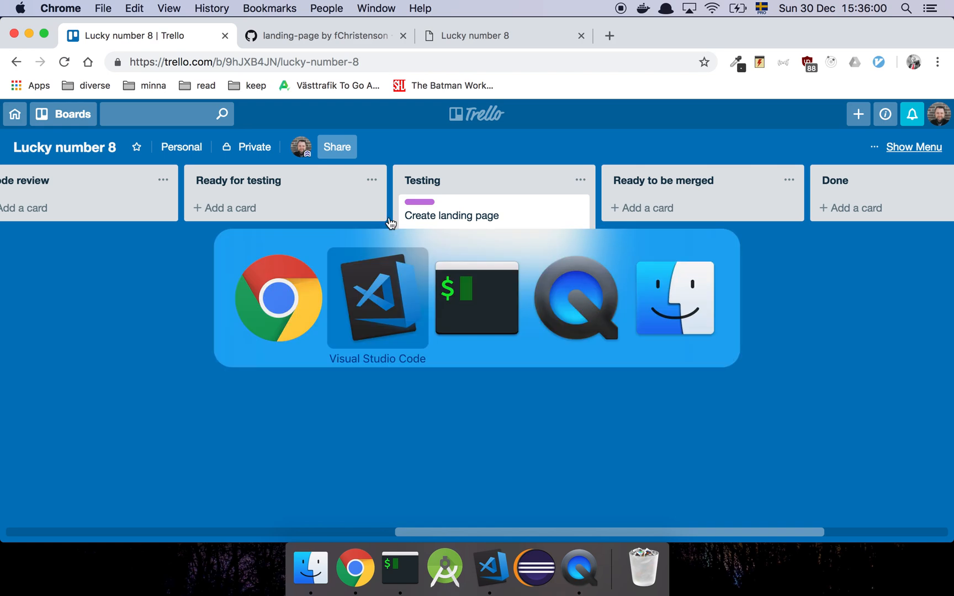
left_click(476, 298)
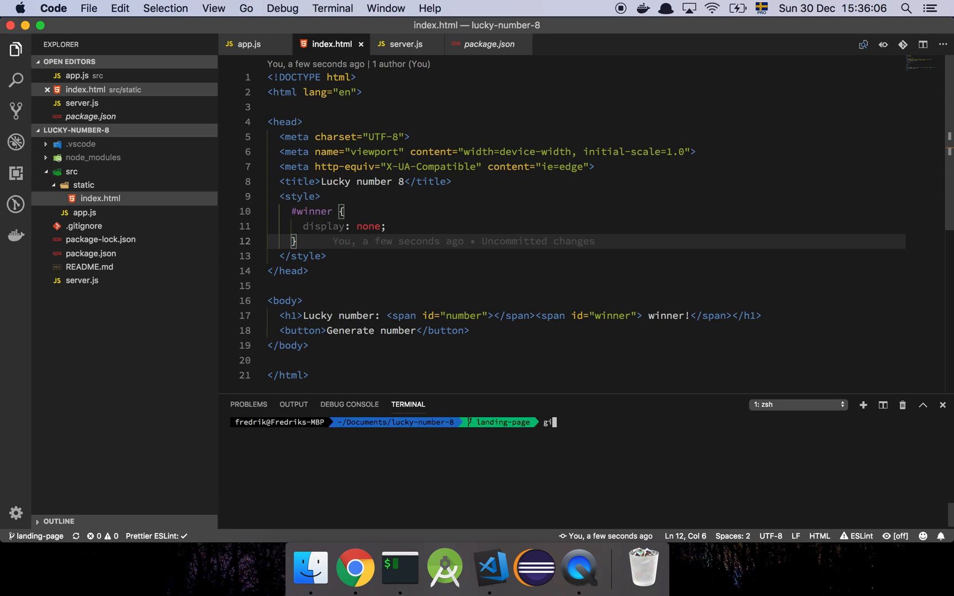
type("co")
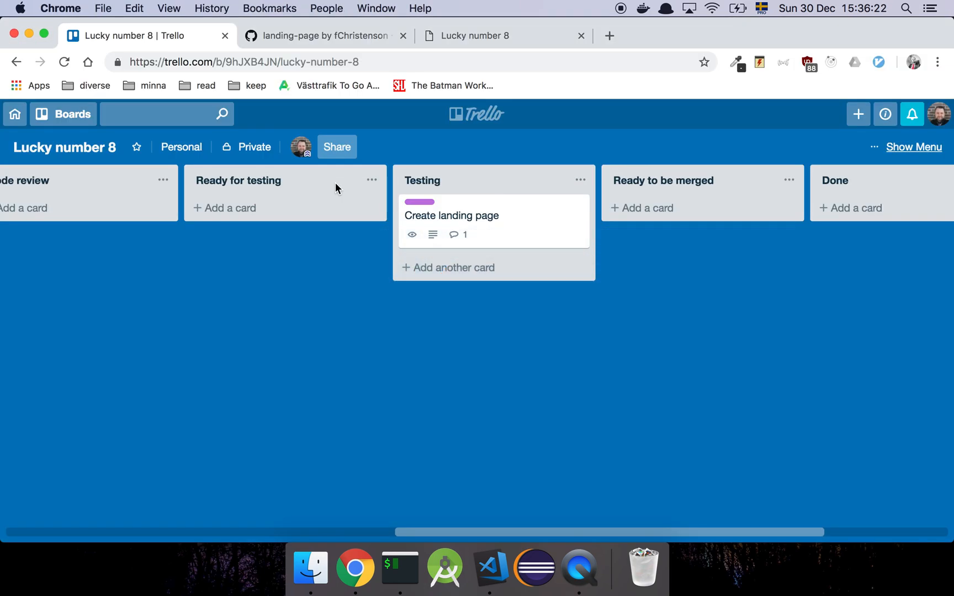
mouse_move(409, 253)
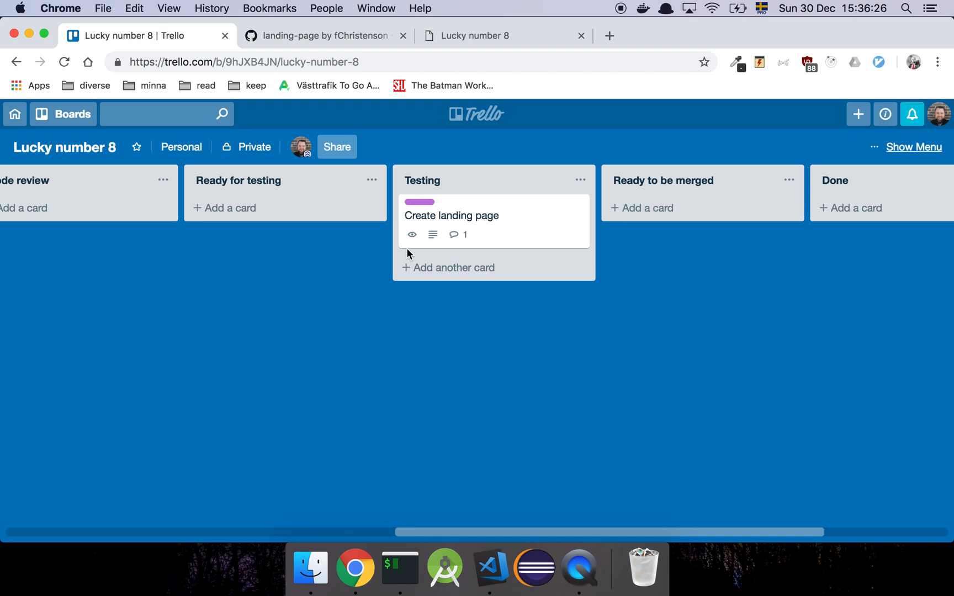
mouse_move(460, 164)
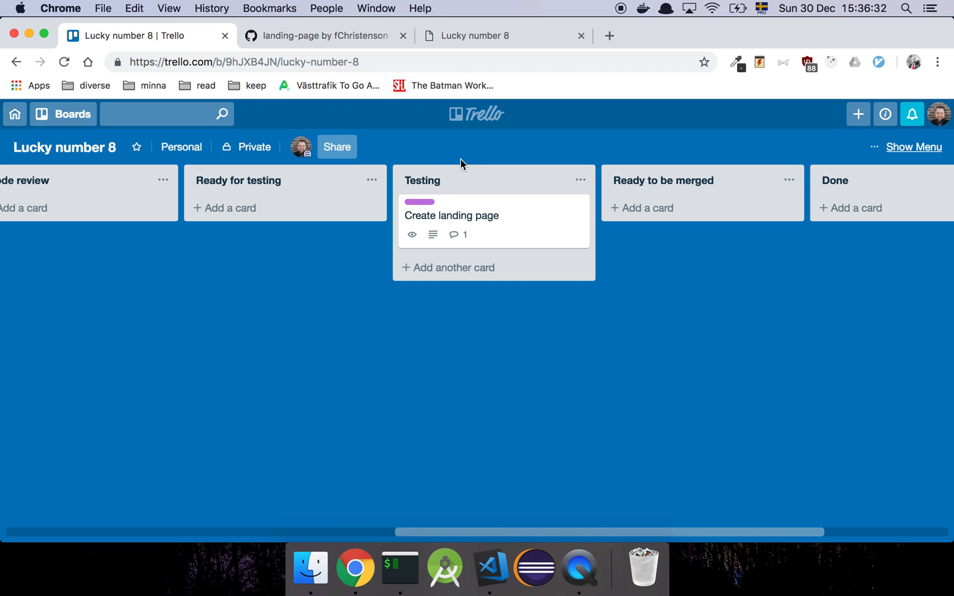
mouse_move(464, 211)
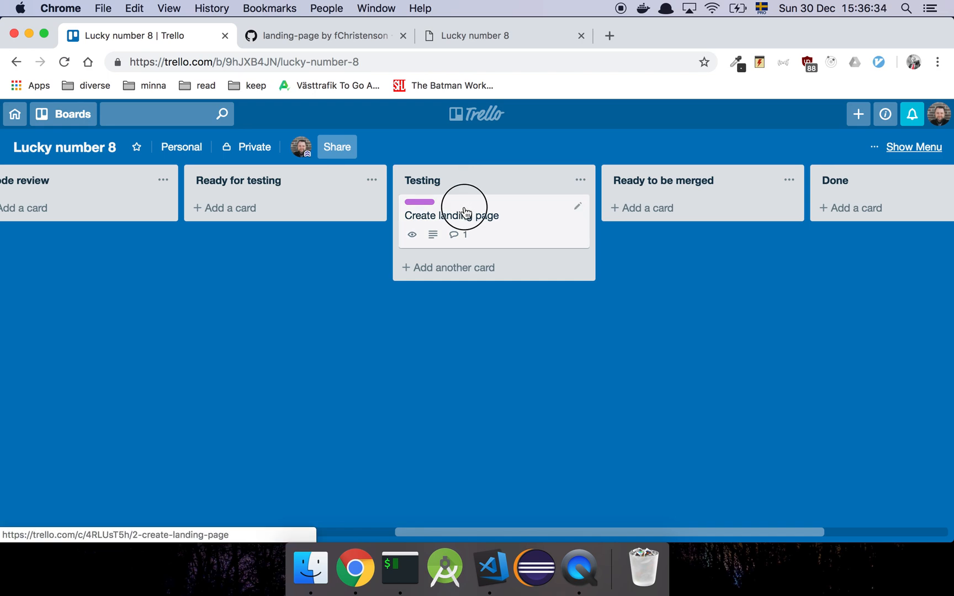
Step: Drag the card into Ready to be merged and save a 'Testing done.' comment on it
left_click_drag(465, 215, 657, 215)
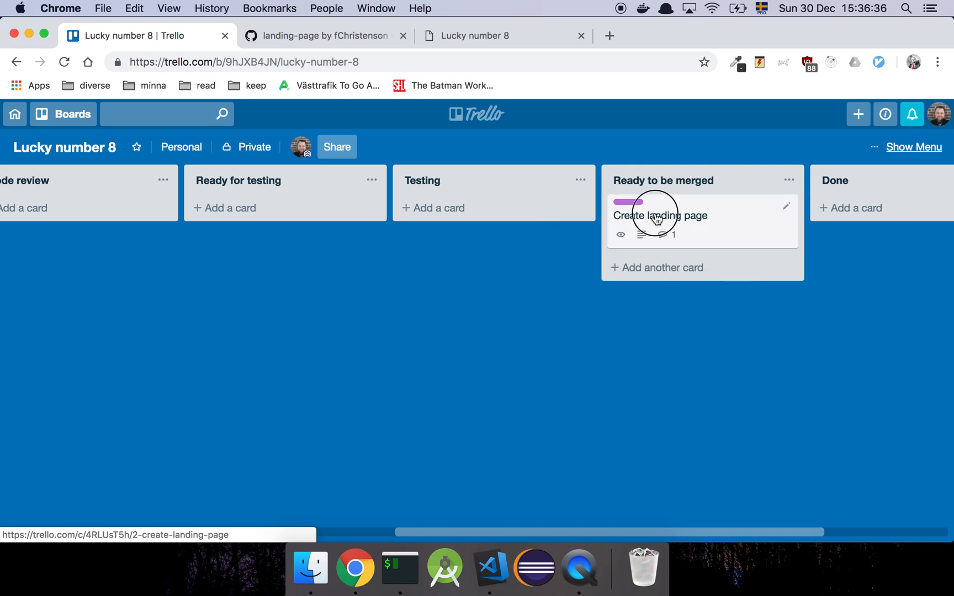
left_click(659, 216)
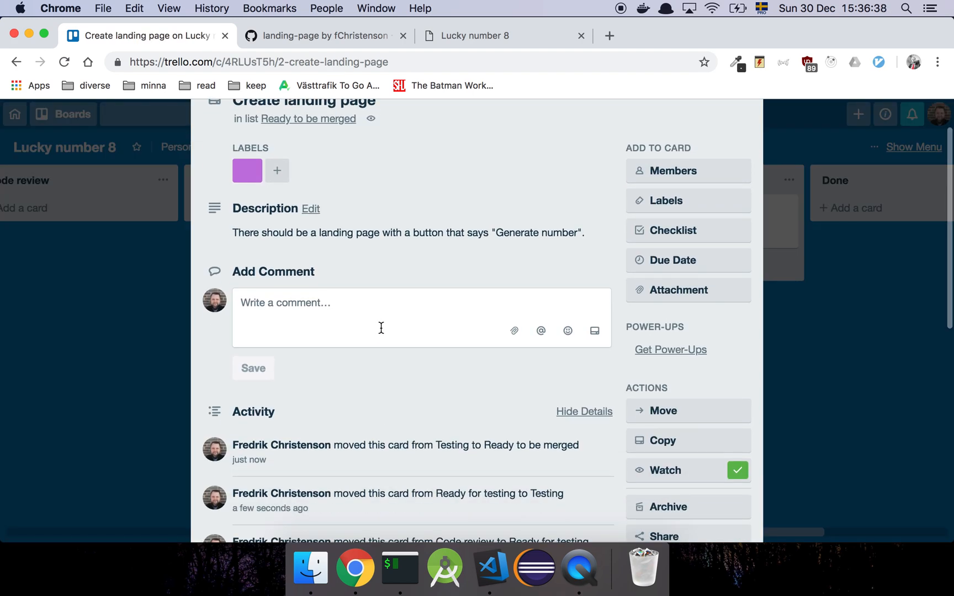
type("Testing doe")
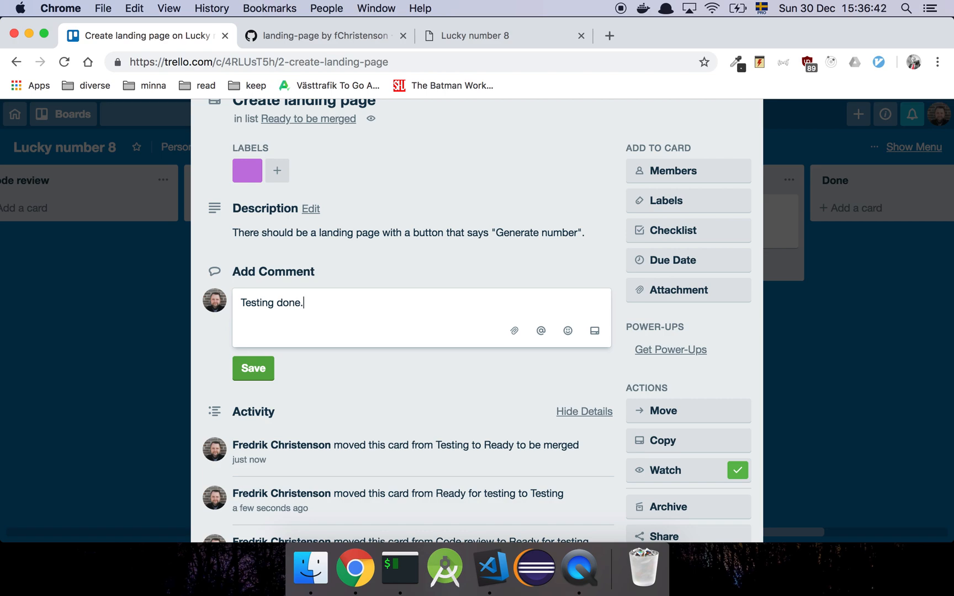
left_click(253, 368)
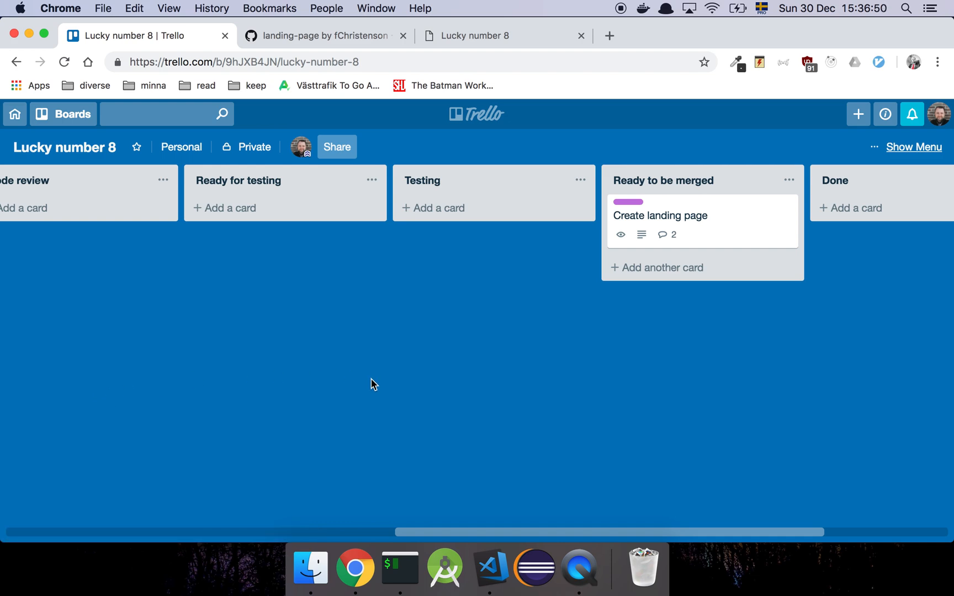
mouse_move(387, 133)
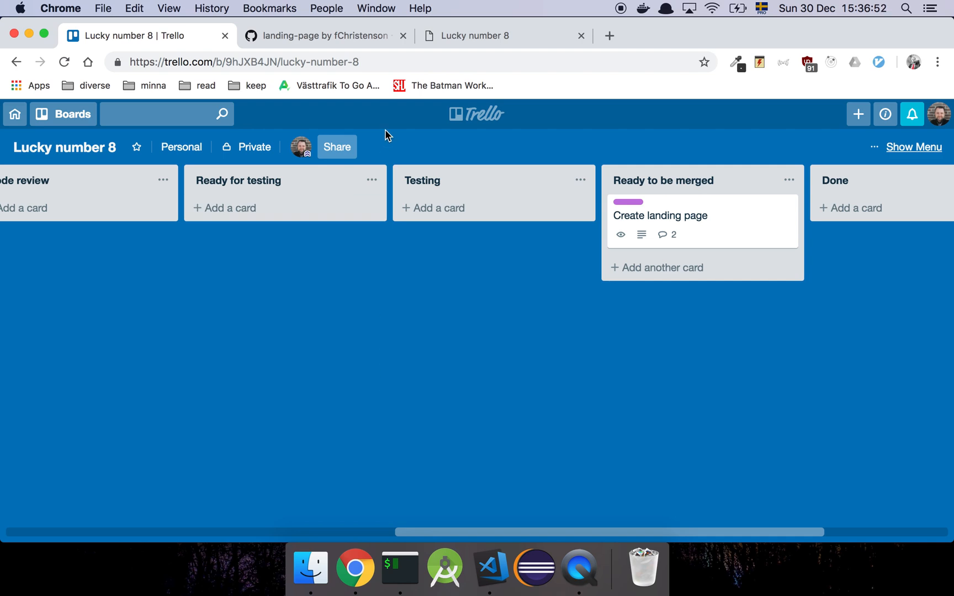
left_click(324, 36)
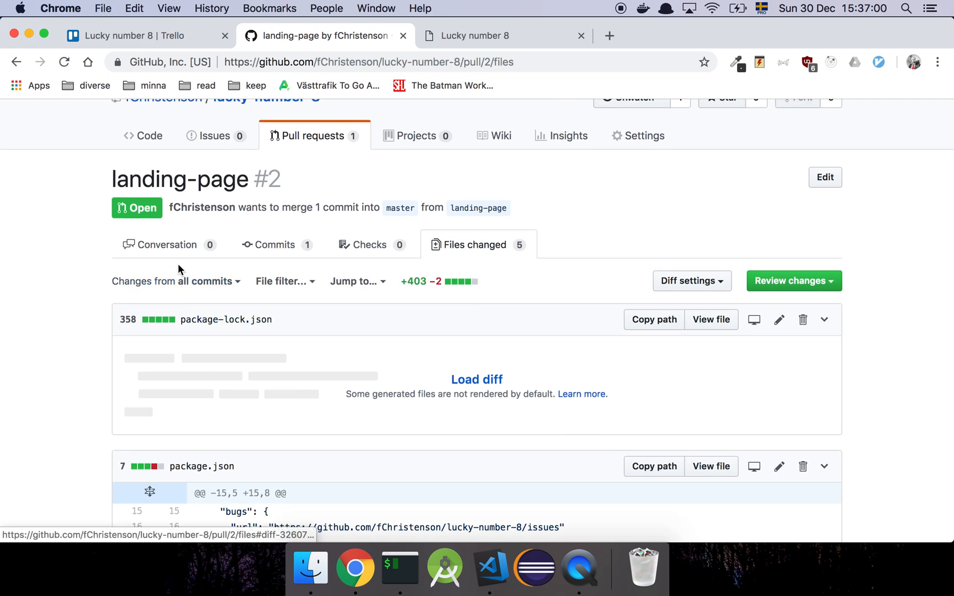
Step: Merge pull request #2 into master, then browse the repository's Code page
left_click(167, 244)
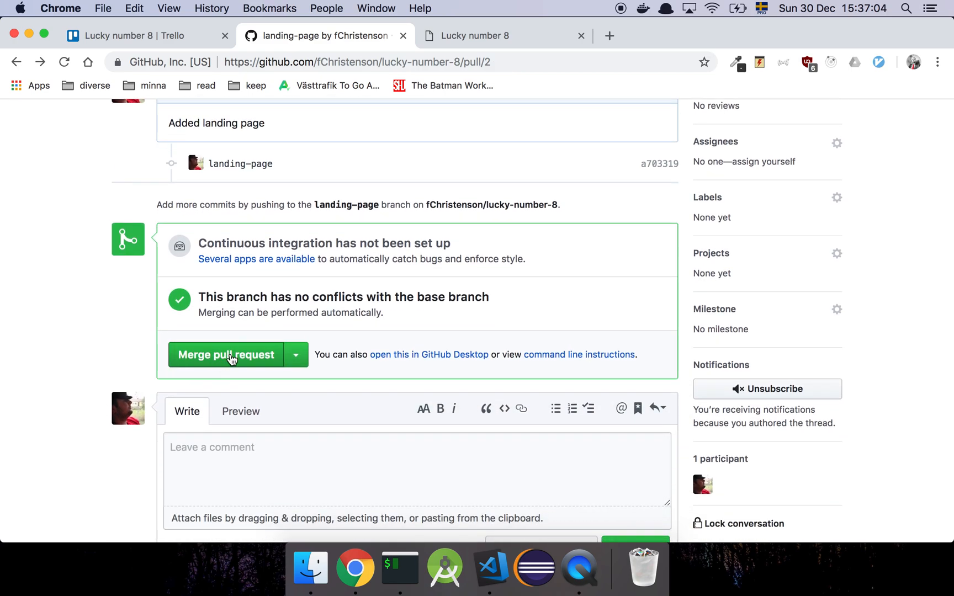
left_click(230, 355)
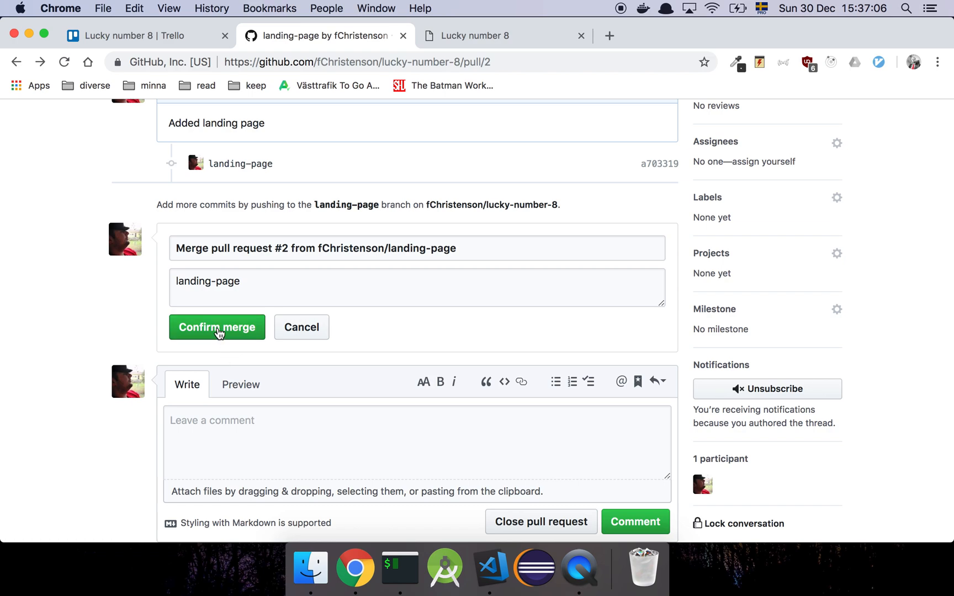
left_click(217, 327)
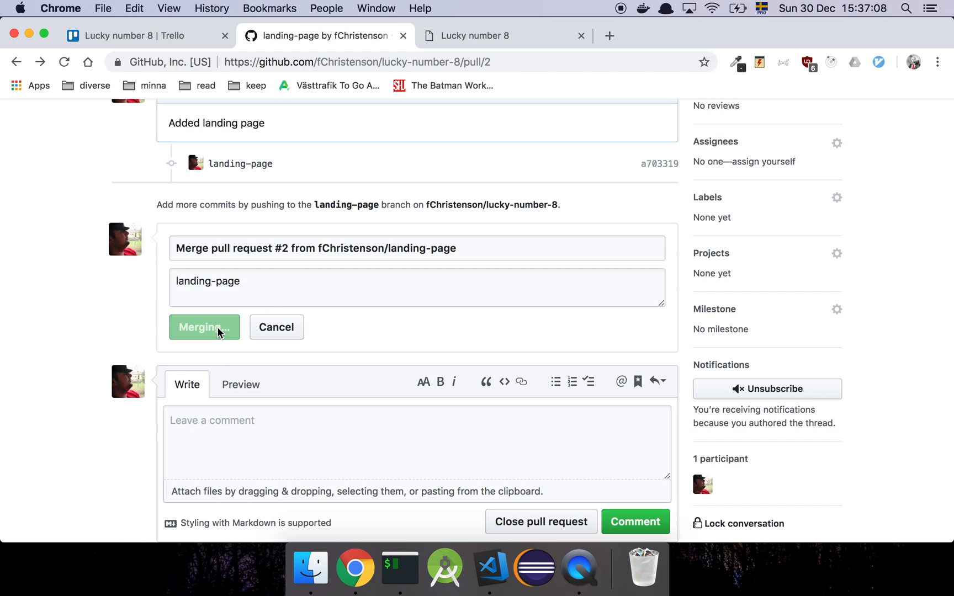
left_click(203, 326)
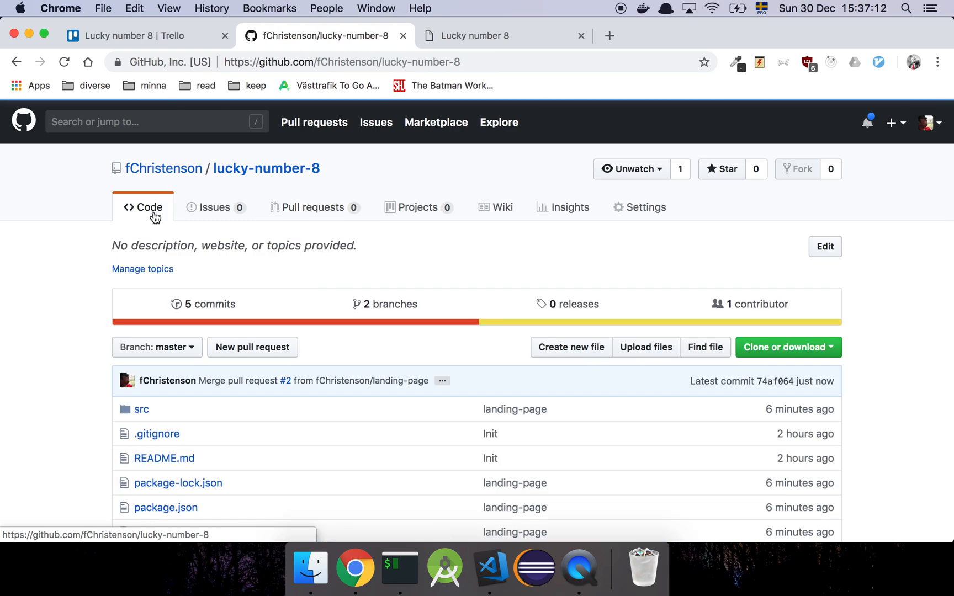
scroll("down", 3)
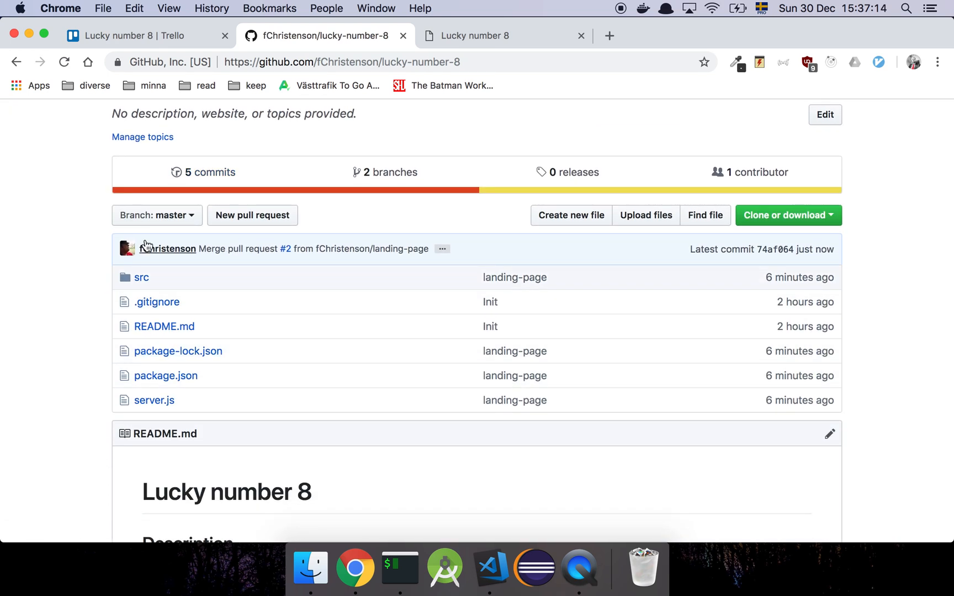
scroll("down", 3)
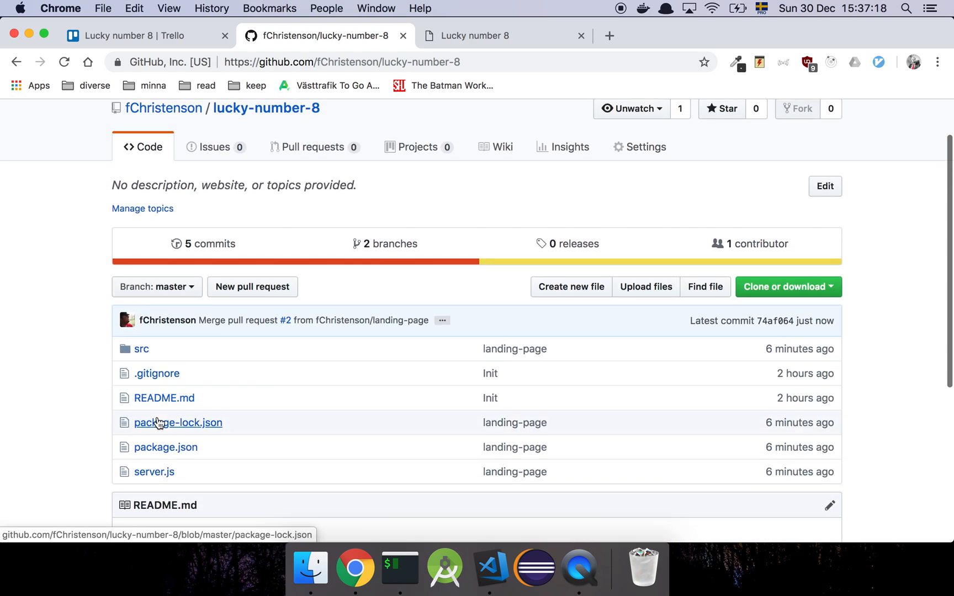
mouse_move(352, 229)
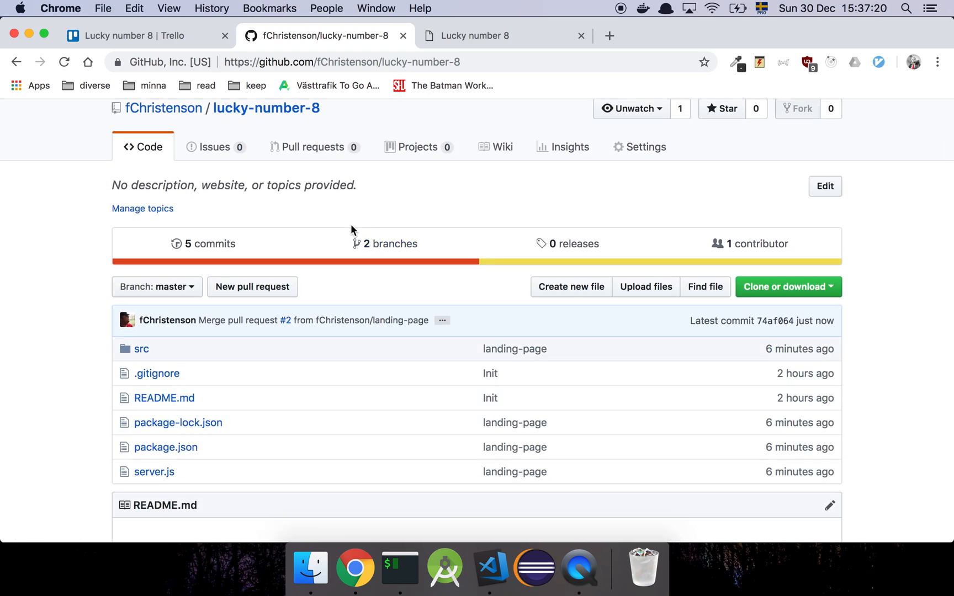
Step: Delete the landing-page branch from GitHub's Branches overview
left_click(388, 243)
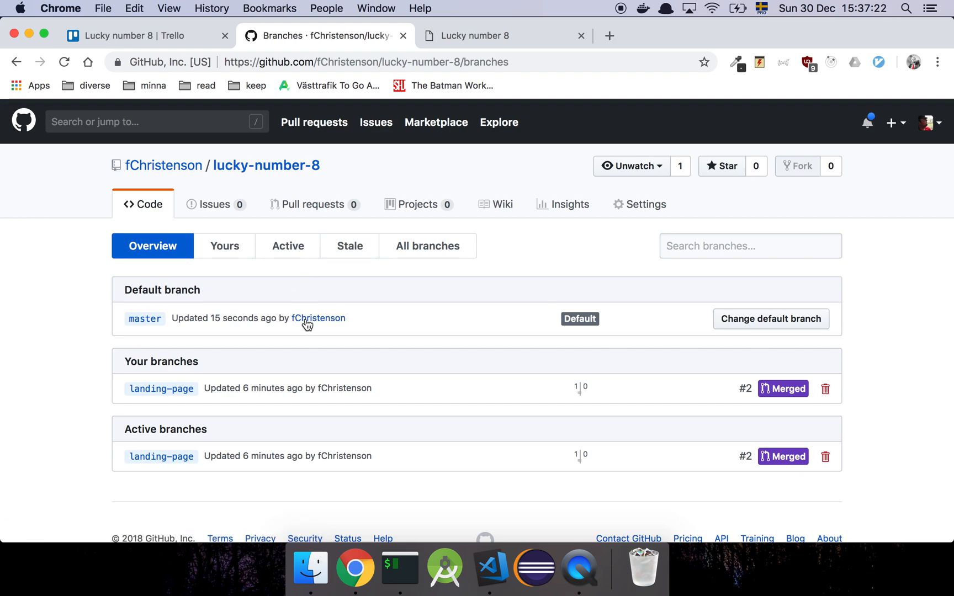
mouse_move(316, 419)
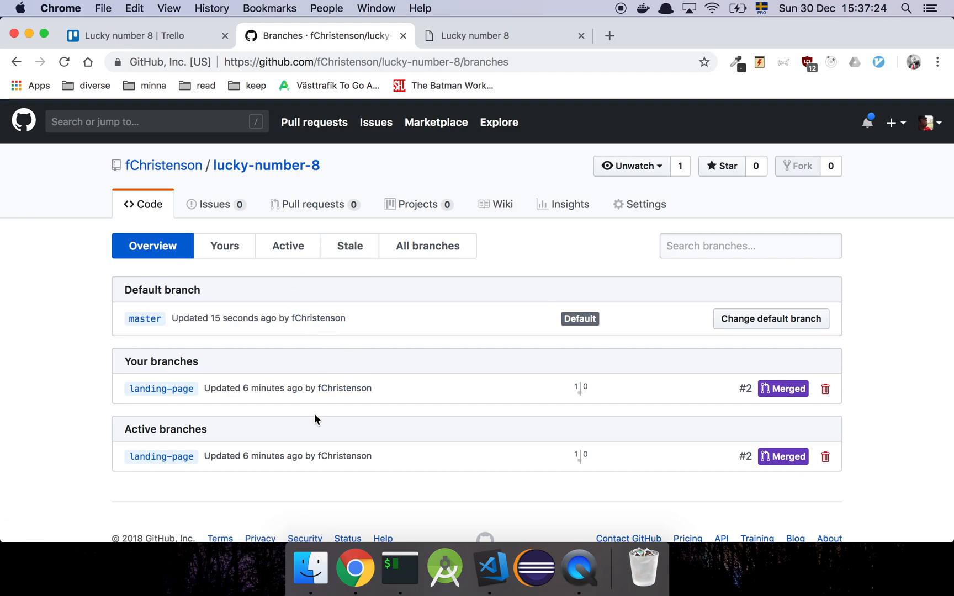
mouse_move(349, 466)
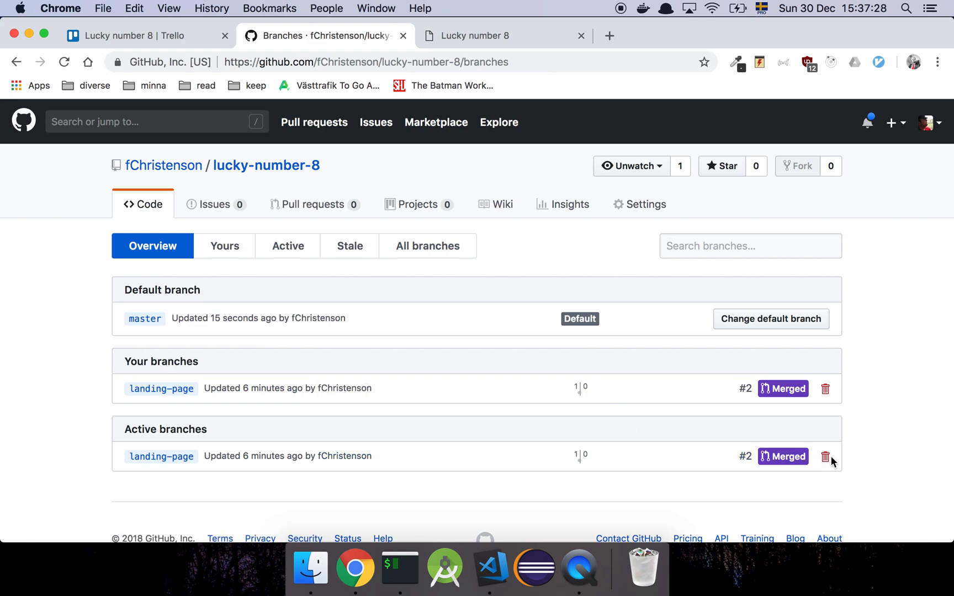
mouse_move(824, 388)
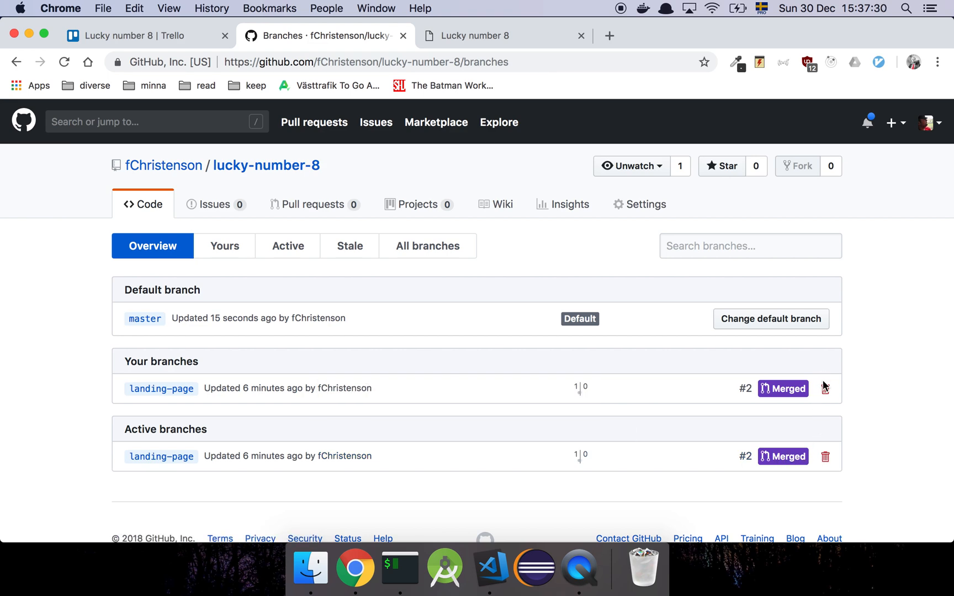
left_click(825, 457)
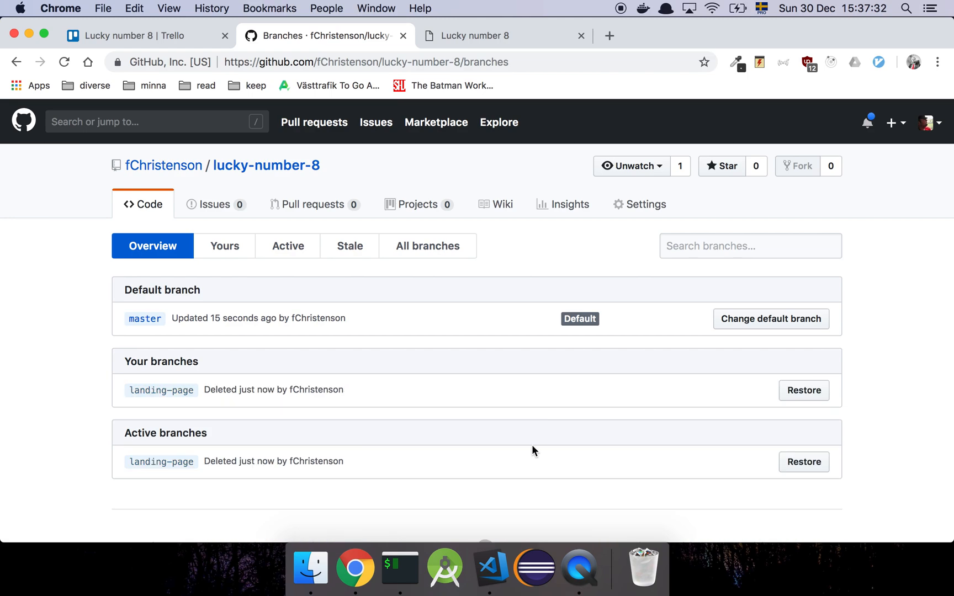
scroll("down", 3)
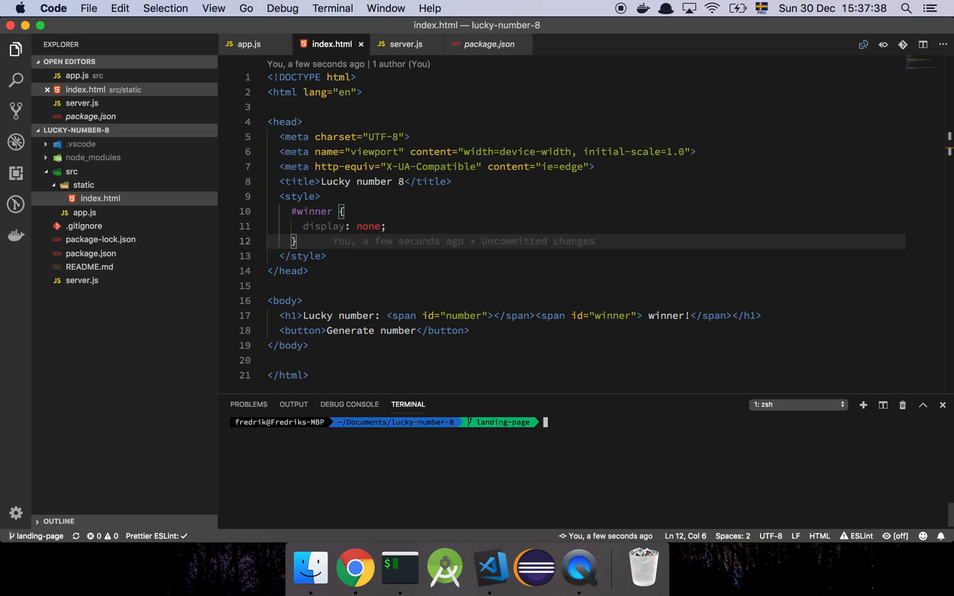
Step: Run 'gco master' and 'git pull' in the terminal to get the merged changes
type("gco")
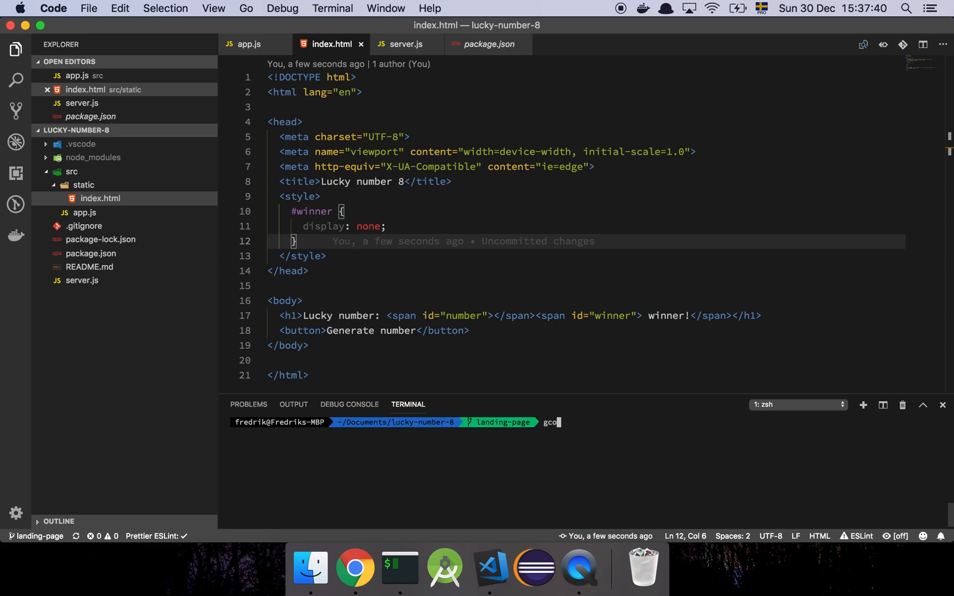
type("master")
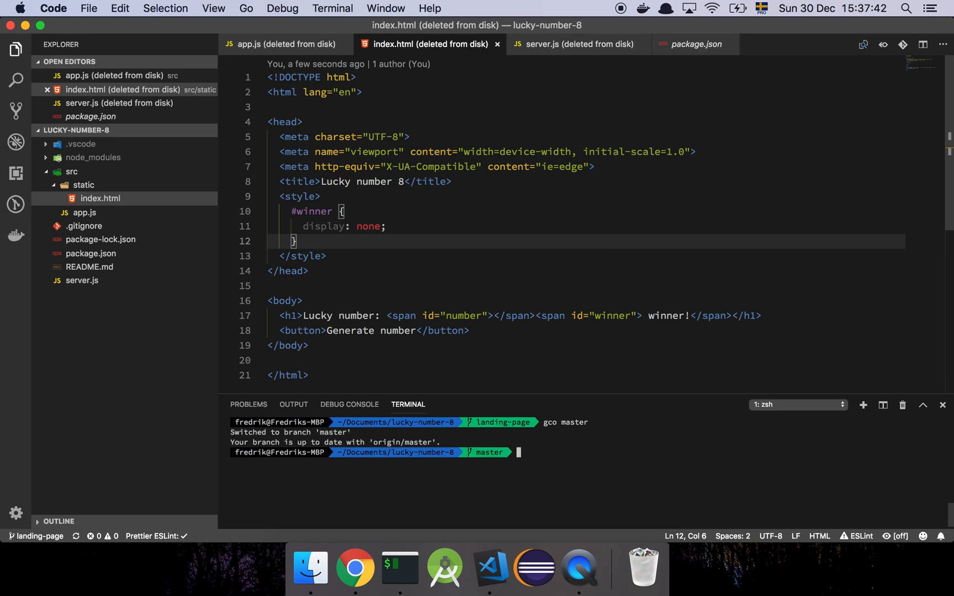
type("git p")
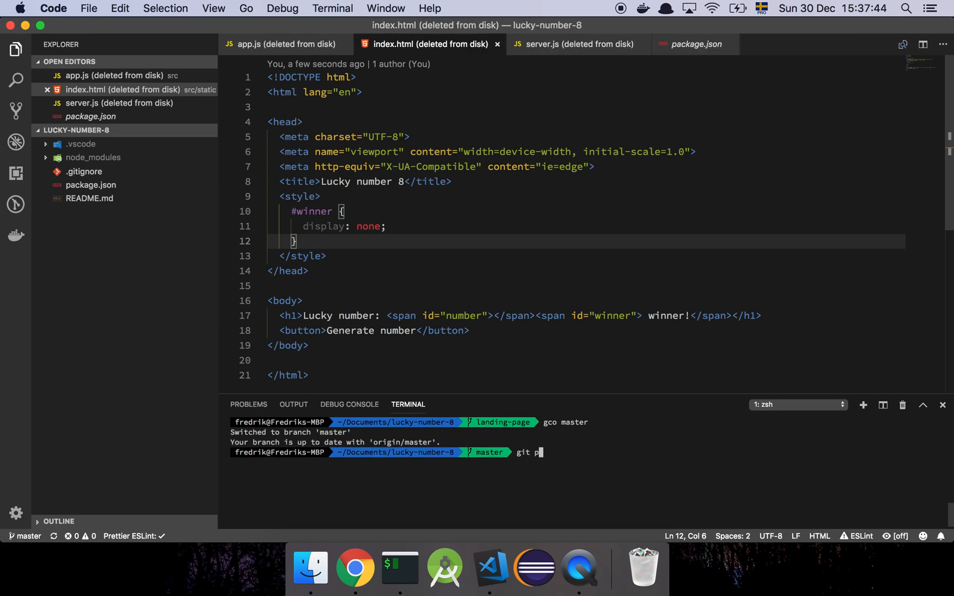
type("ull")
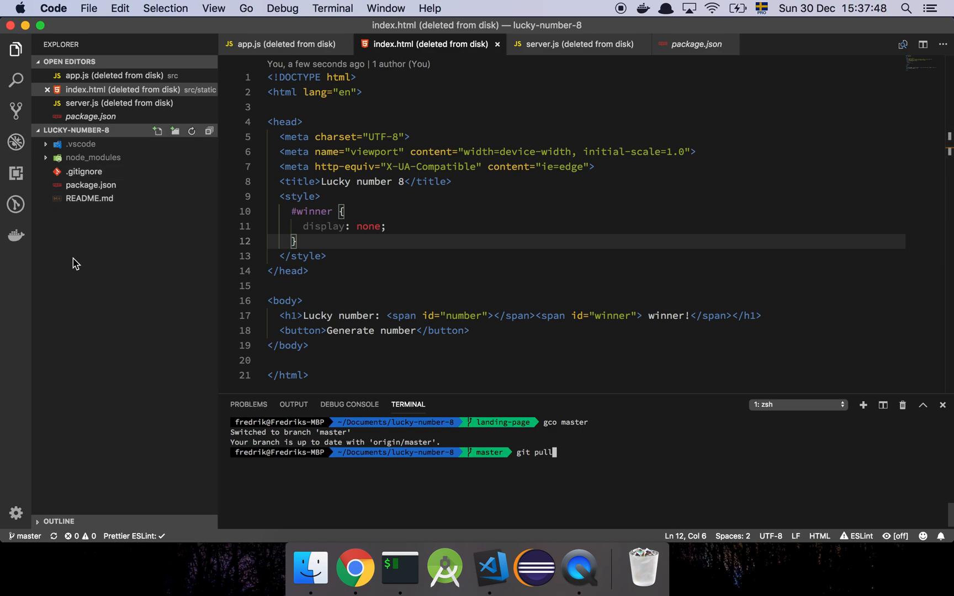
mouse_move(82, 208)
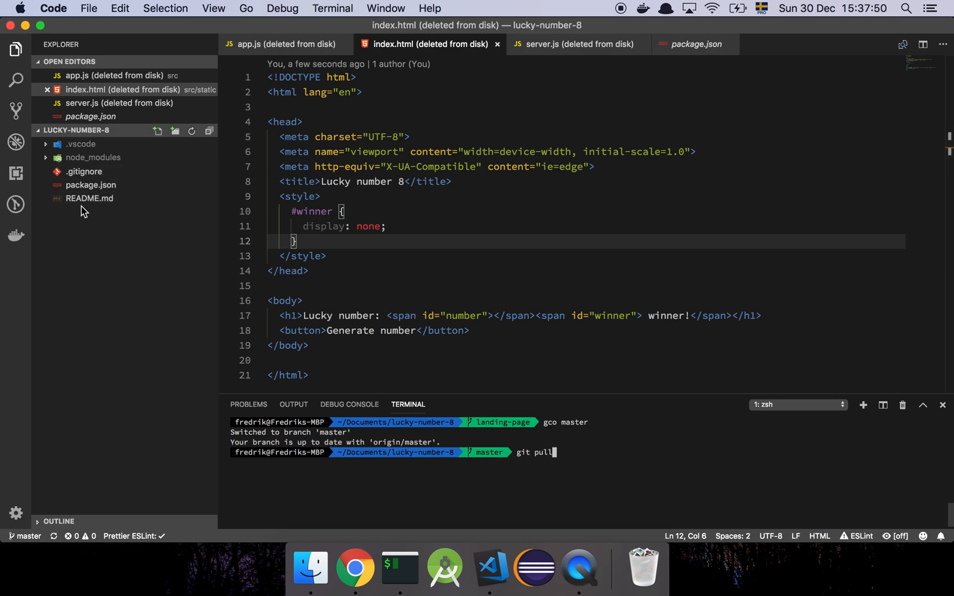
key("enter")
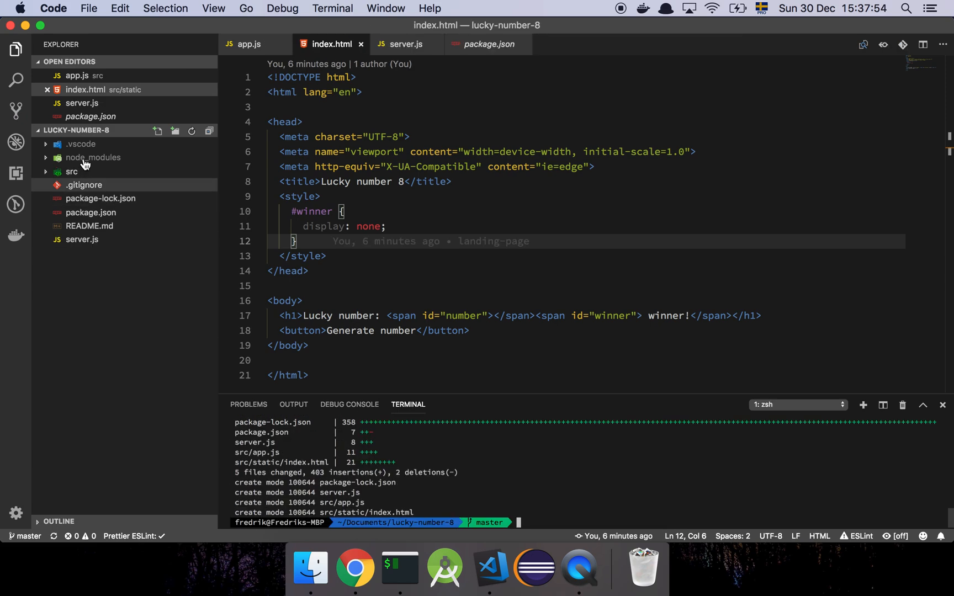
mouse_move(69, 203)
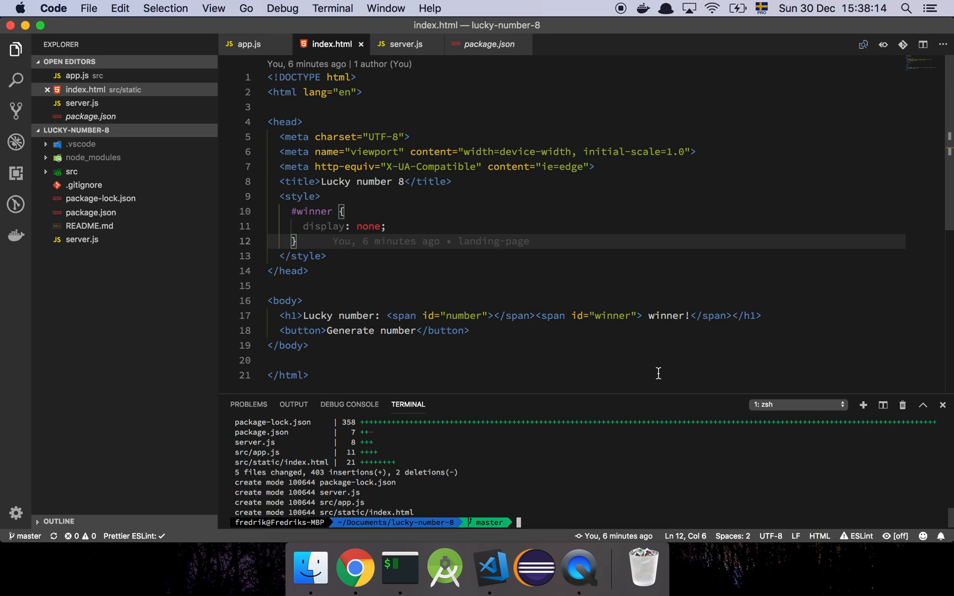
Step: List local branches with 'git branch' and start typing 'git branch -D landing-page'
type("git branch")
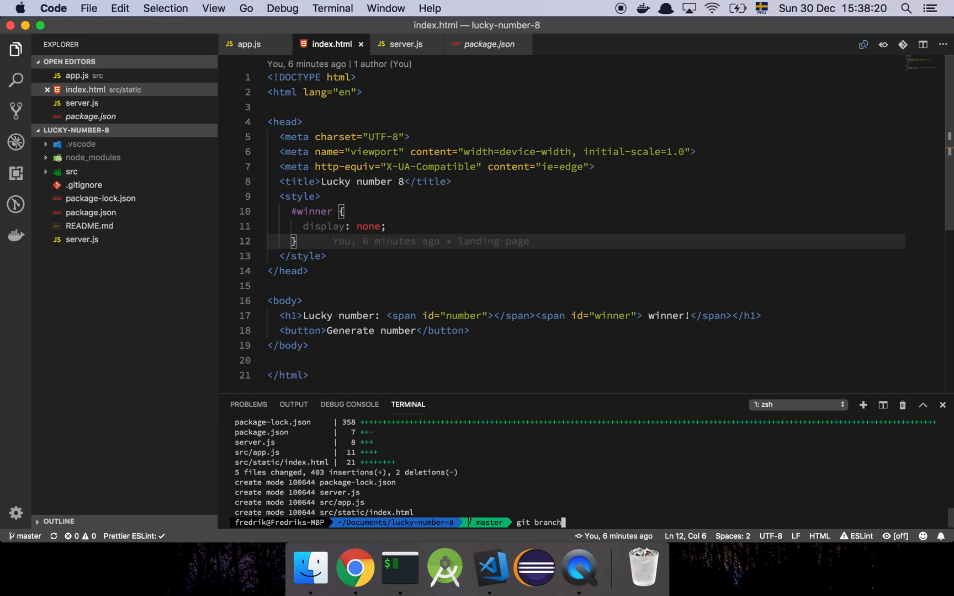
key("Enter")
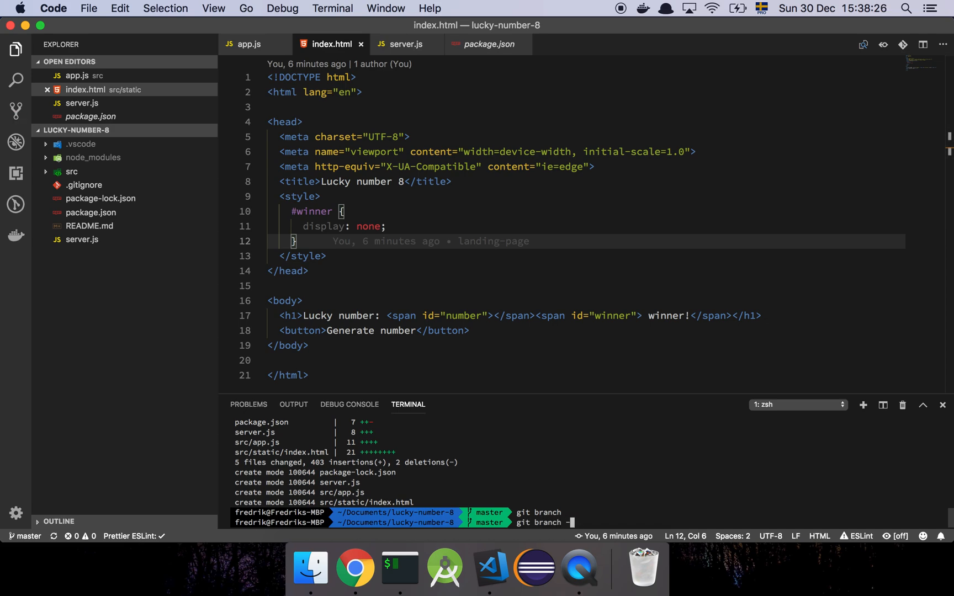
type("D")
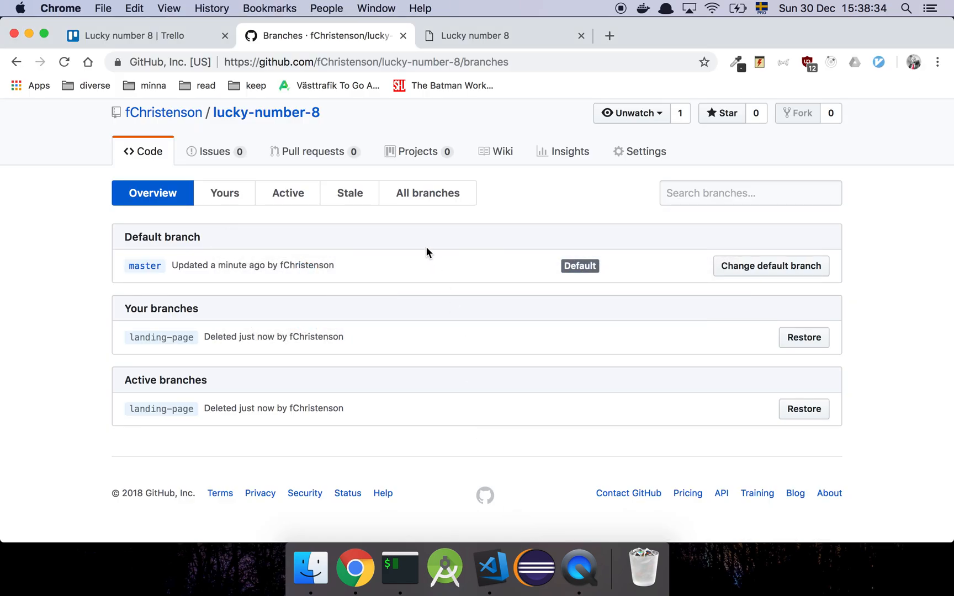
mouse_move(212, 128)
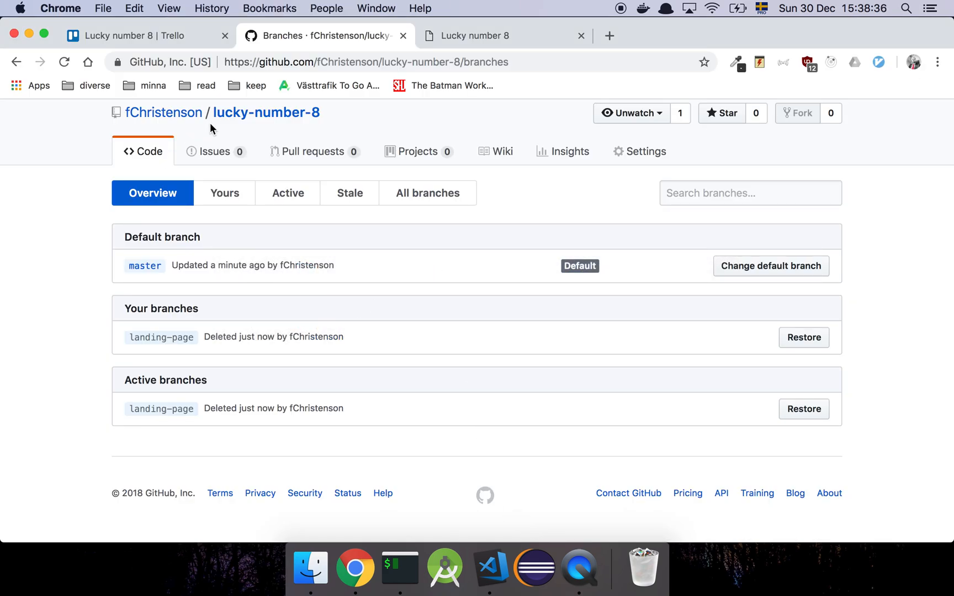
Step: On the Trello board, drag 'Create random number algorithm' from Ready into Ongoing
left_click(146, 36)
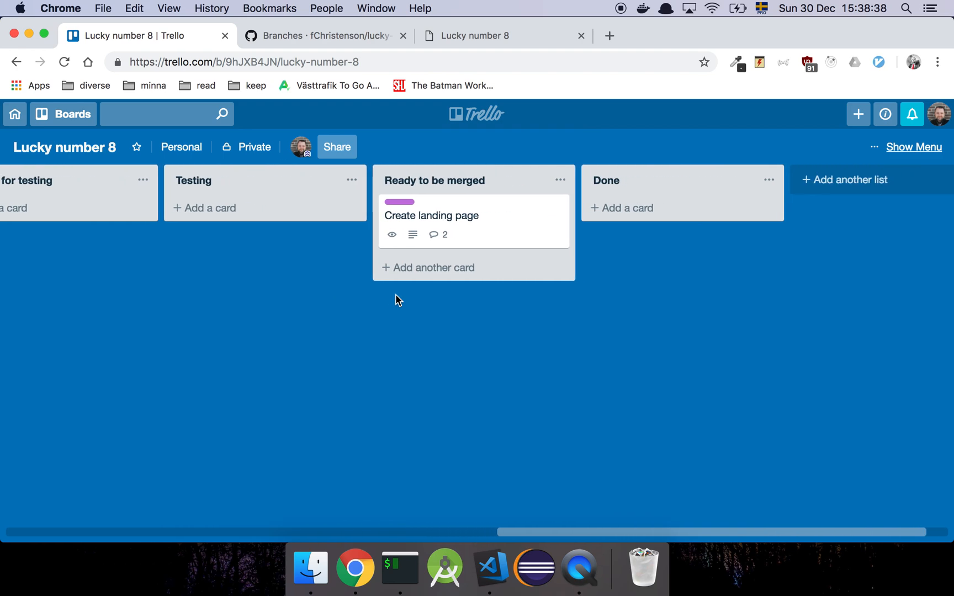
left_click_drag(431, 215, 648, 210)
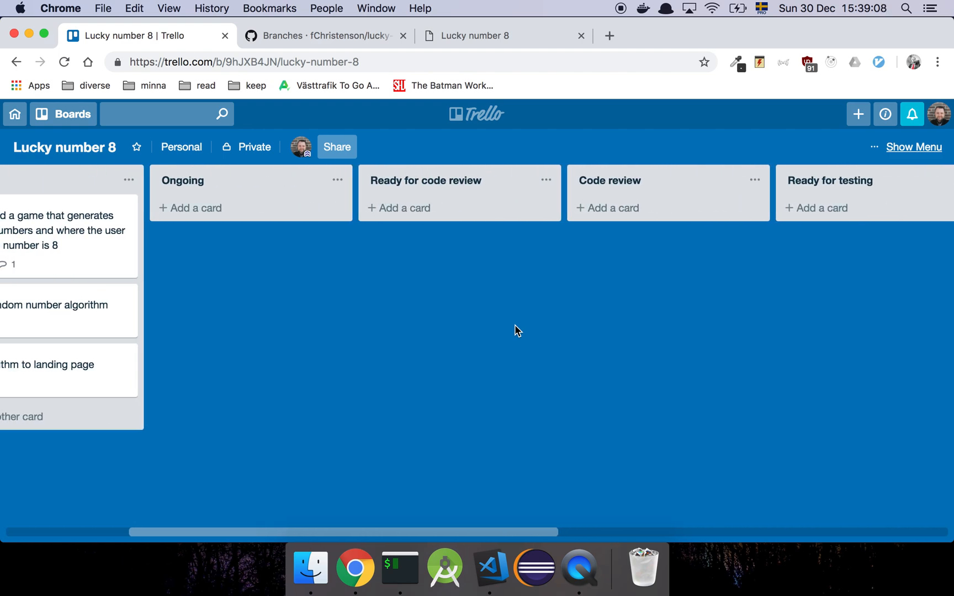
scroll("right", 3)
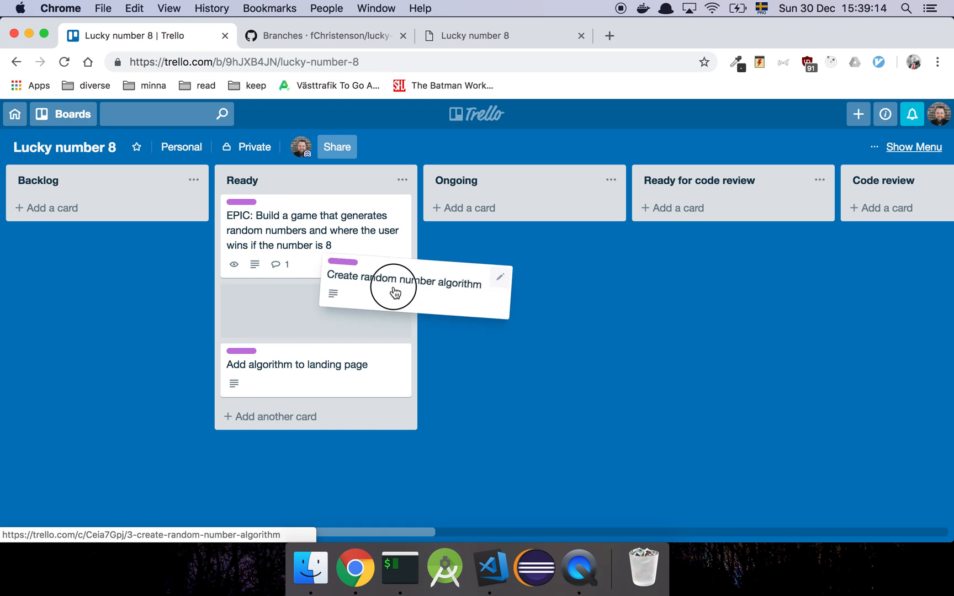
left_click_drag(395, 290, 425, 215)
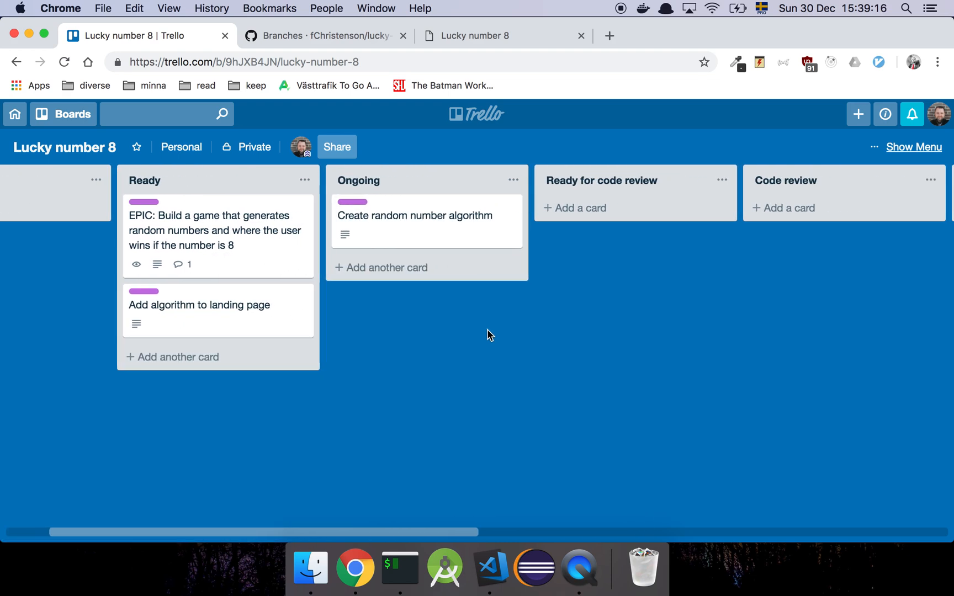
mouse_move(412, 334)
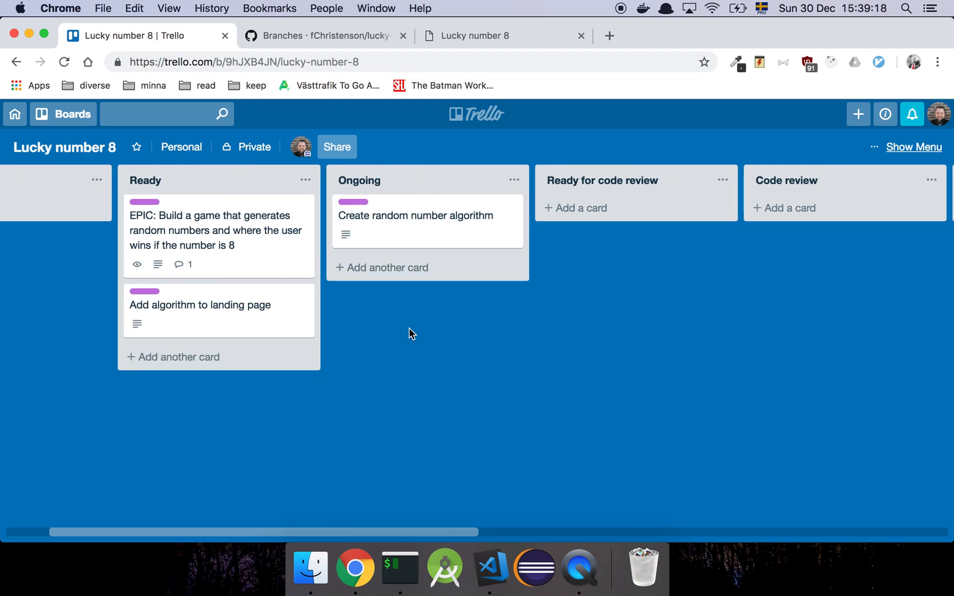